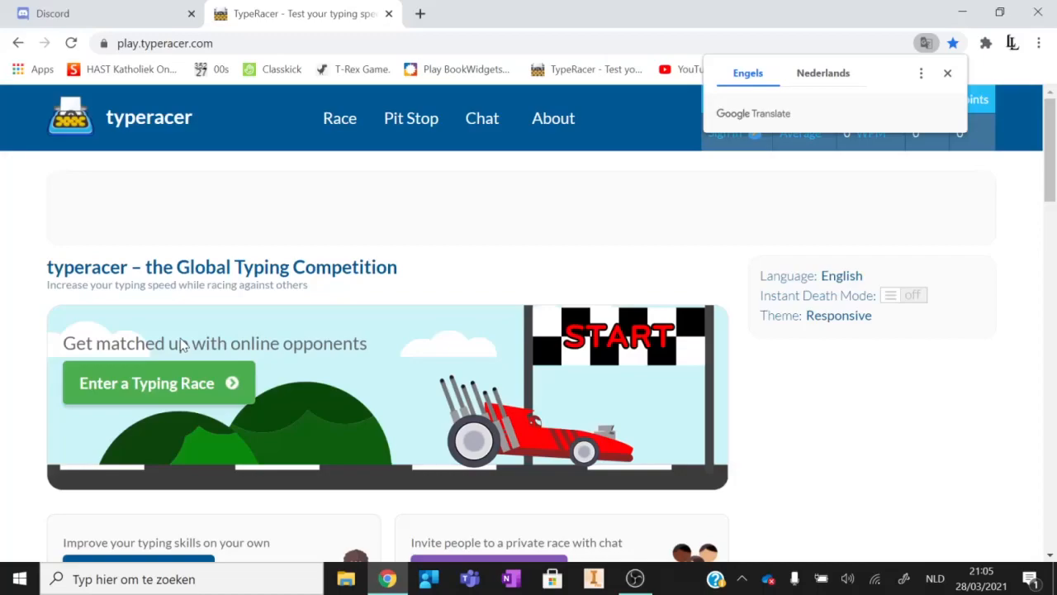
pyautogui.moveTo(91, 266)
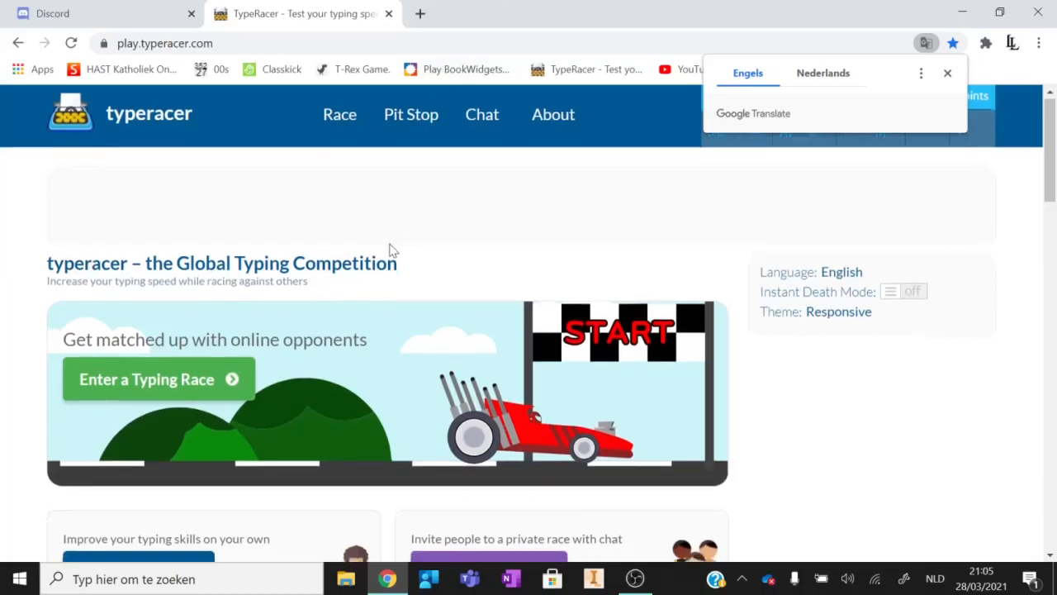
# Step: Sign in to the TypeRacer account from the race page to show Typemaster stats
pyautogui.scroll(-3)
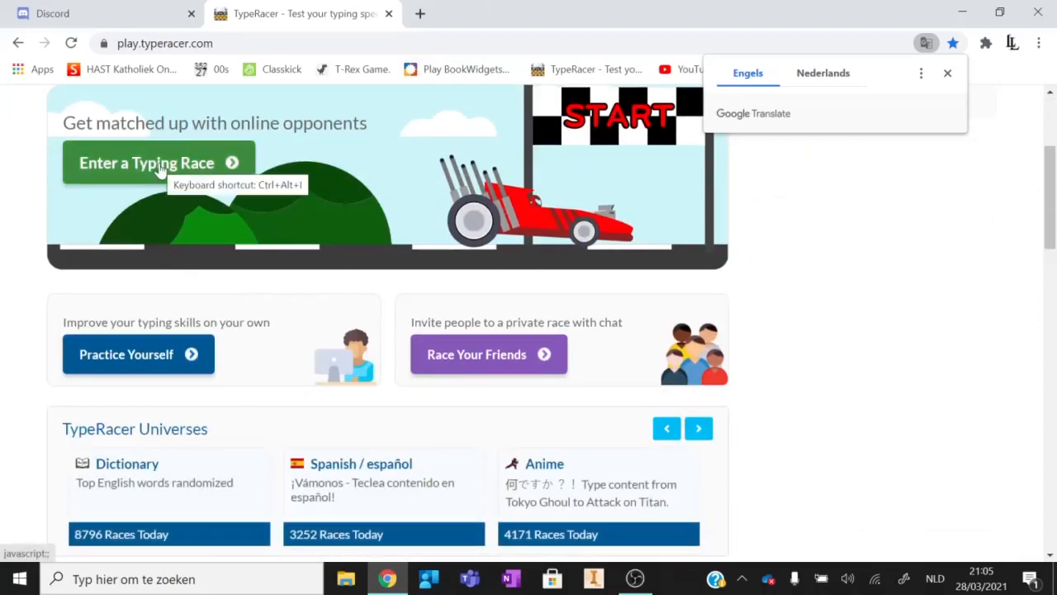
pyautogui.click(146, 163)
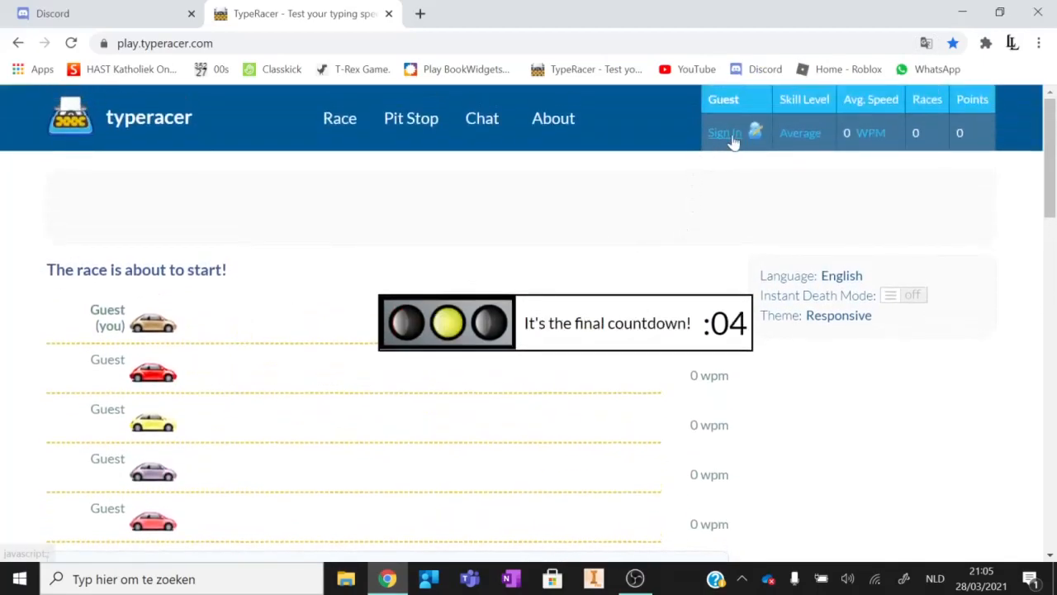
pyautogui.click(724, 132)
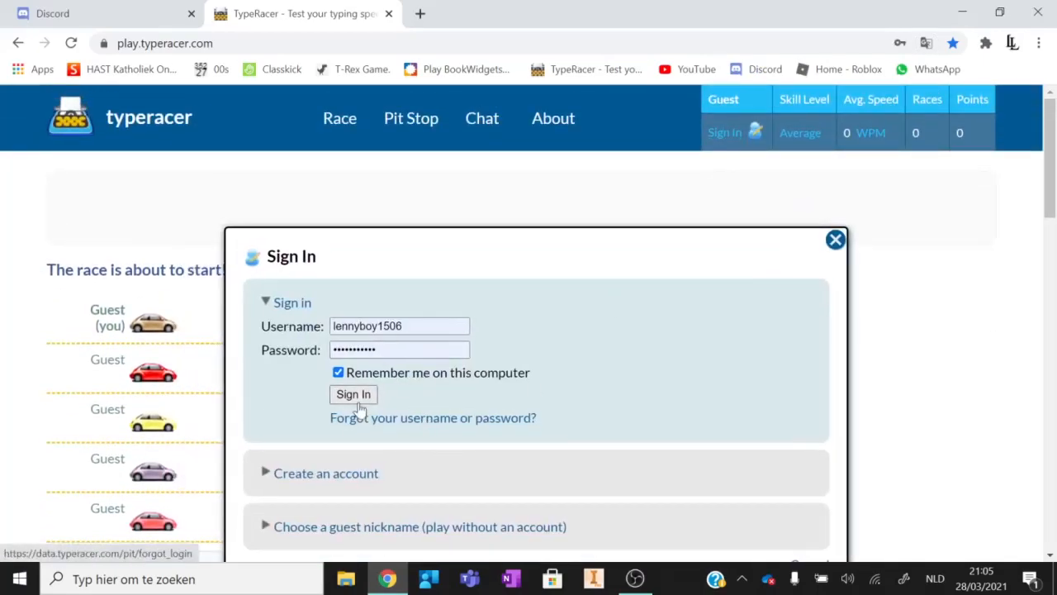
pyautogui.click(353, 394)
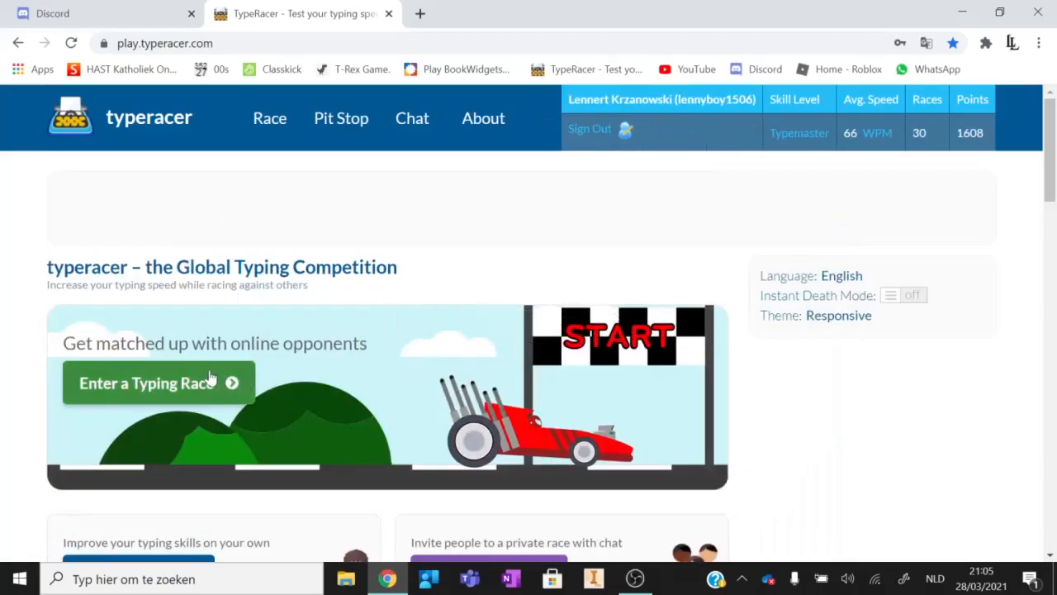
# Step: Join a new online race and type the full quote, winning 1st at 77 wpm
pyautogui.click(153, 383)
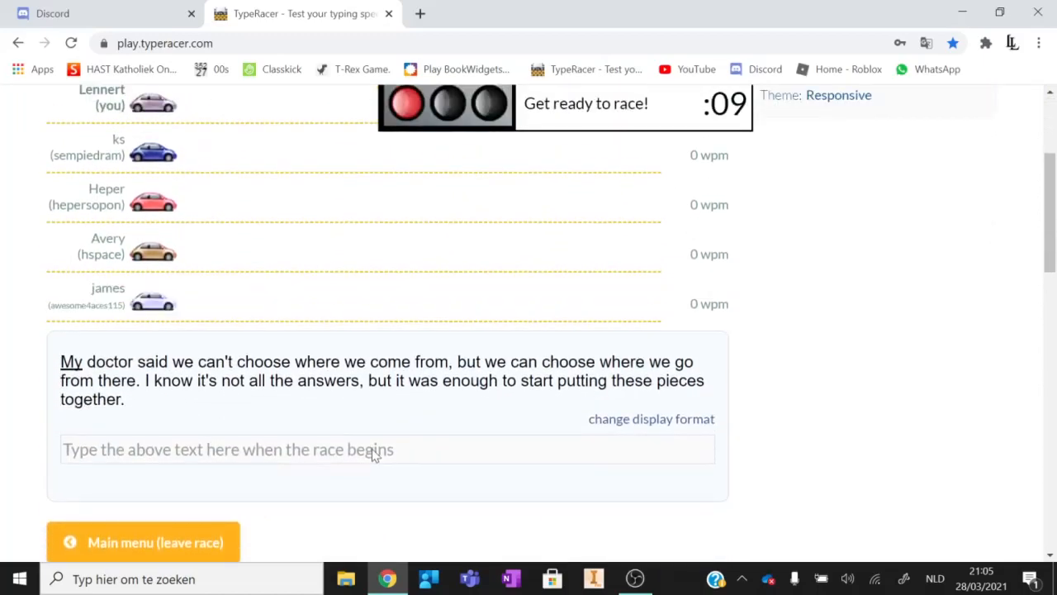
pyautogui.moveTo(871, 390)
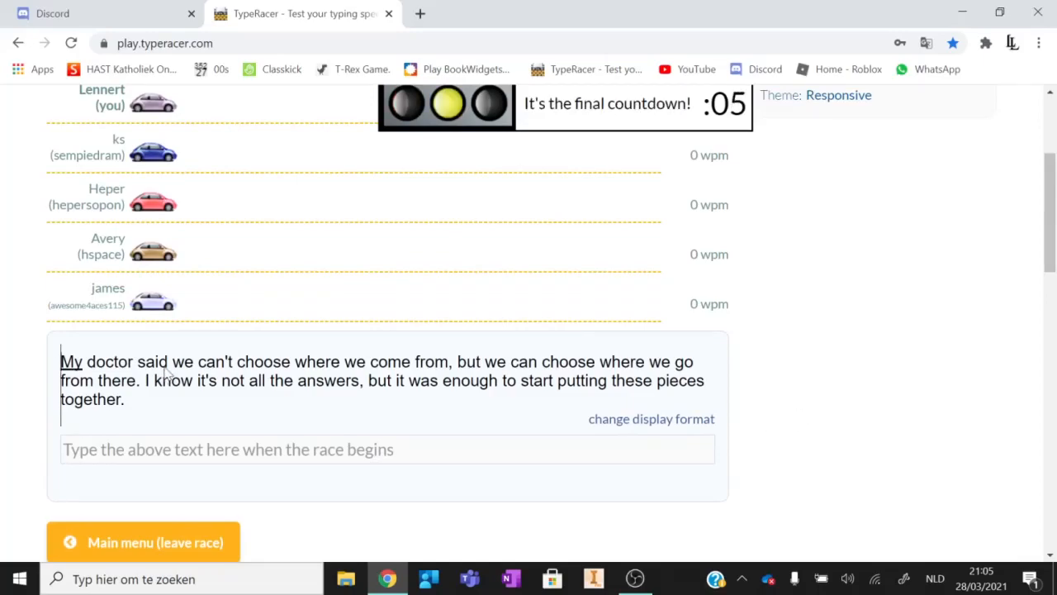
pyautogui.moveTo(860, 348)
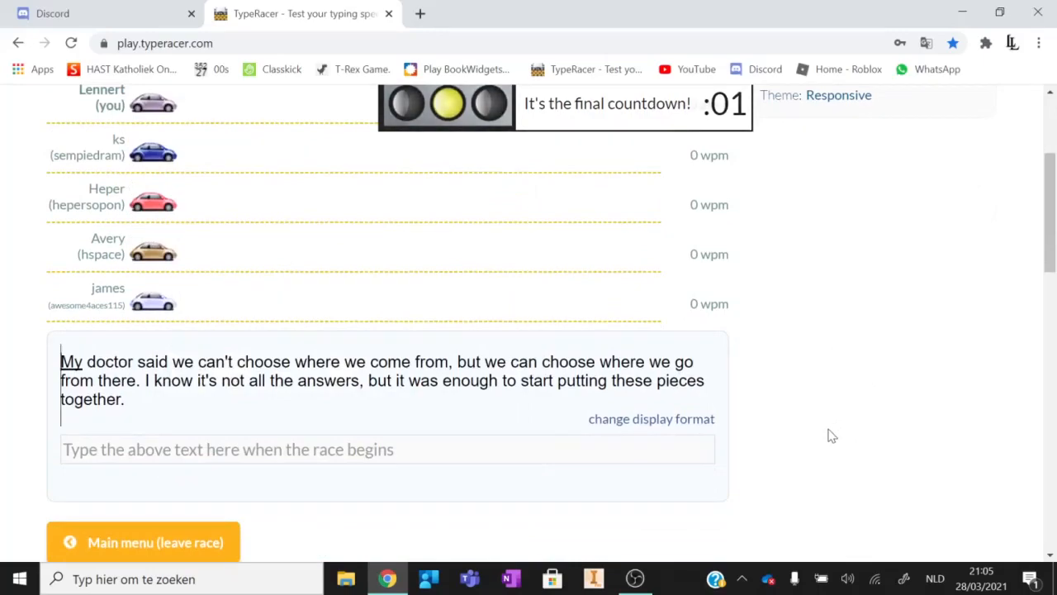
pyautogui.write('docot')
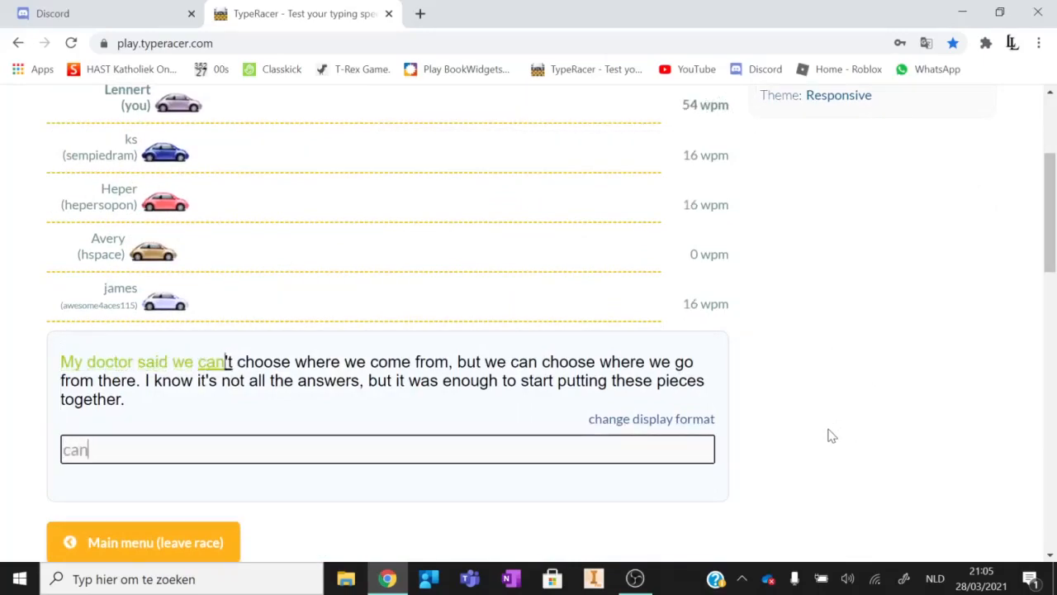
pyautogui.write('wher')
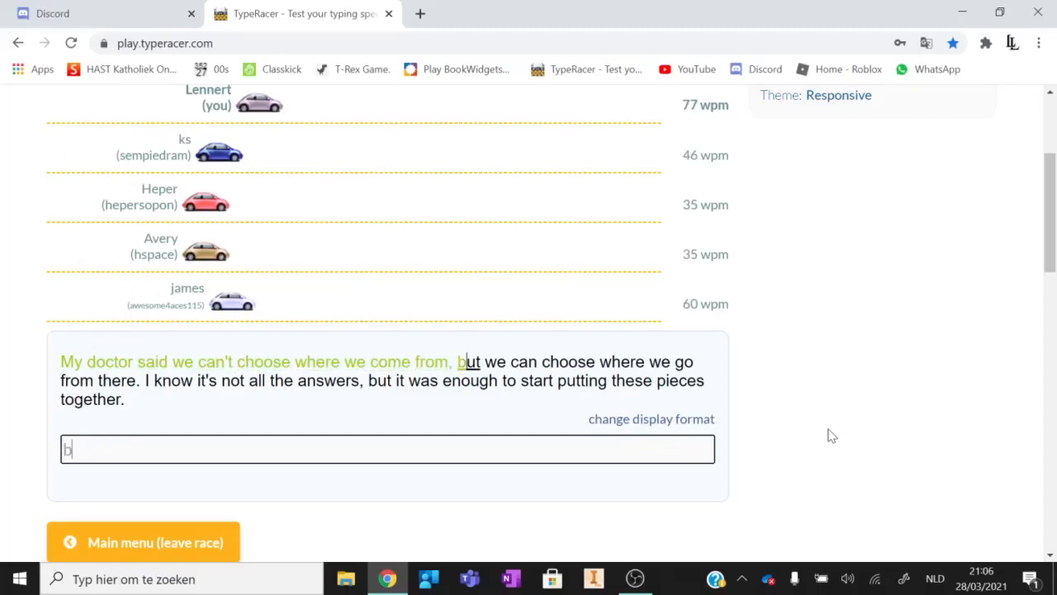
pyautogui.write('cho')
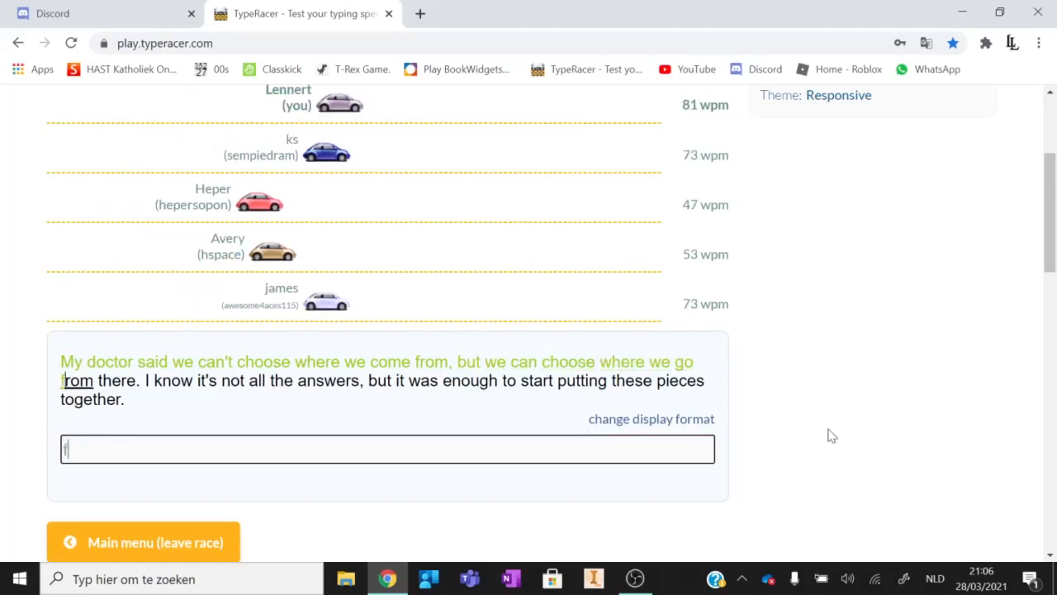
pyautogui.write('kno')
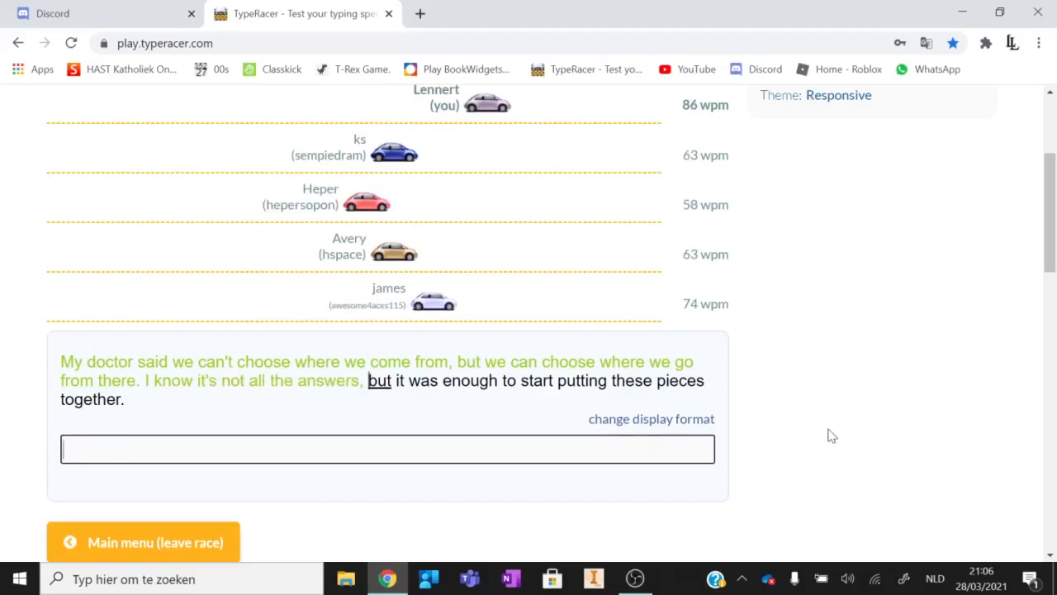
pyautogui.write('eno')
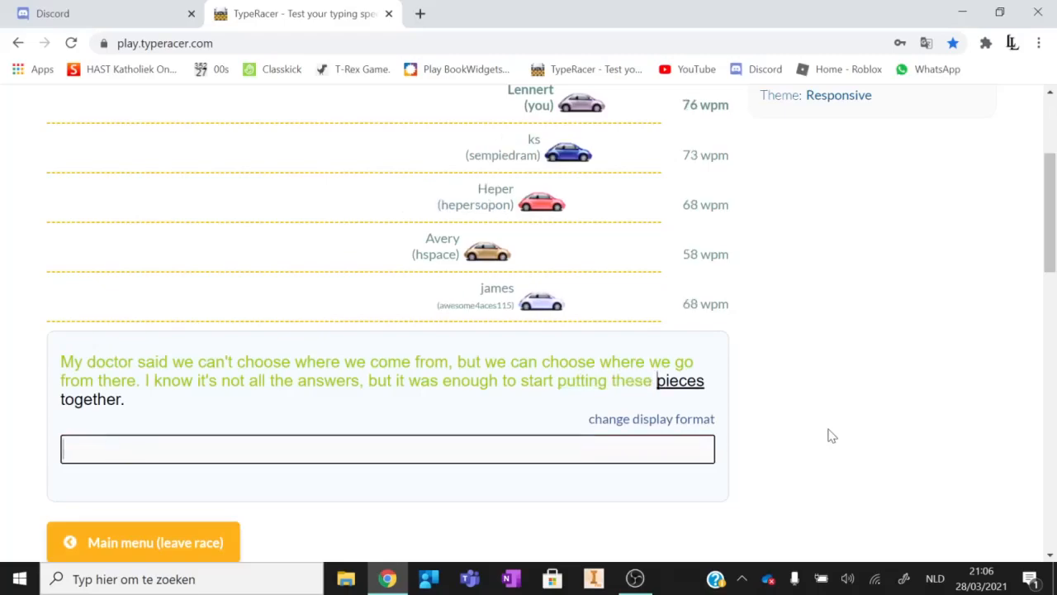
pyautogui.write('toge')
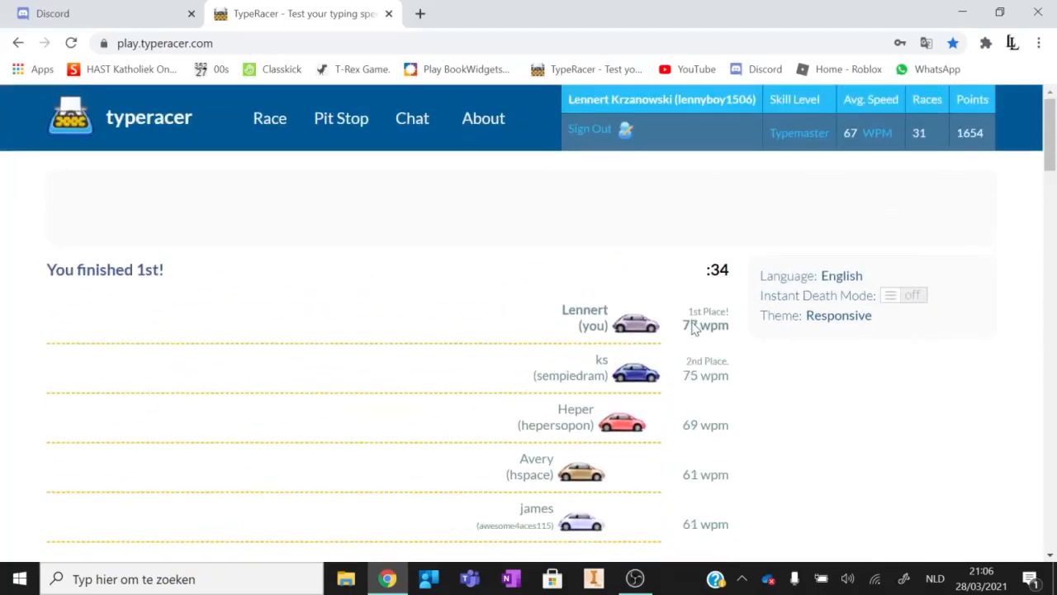
pyautogui.scroll(-3)
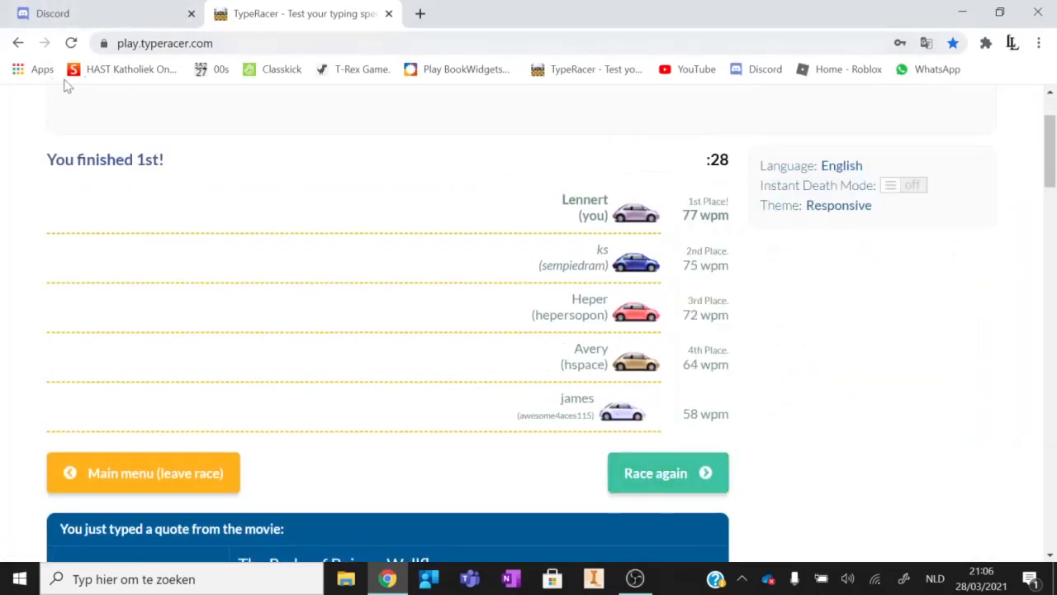
# Step: Join another race and begin typing the V for Vendetta quote
pyautogui.click(667, 472)
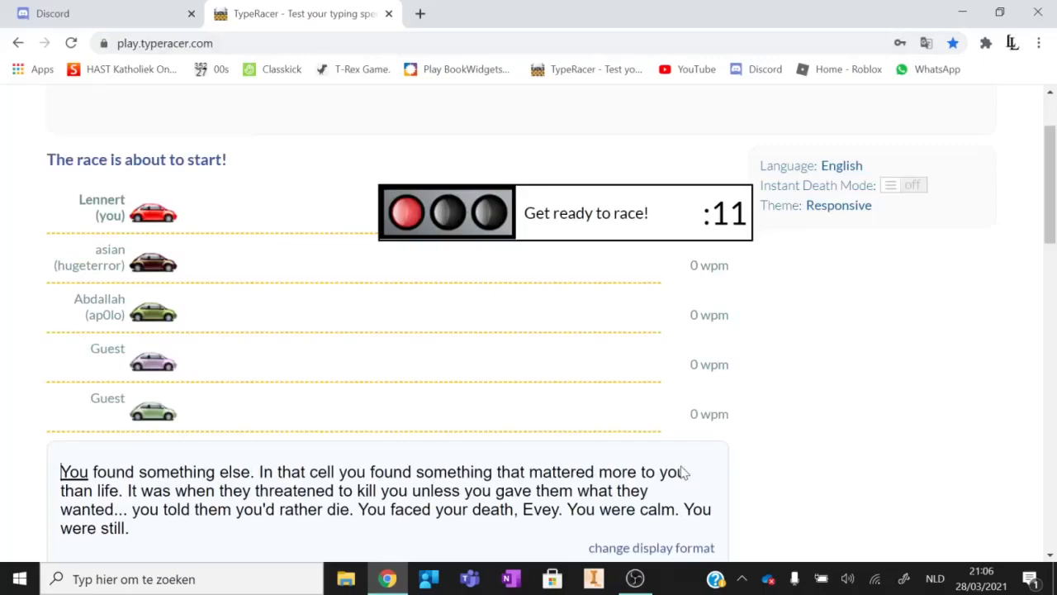
pyautogui.scroll(-3)
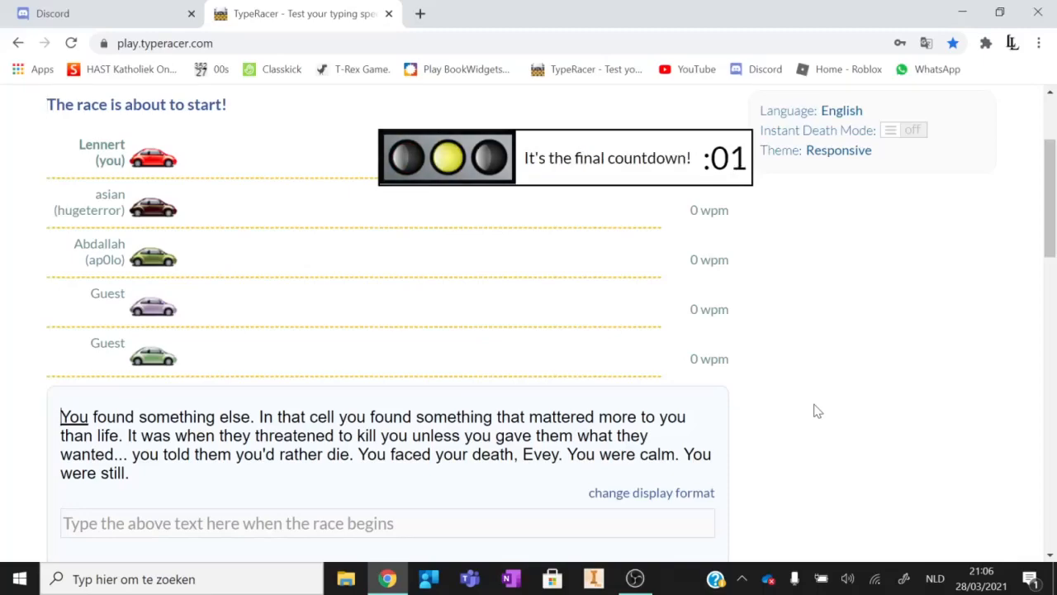
pyautogui.write('YOu')
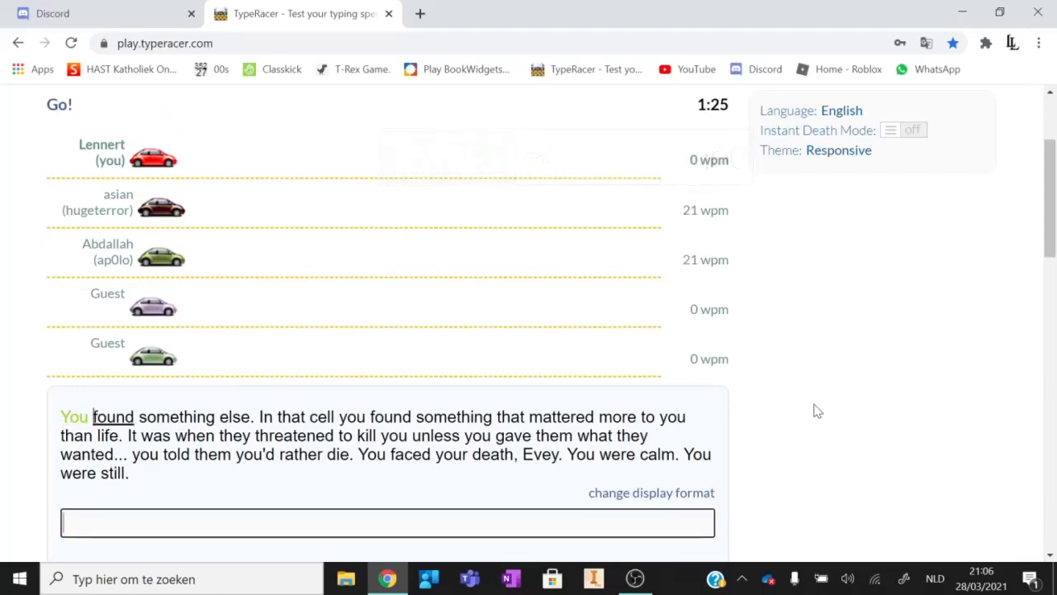
pyautogui.write('el')
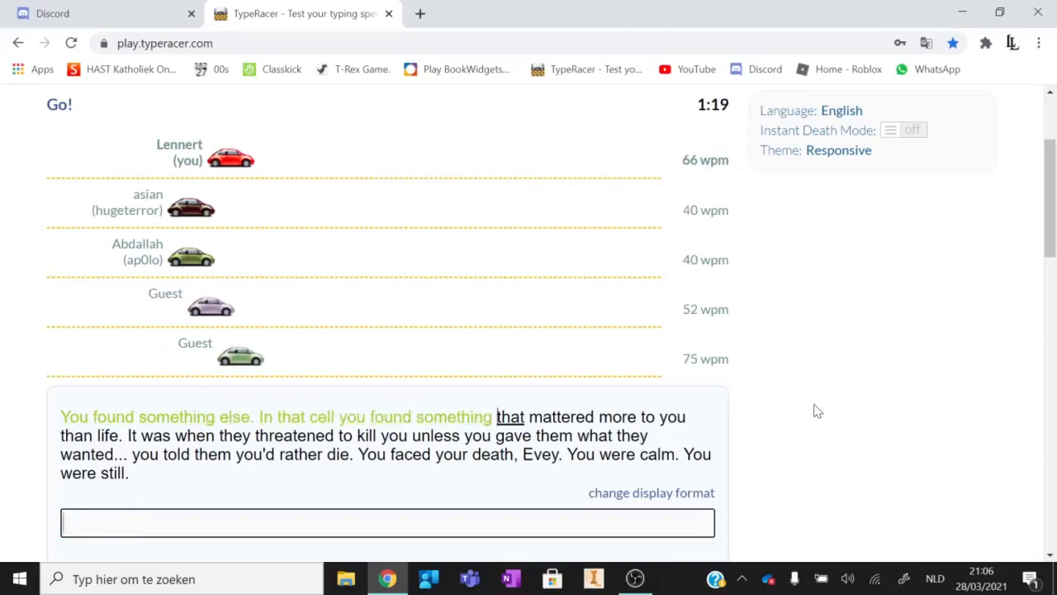
pyautogui.write('mor')
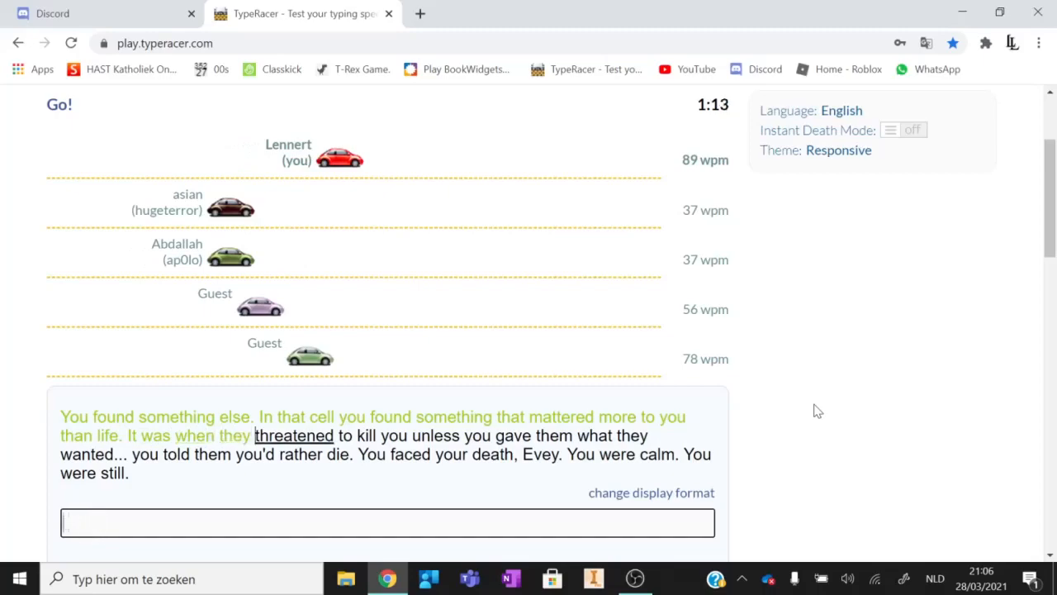
pyautogui.write('threatende')
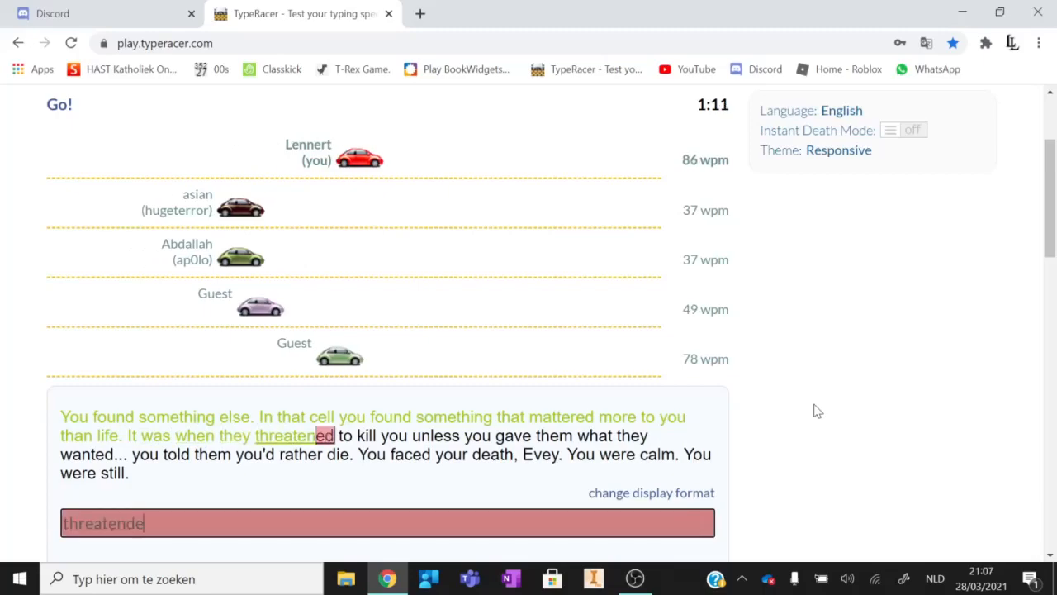
# Step: Type the rest of the V for Vendetta quote to win in 1st place
pyautogui.write('y')
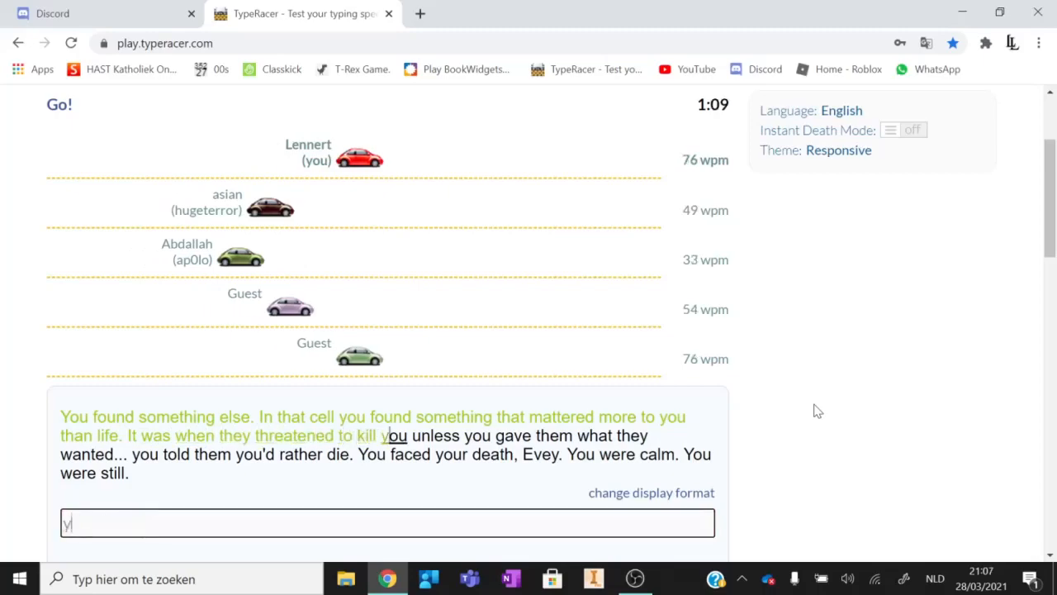
pyautogui.write('gav')
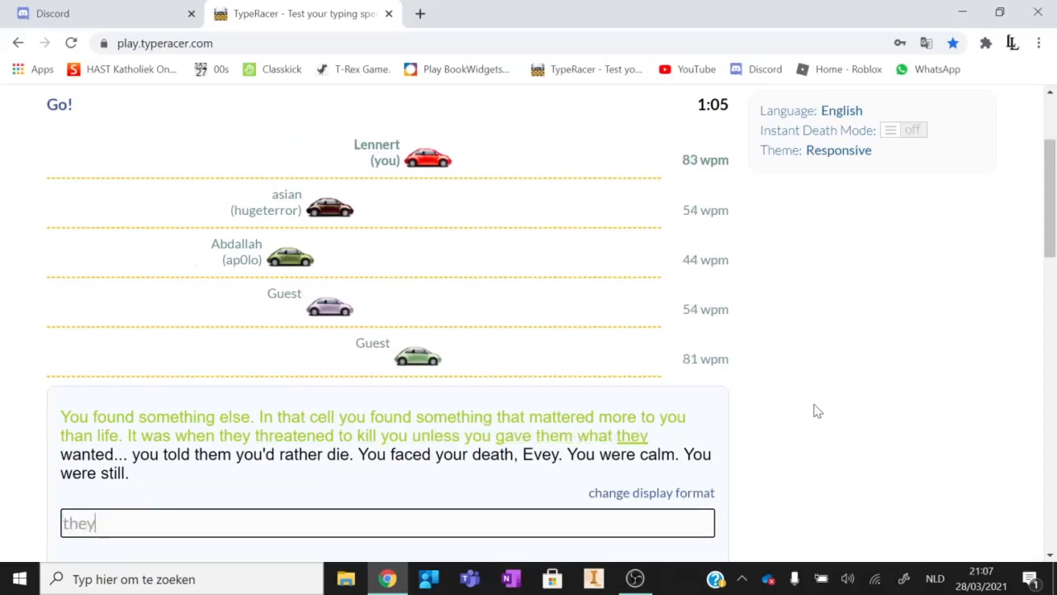
pyautogui.write('they')
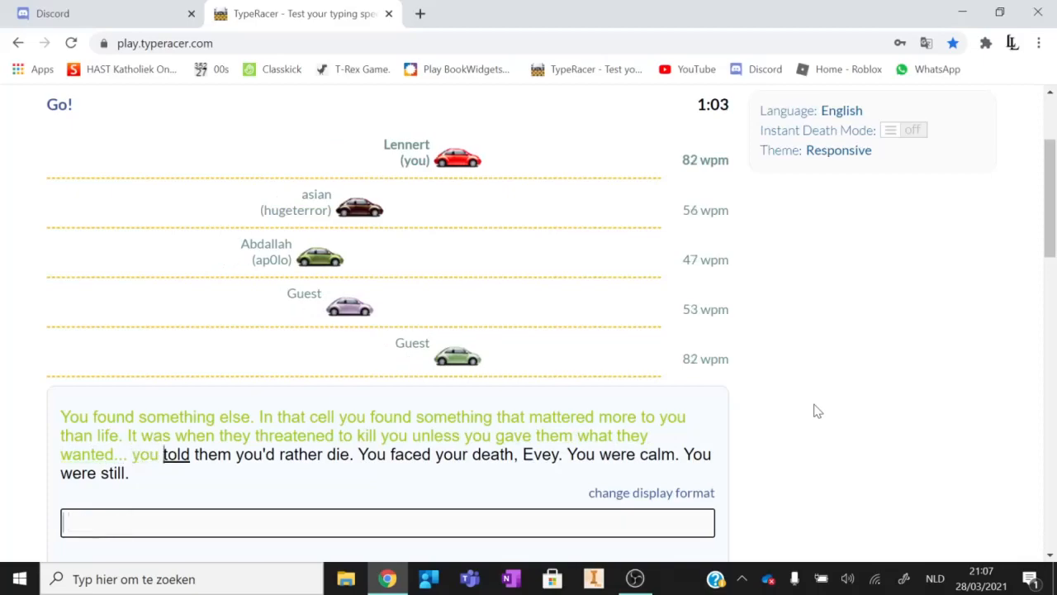
pyautogui.write('you')
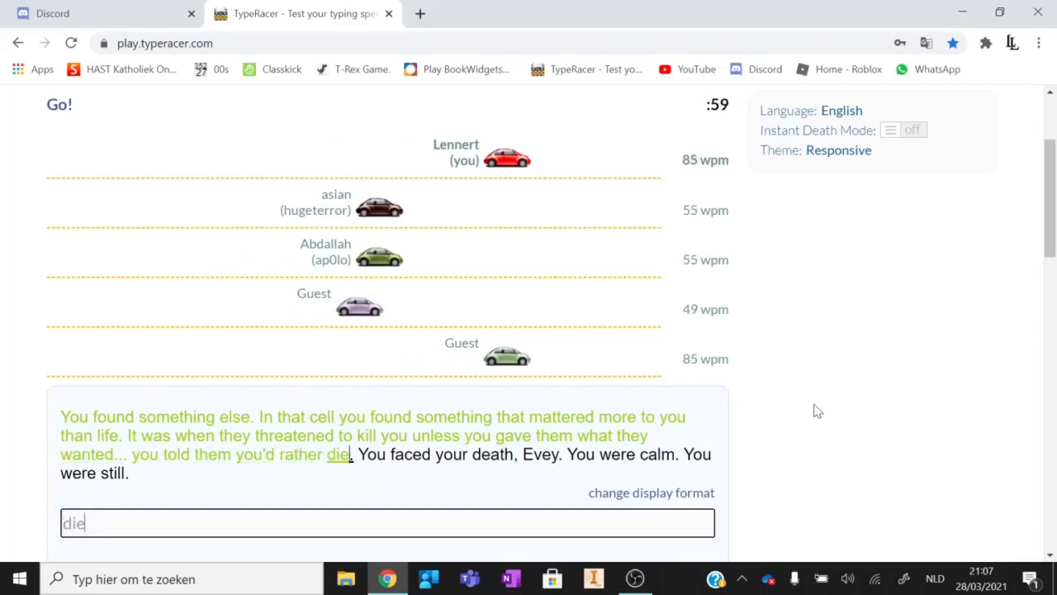
pyautogui.write('fac')
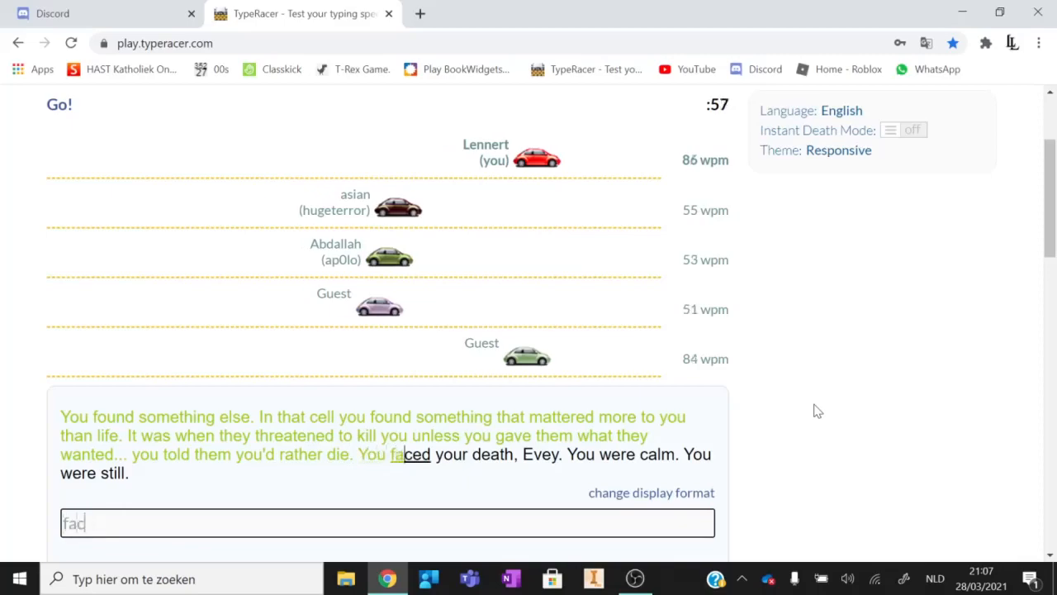
pyautogui.write('death,')
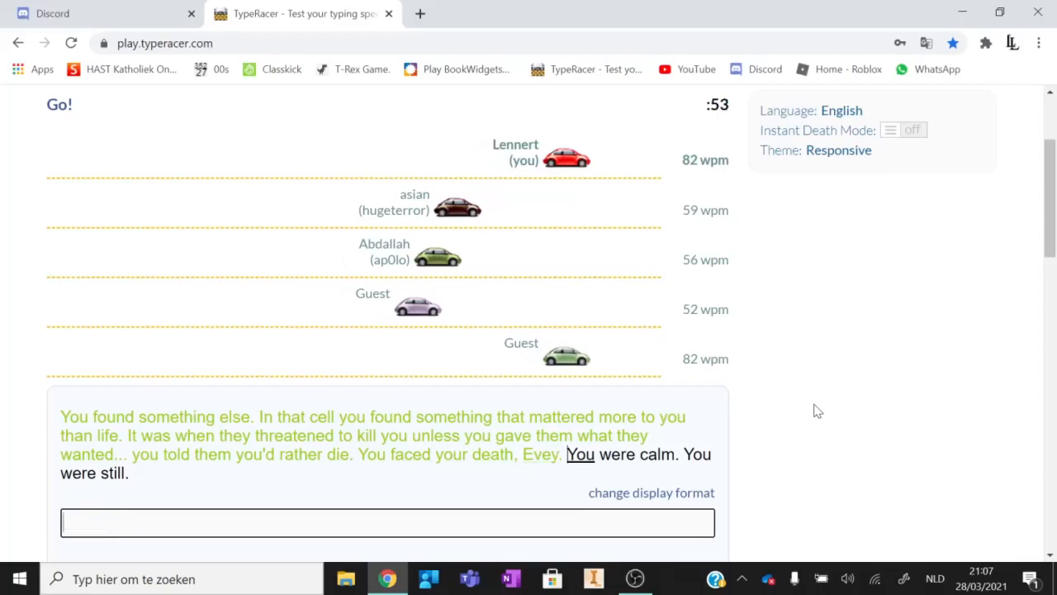
pyautogui.write('cal')
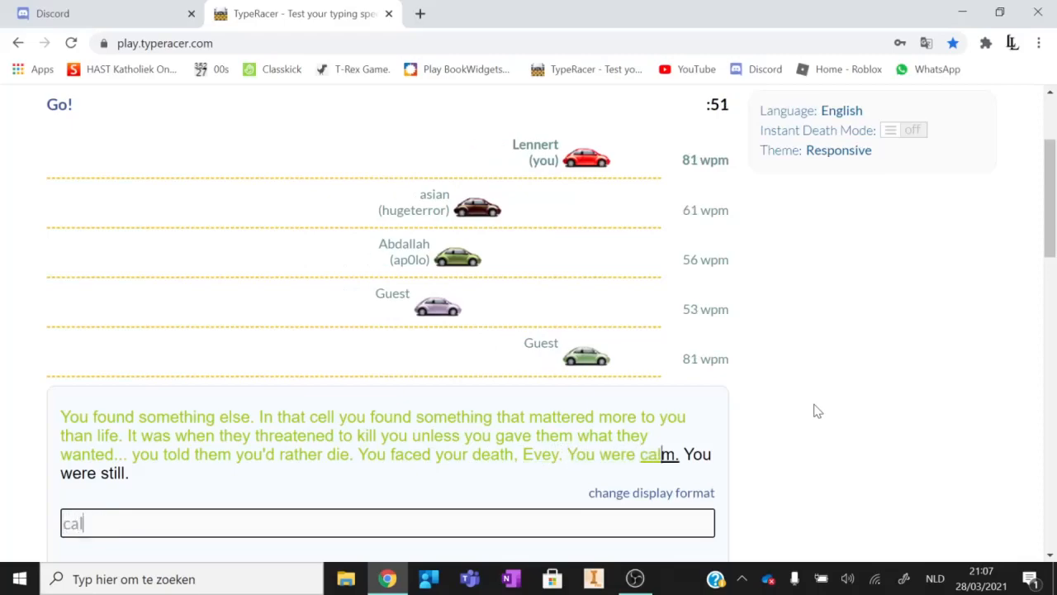
pyautogui.write('wee')
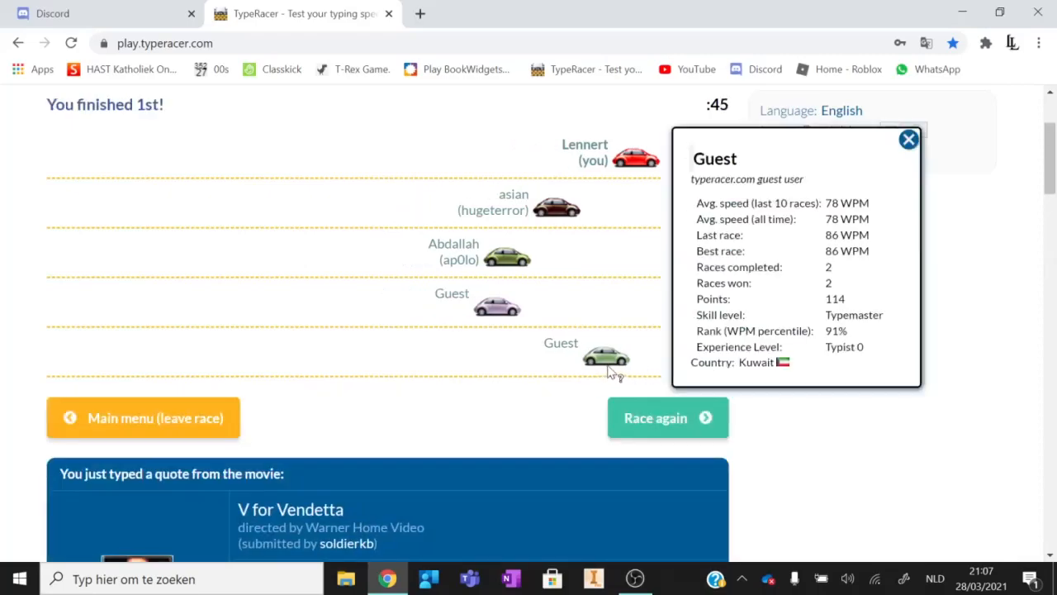
# Step: Close the Guest popup, view the second-place racer's stats, then close that popup
pyautogui.click(909, 139)
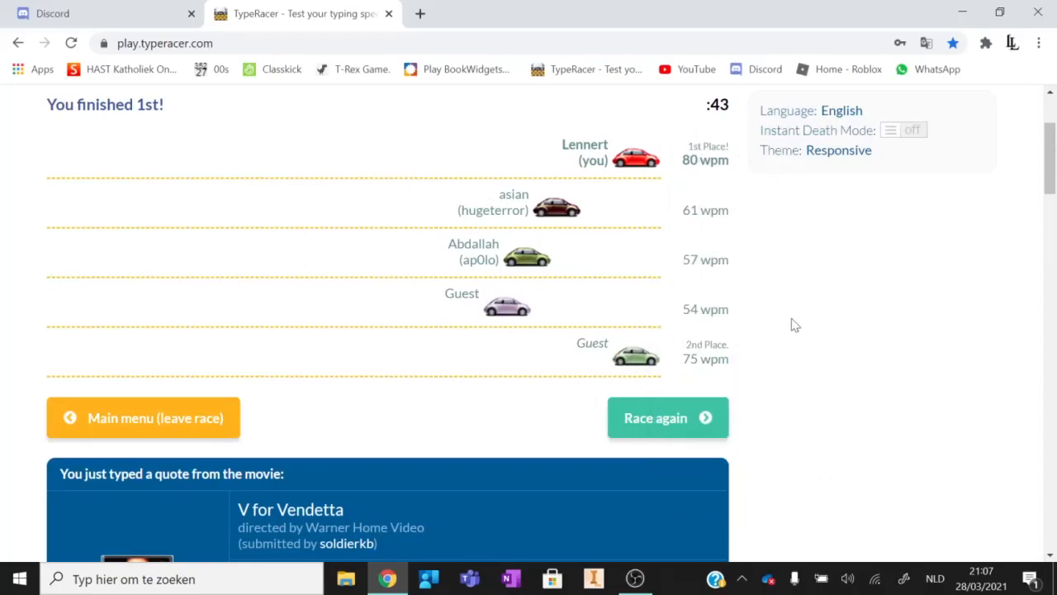
pyautogui.click(513, 194)
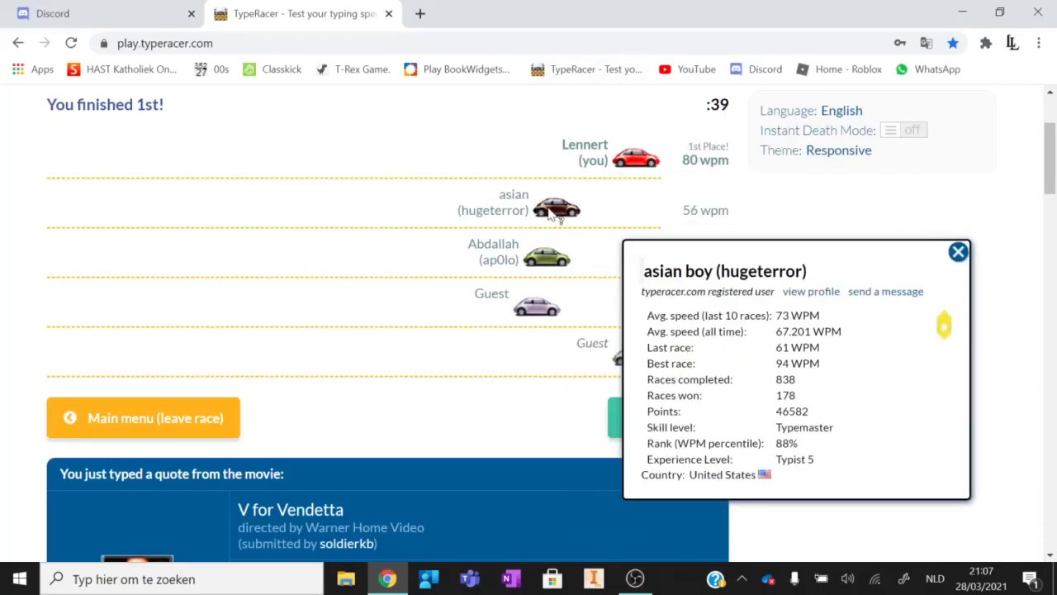
pyautogui.click(958, 251)
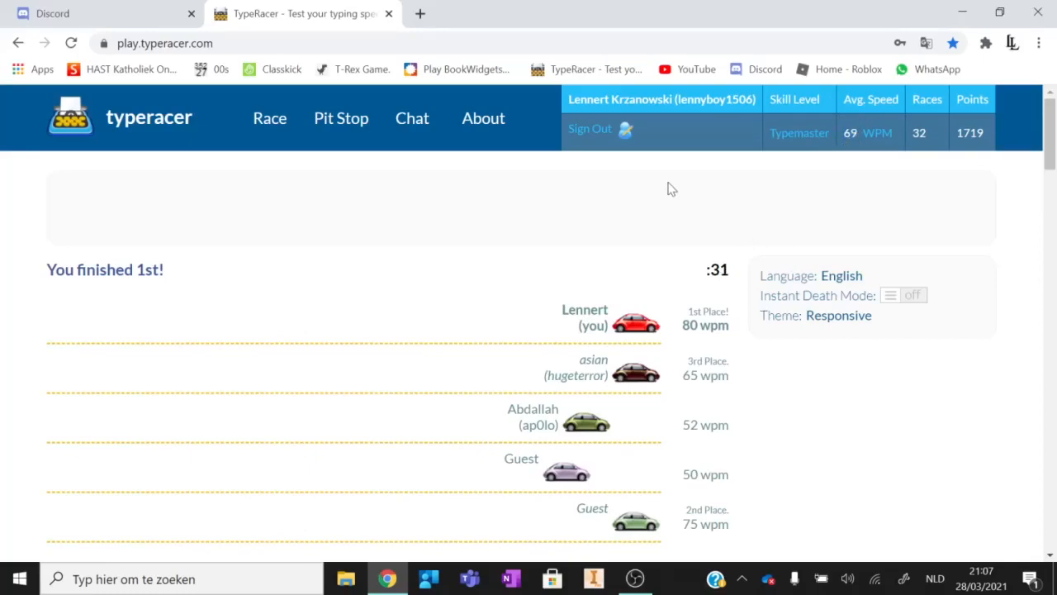
pyautogui.scroll(-3)
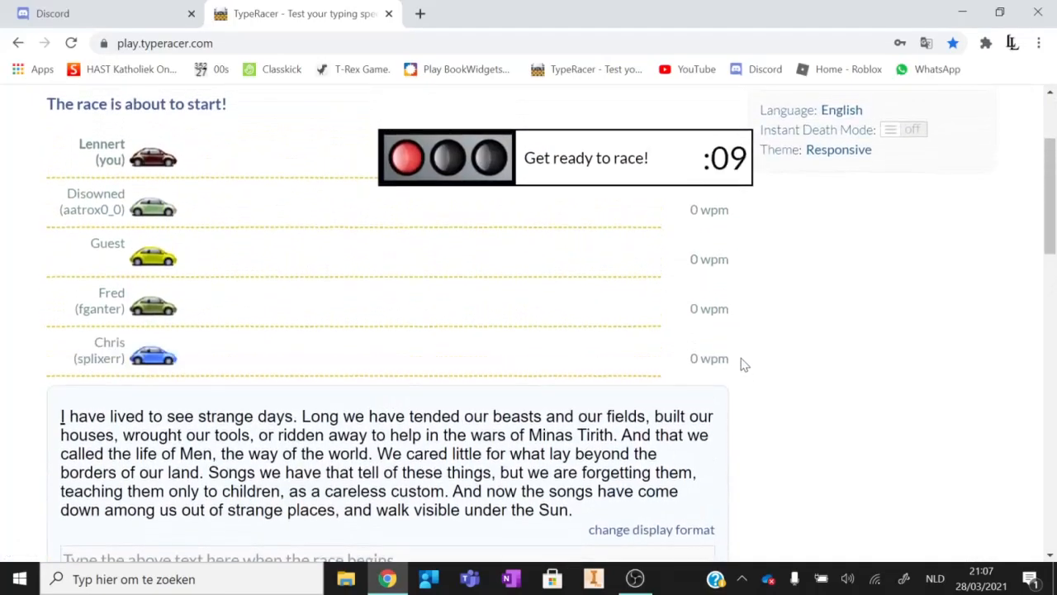
# Step: Type the opening of The Two Towers quote, through 'Tirith' and 'world.'
pyautogui.scroll(-3)
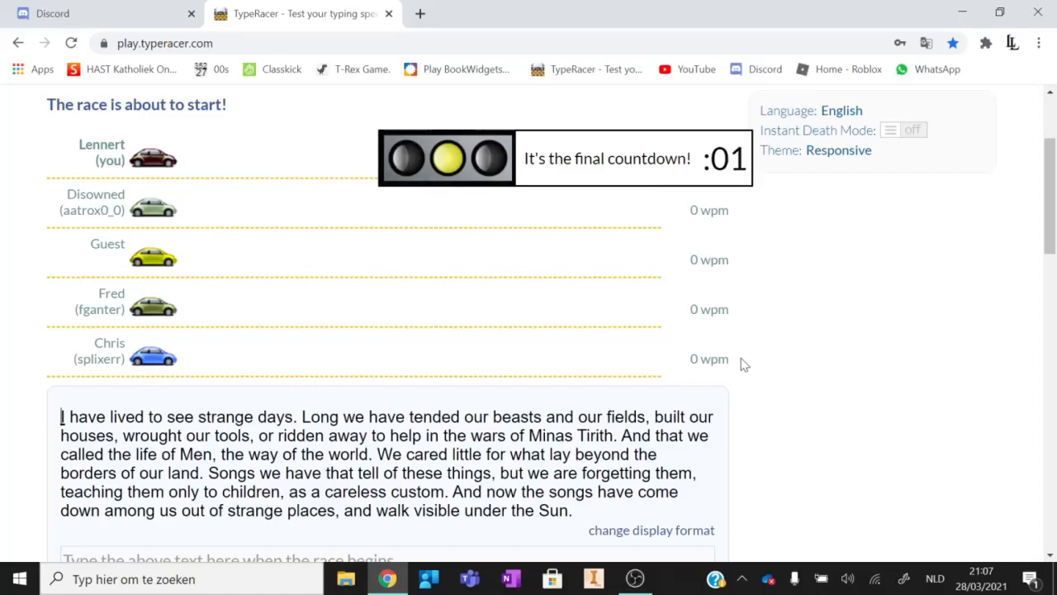
pyautogui.write('ha')
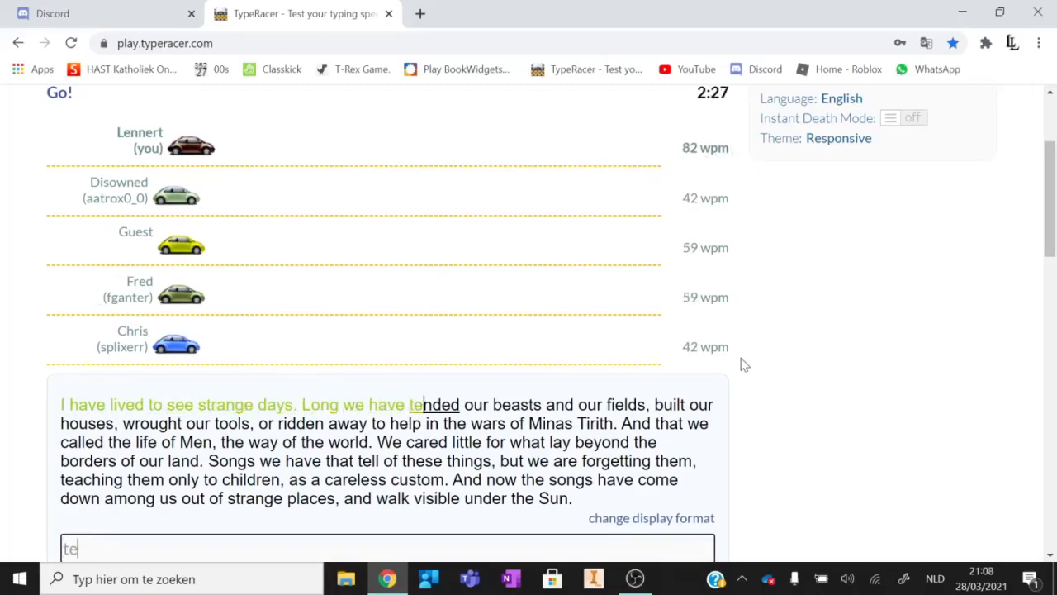
pyautogui.write('beas')
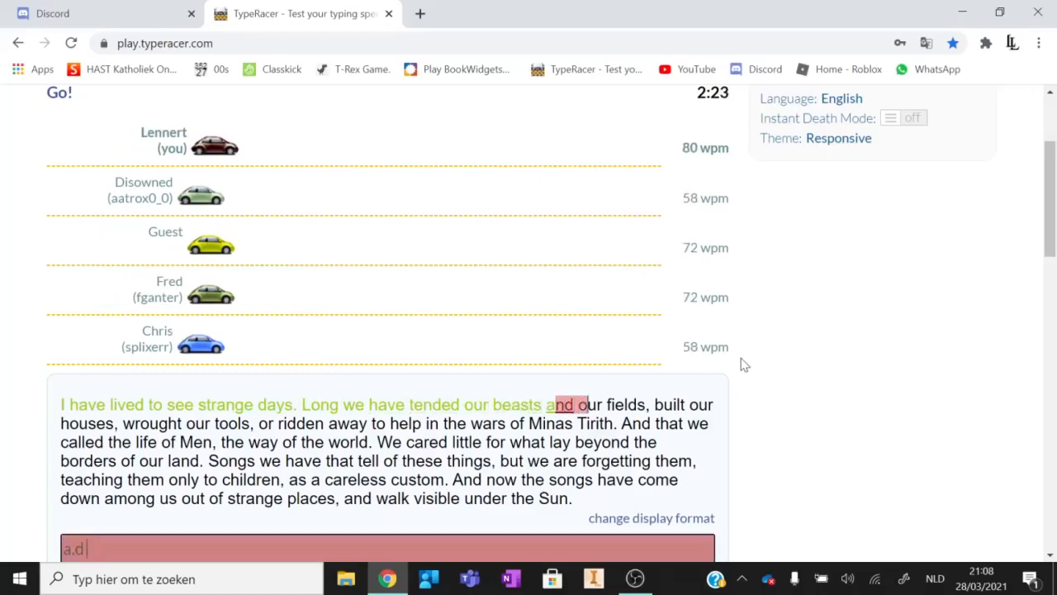
pyautogui.write('fields')
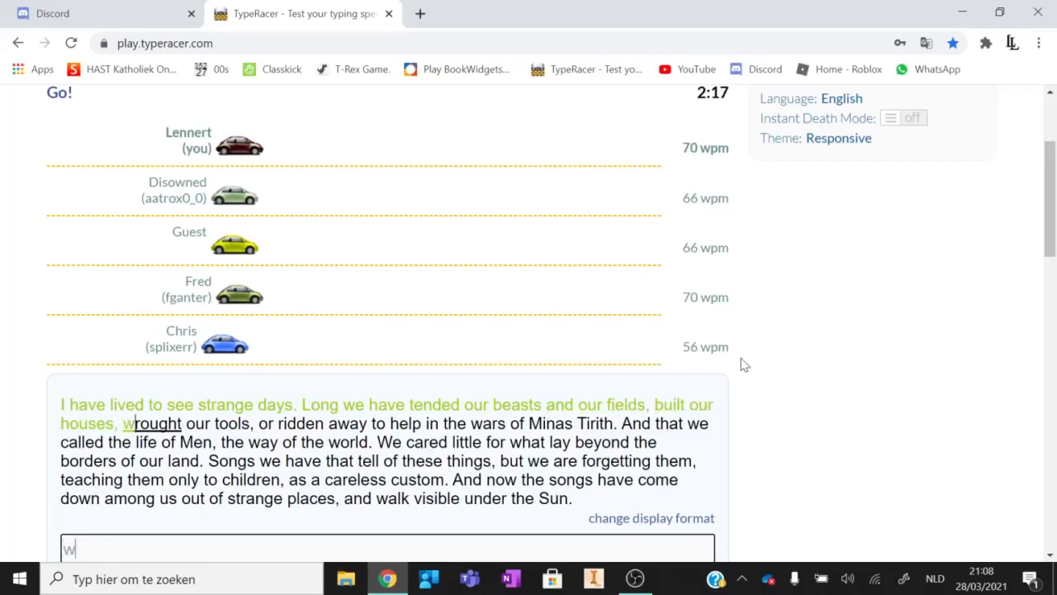
pyautogui.write('ool')
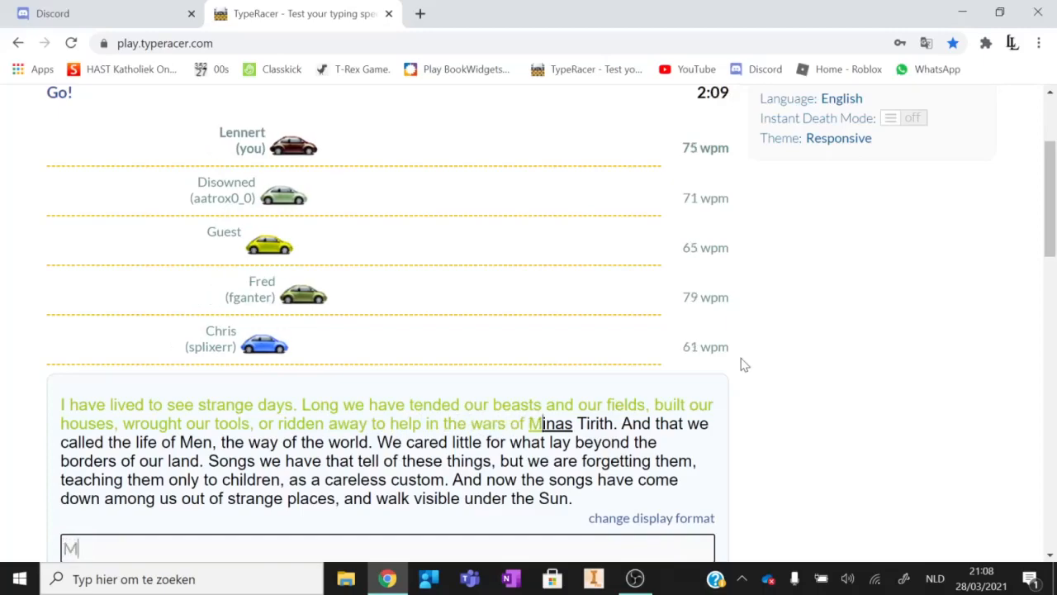
pyautogui.write('Tirith')
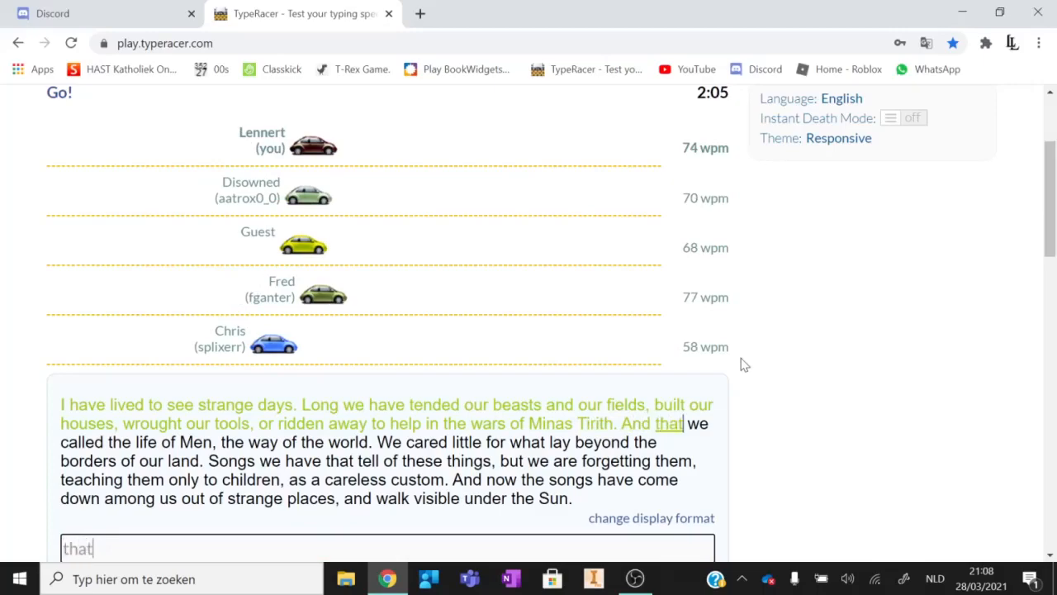
pyautogui.write('life')
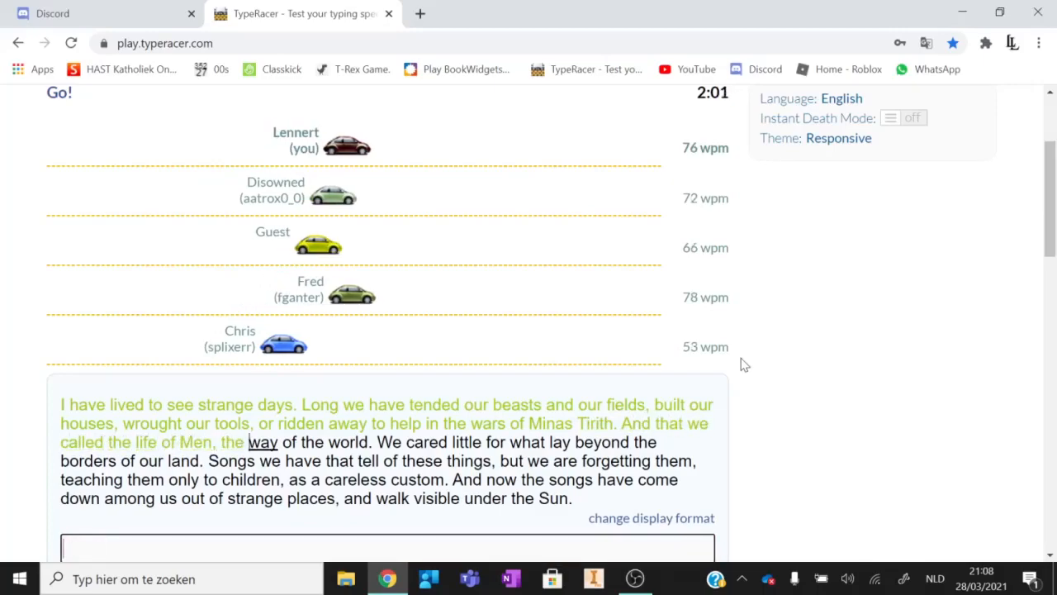
pyautogui.write('world.')
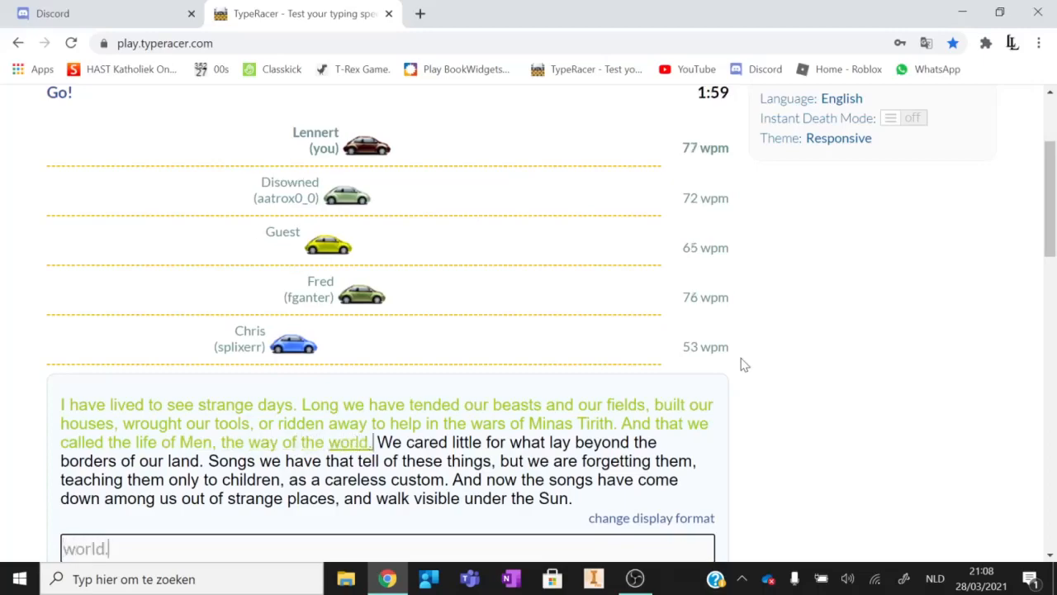
# Step: Continue The Two Towers quote through the word 'custom.'
pyautogui.write('lit')
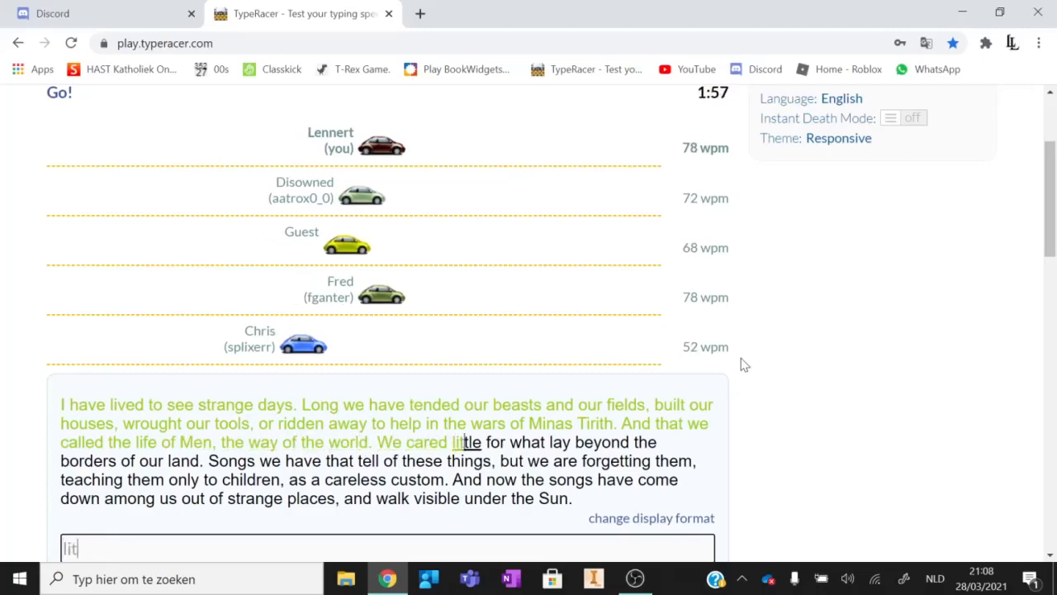
pyautogui.write('la')
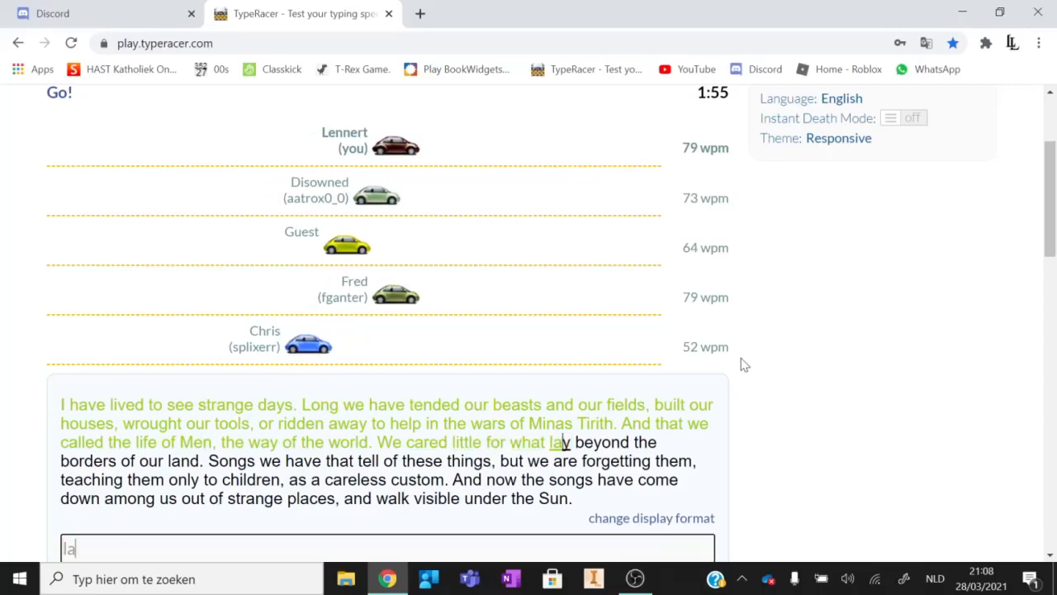
pyautogui.write('bor')
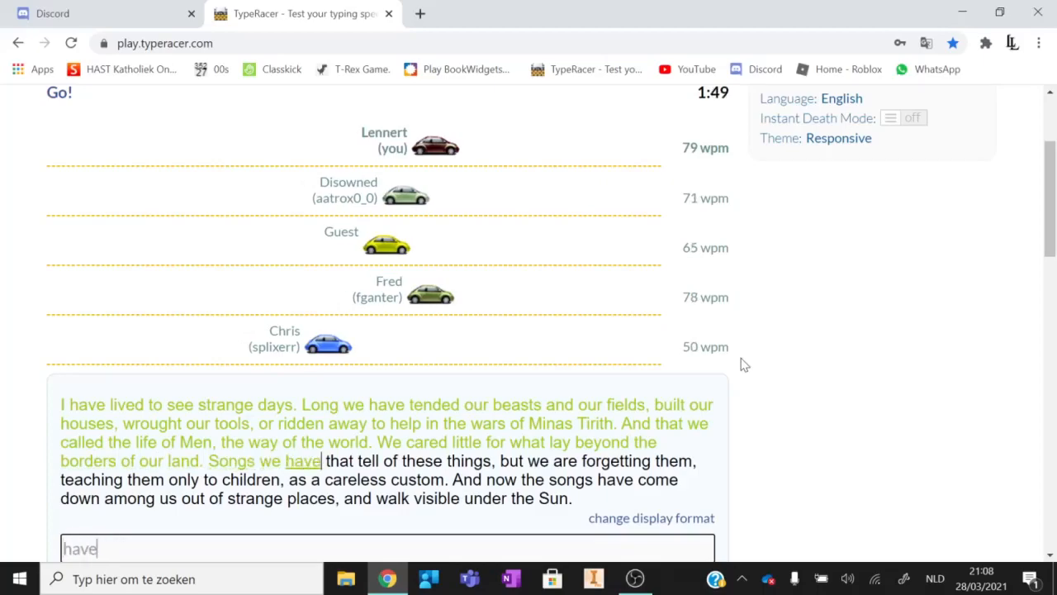
pyautogui.write('that tell o')
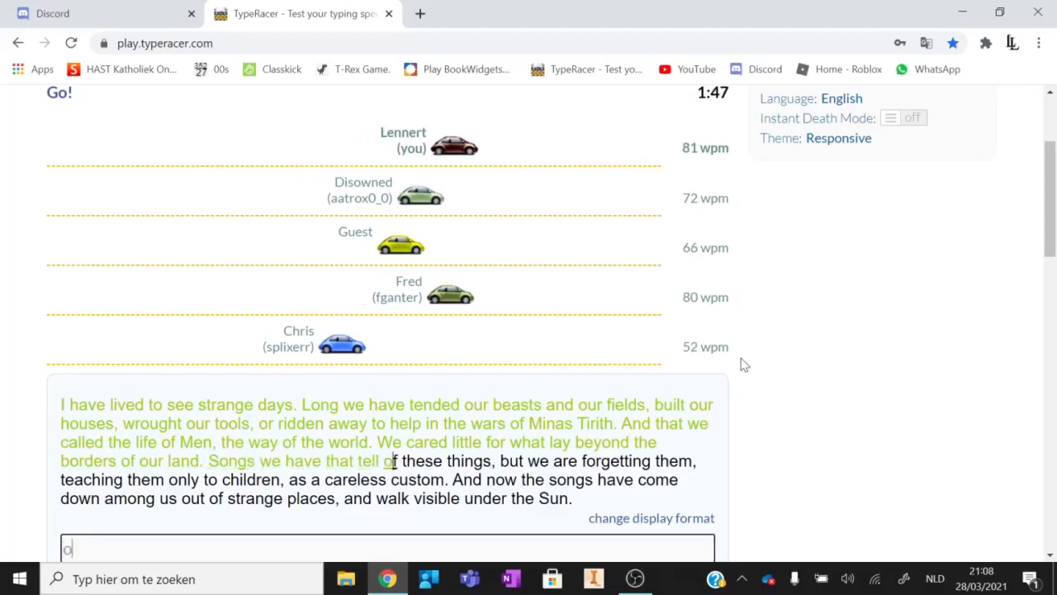
pyautogui.write('thingd')
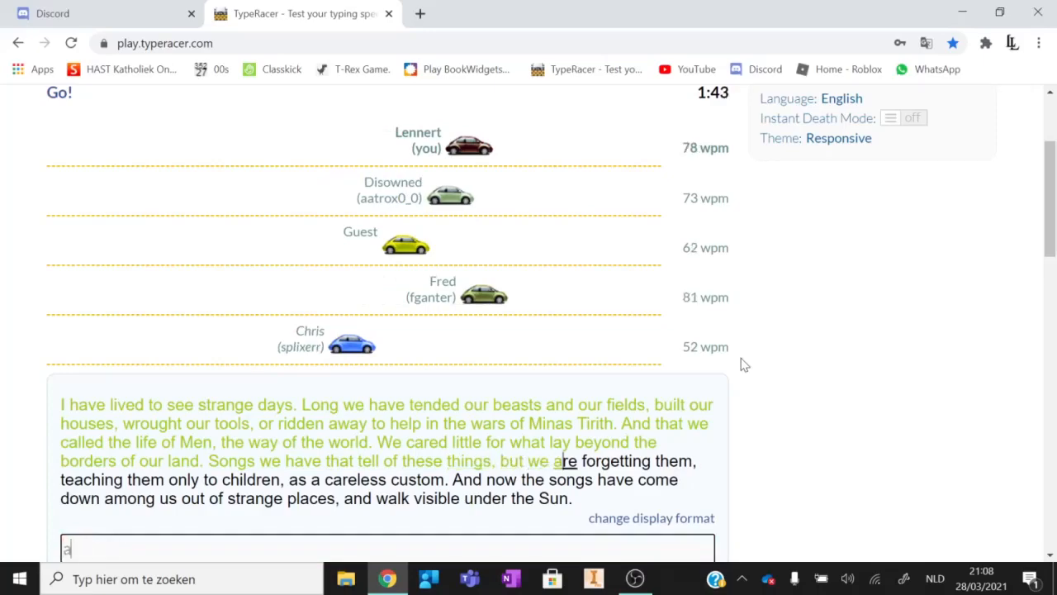
pyautogui.write('forge')
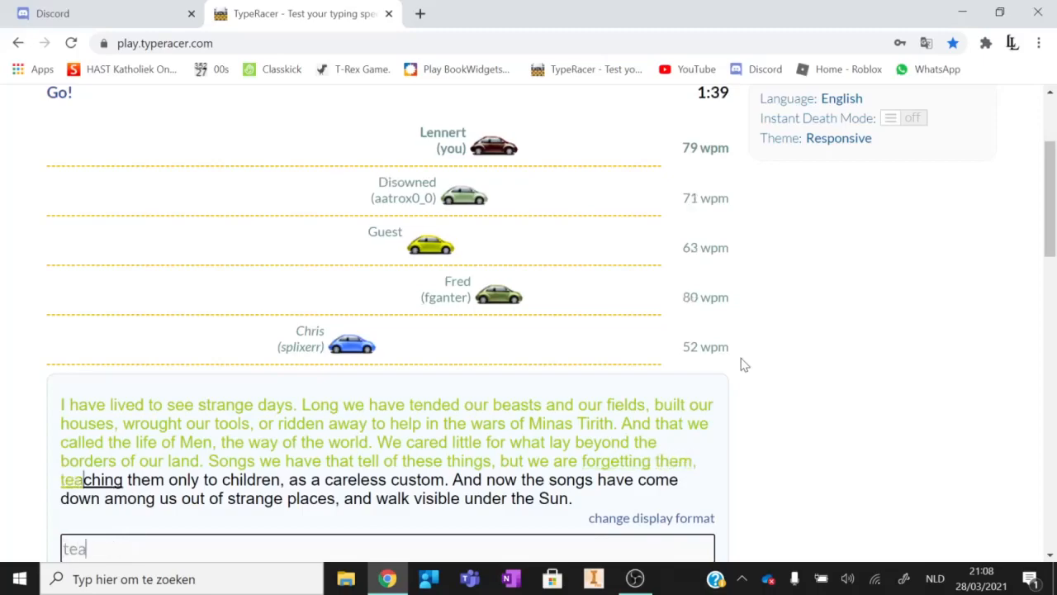
pyautogui.write('only')
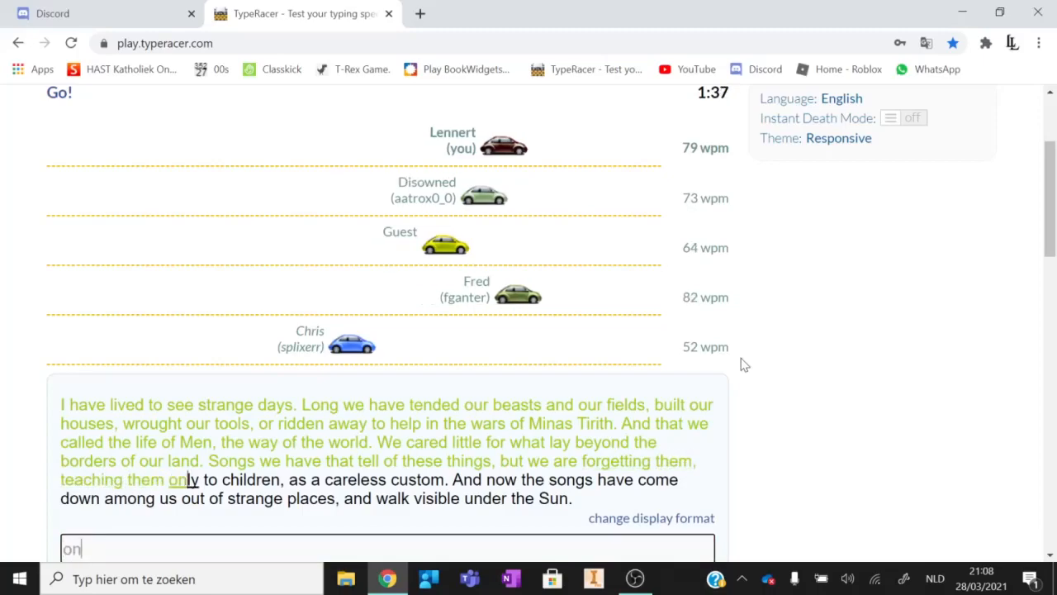
pyautogui.write('a')
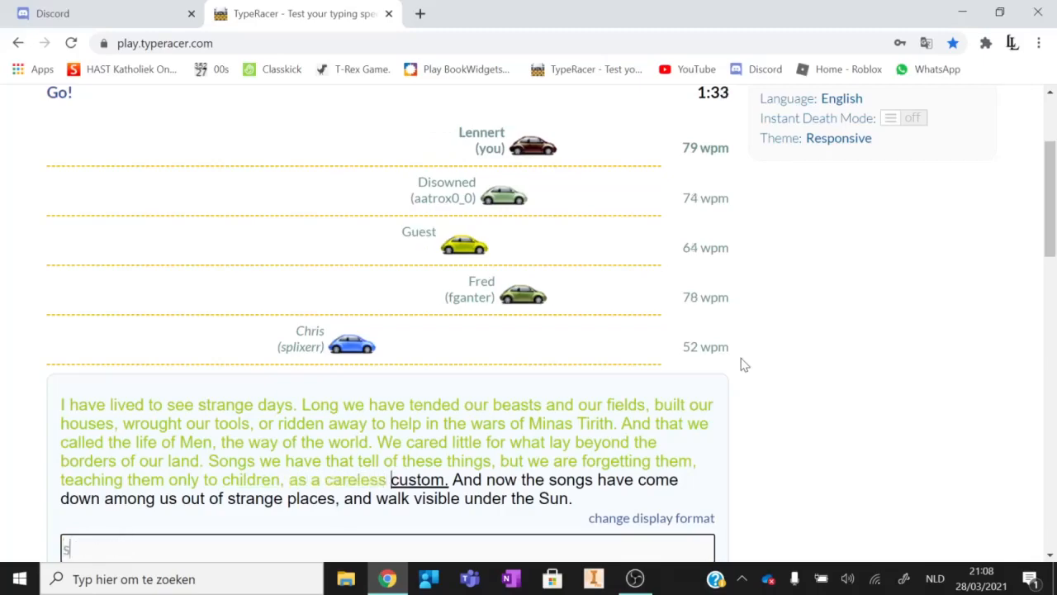
pyautogui.write('custom.')
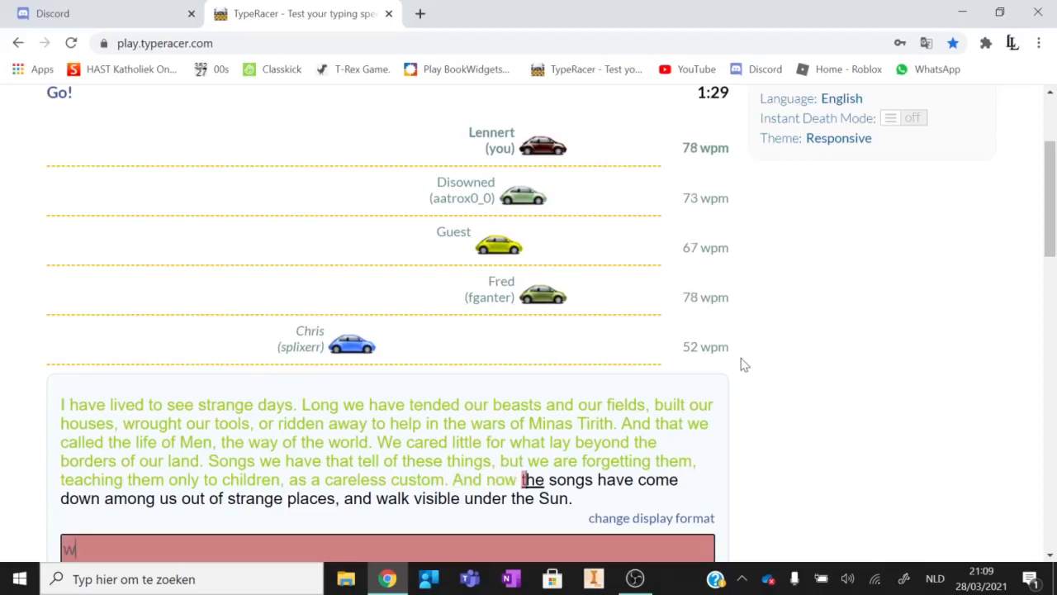
# Step: Finish the quote in 2nd place at 76 wpm and join the next race
pyautogui.write('hav')
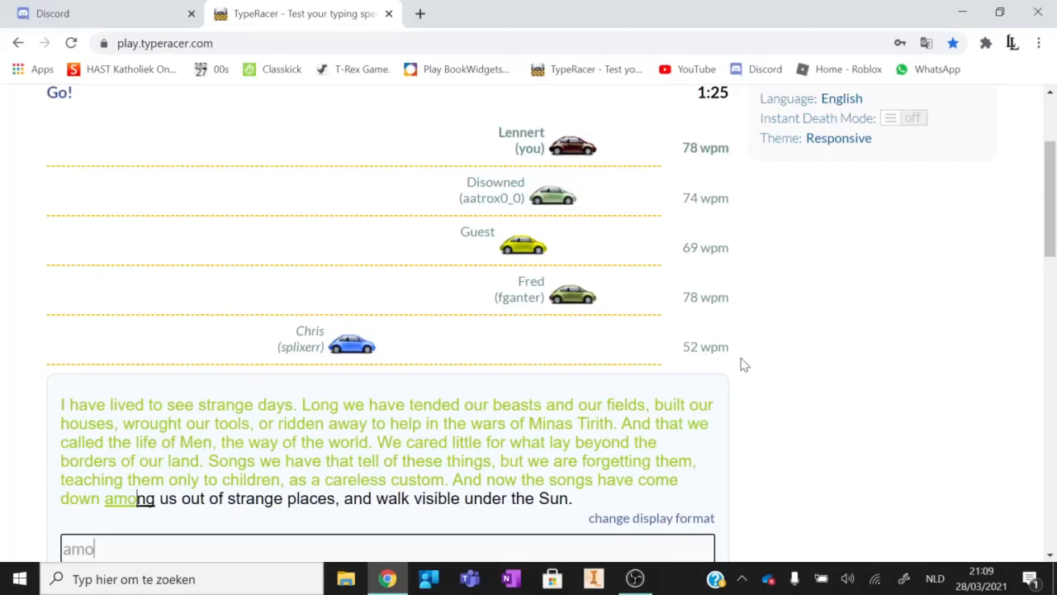
pyautogui.write('of')
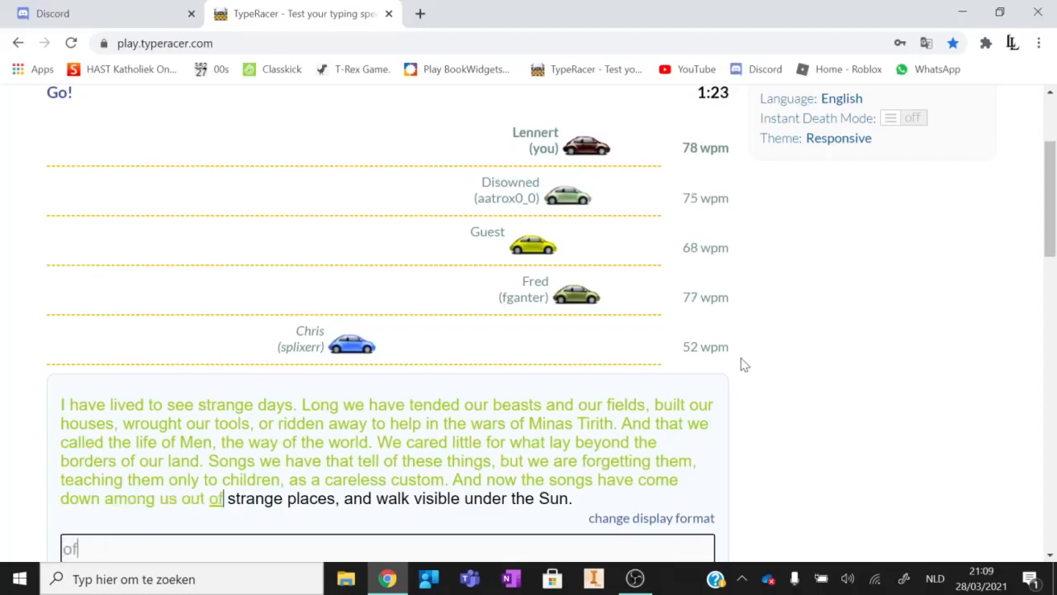
pyautogui.write('plac')
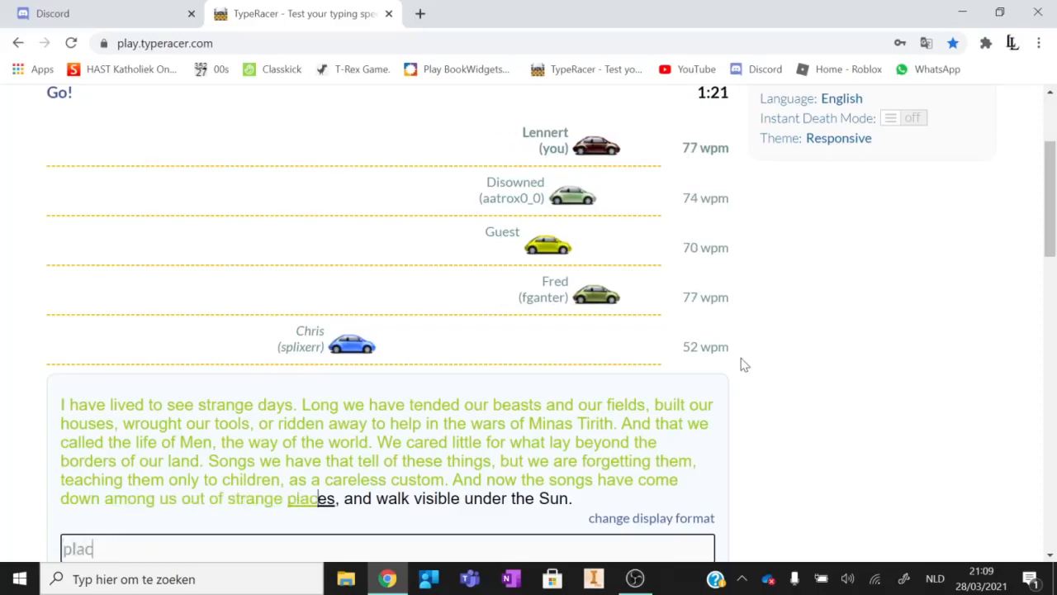
pyautogui.write('vi')
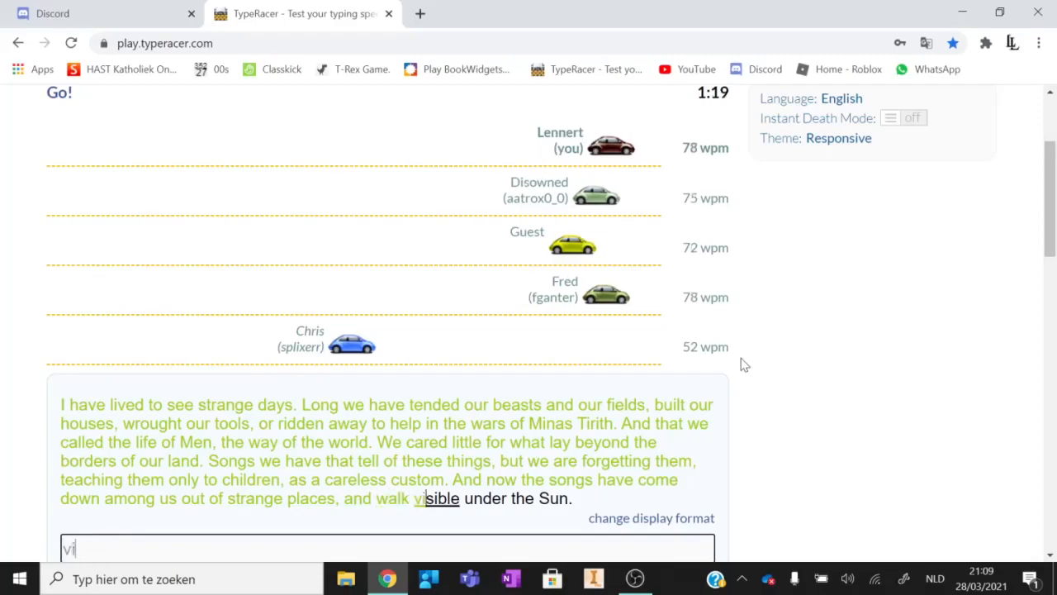
pyautogui.write('sibl')
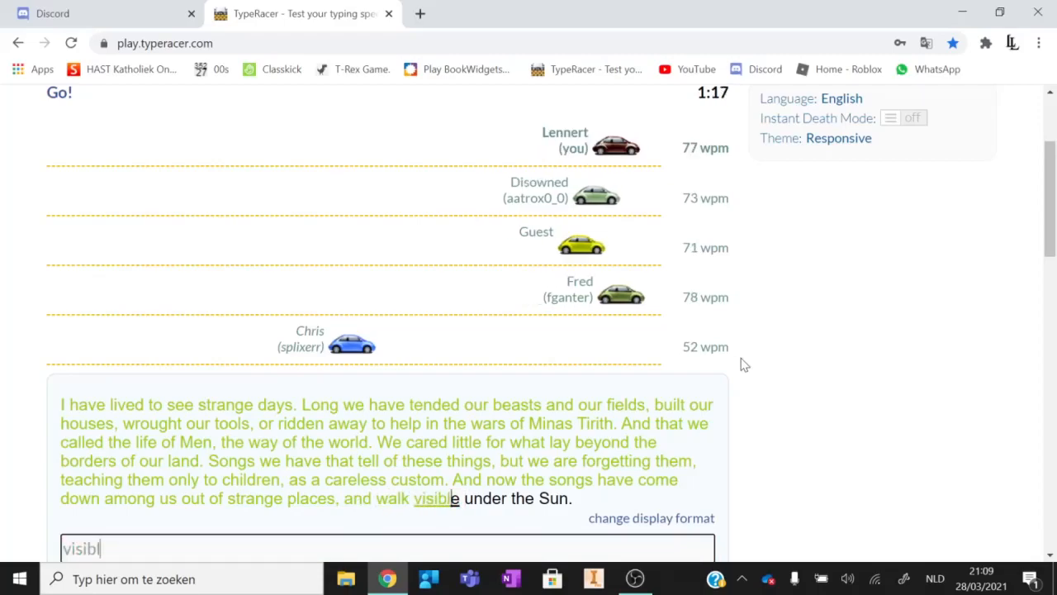
pyautogui.write('the')
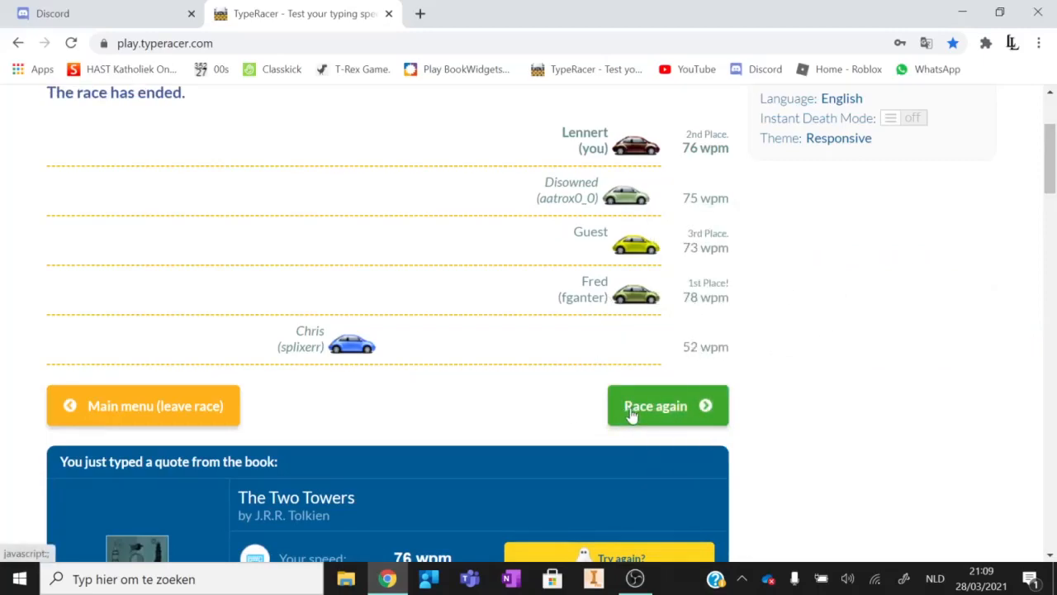
pyautogui.click(665, 405)
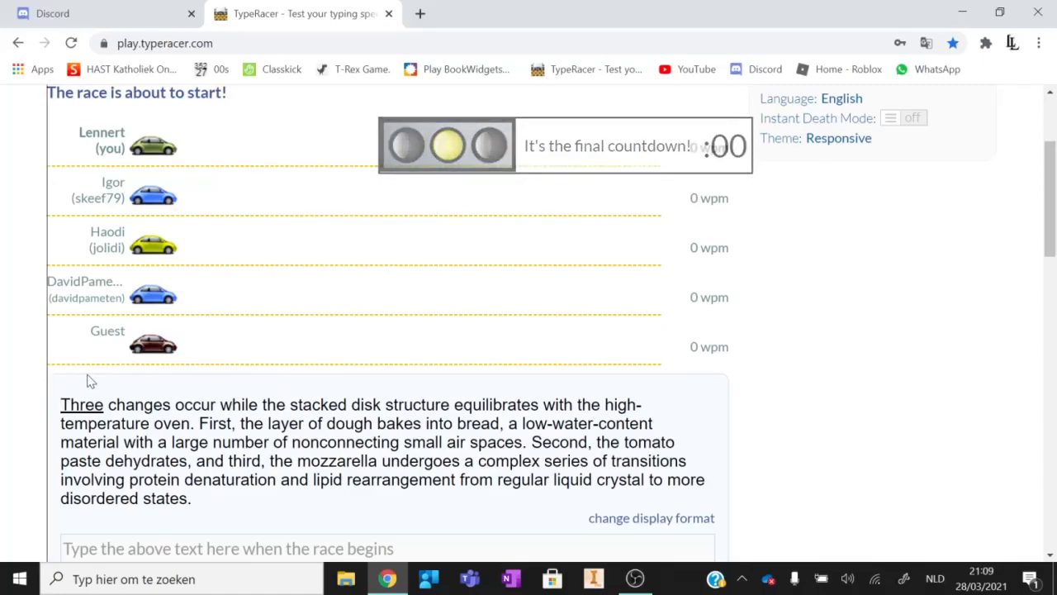
# Step: Type the start of the pizza passage, through 'high-temperature oven'
pyautogui.write('change')
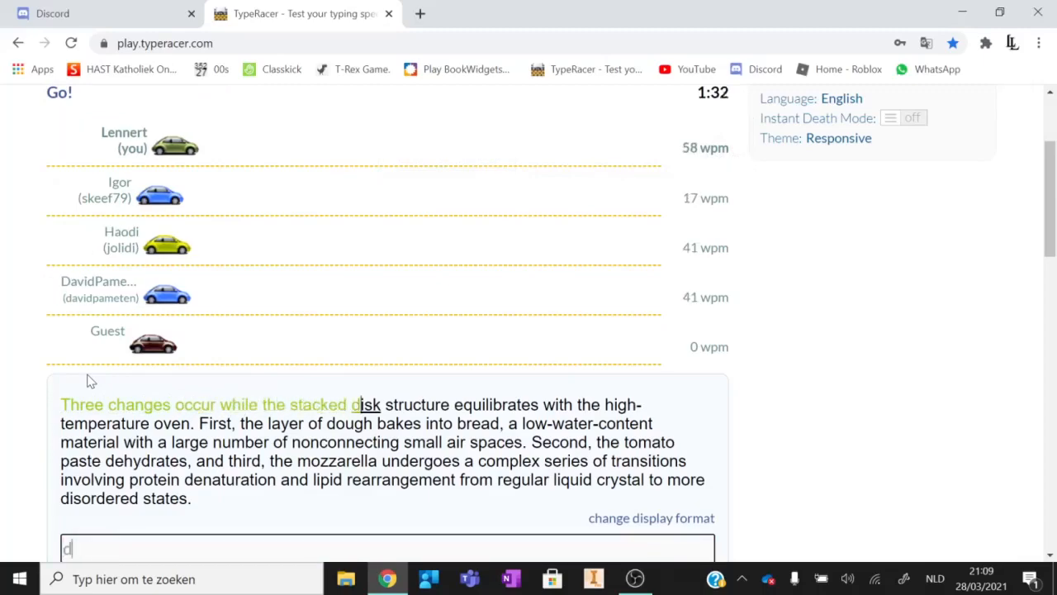
pyautogui.write('structu')
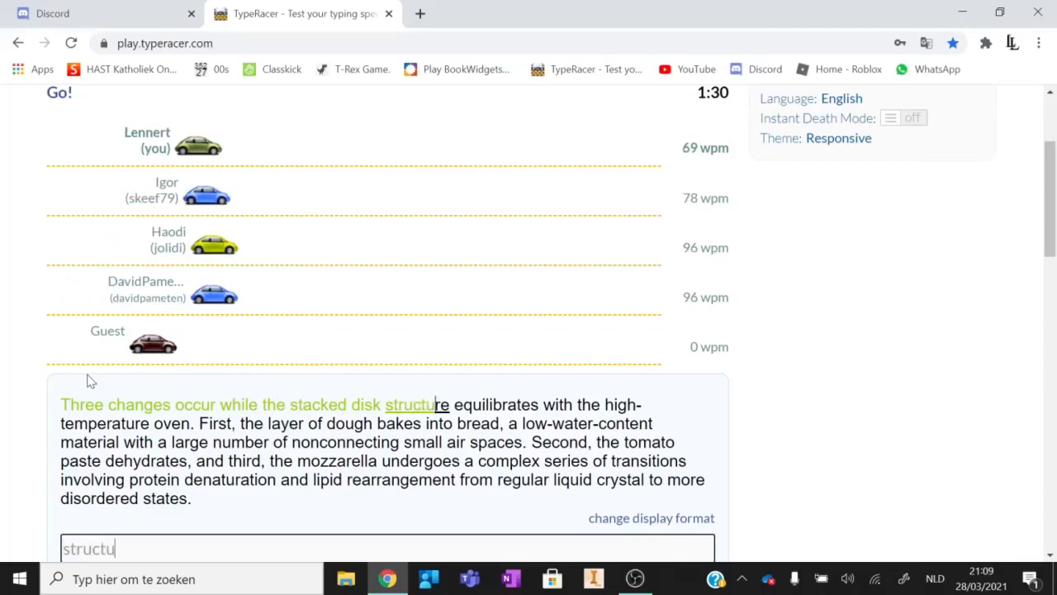
pyautogui.write('equili')
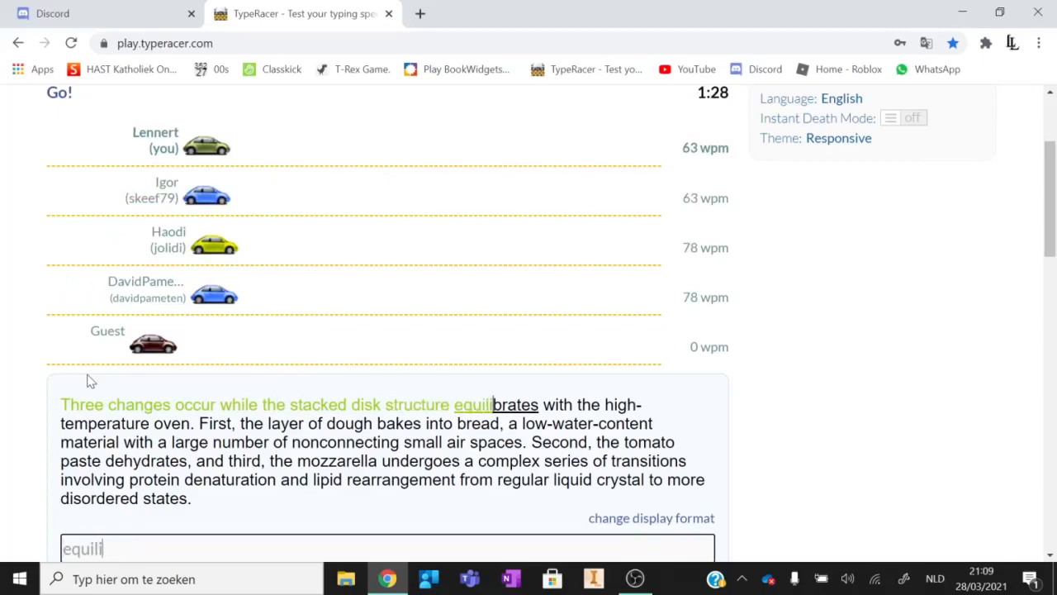
pyautogui.write('with')
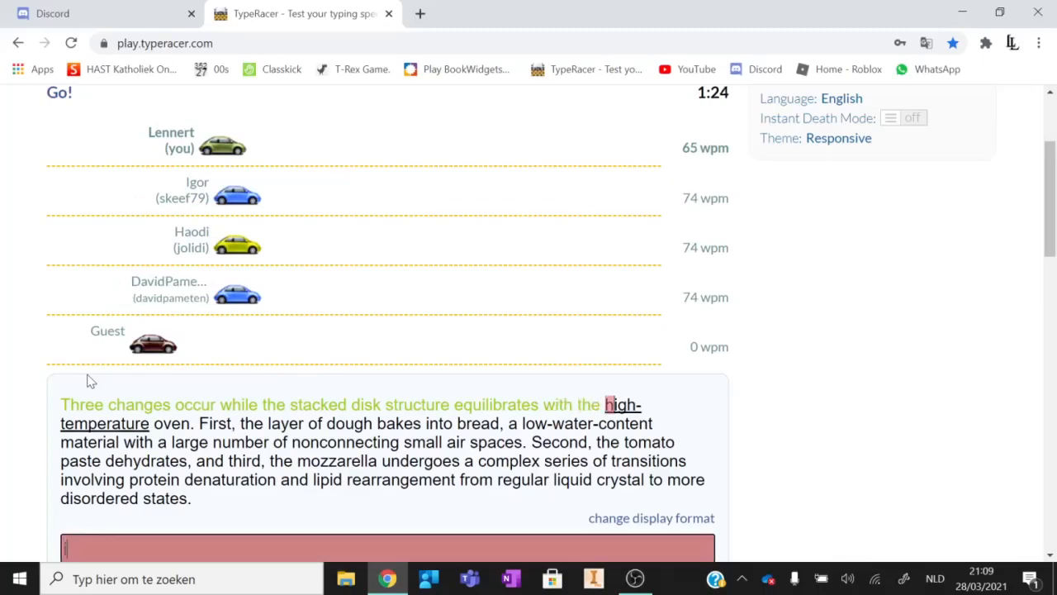
pyautogui.write('high^-')
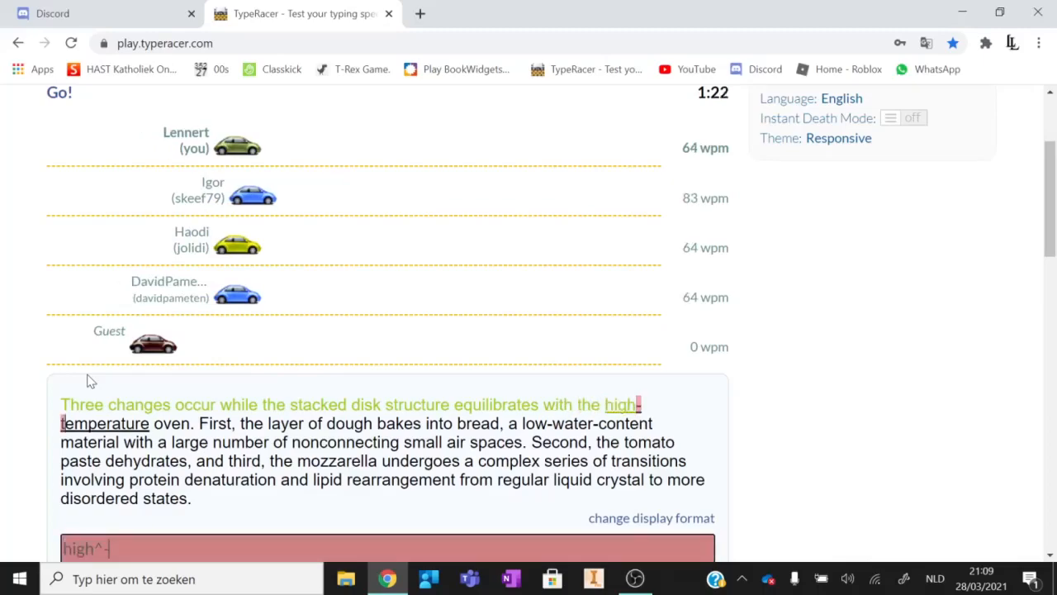
pyautogui.write('tem')
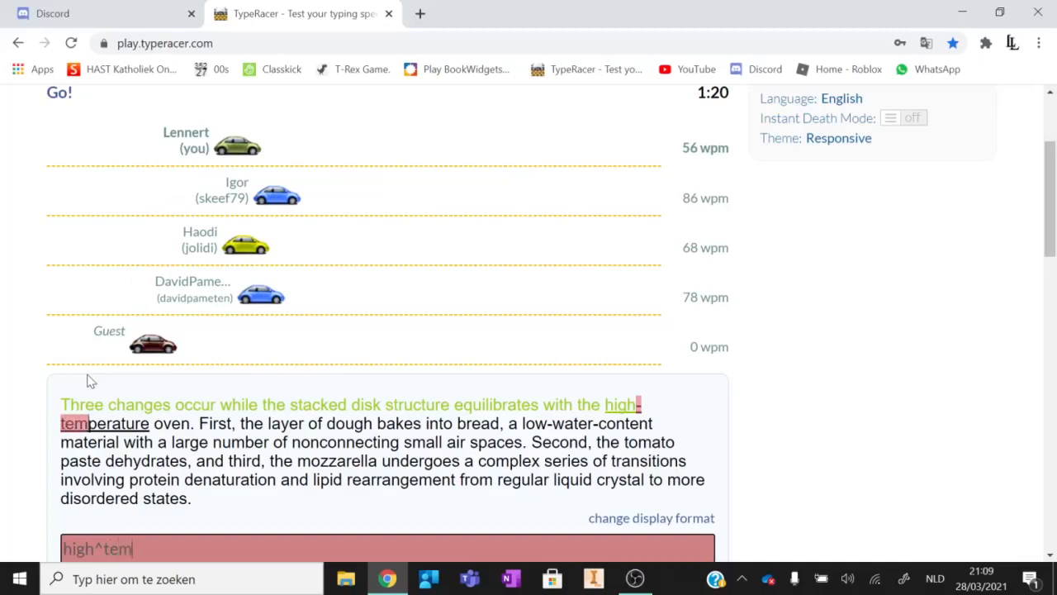
pyautogui.write('-')
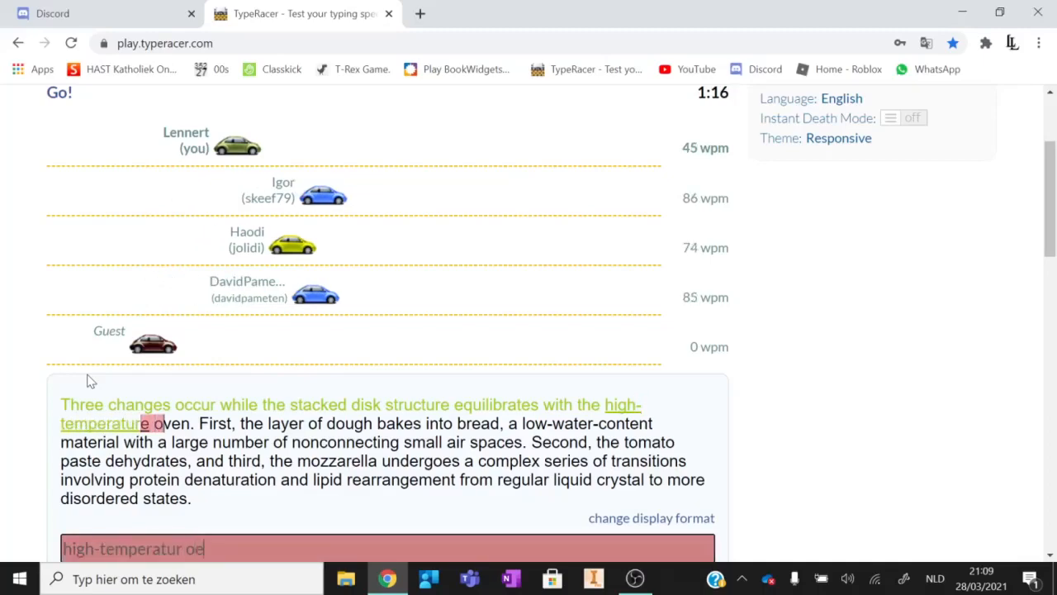
pyautogui.write('oven')
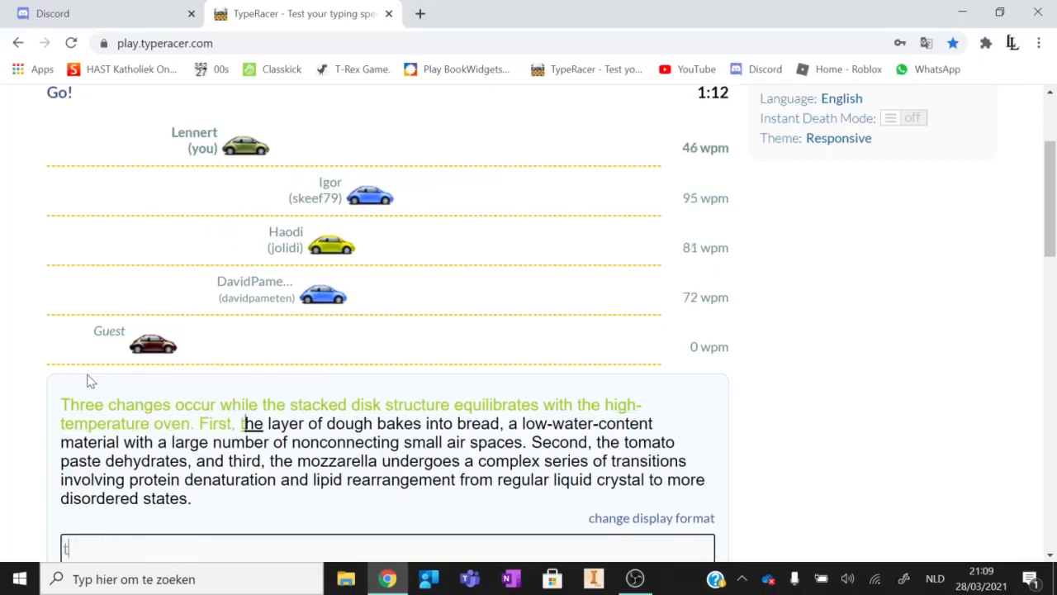
# Step: Continue the pizza passage through 'tomato paste', reaching about 56 wpm
pyautogui.write('do')
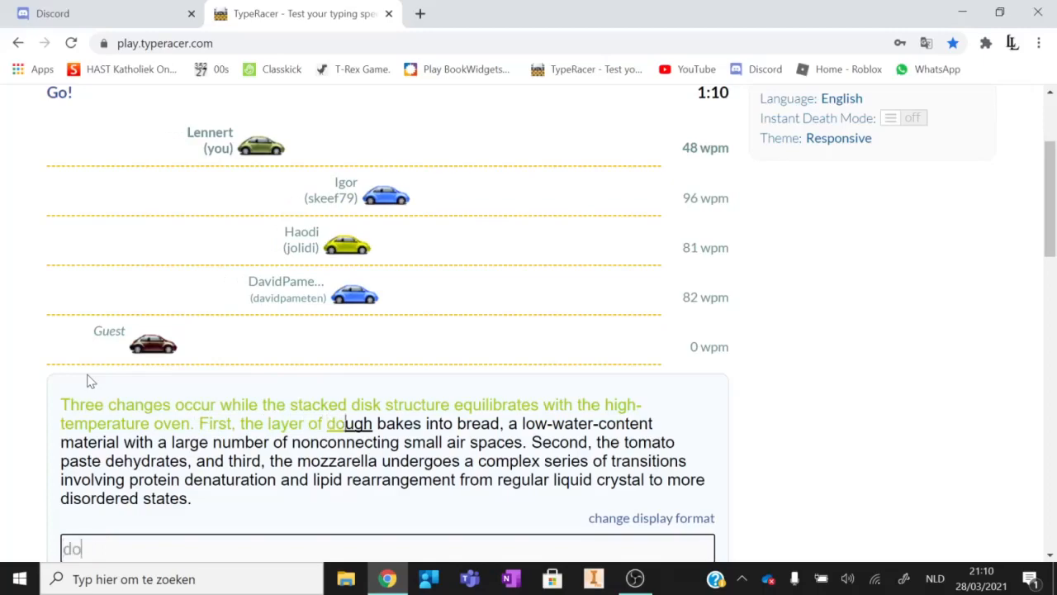
pyautogui.write('bakesi')
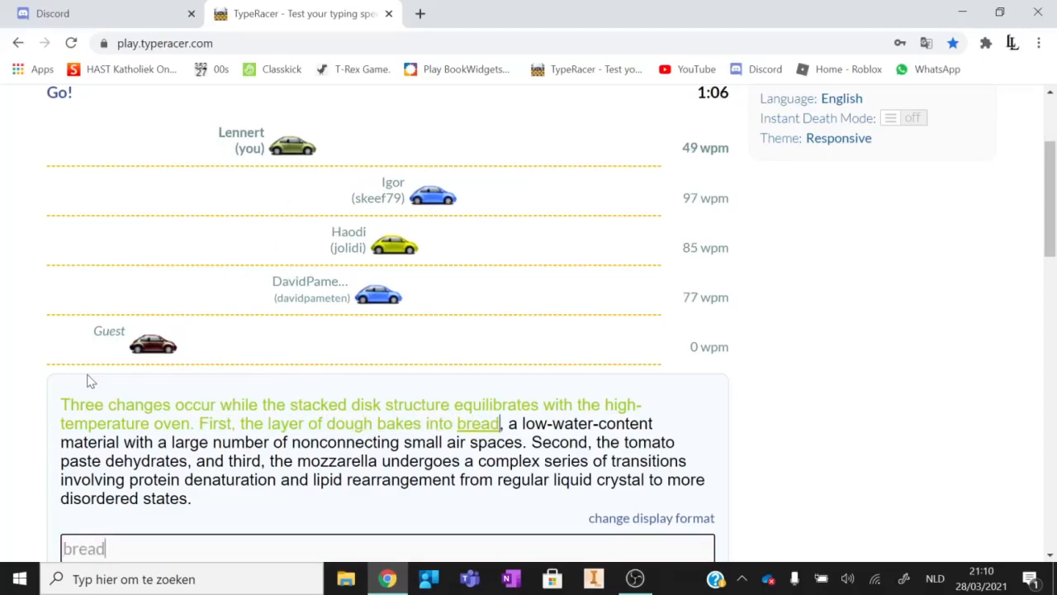
pyautogui.write('low-wat')
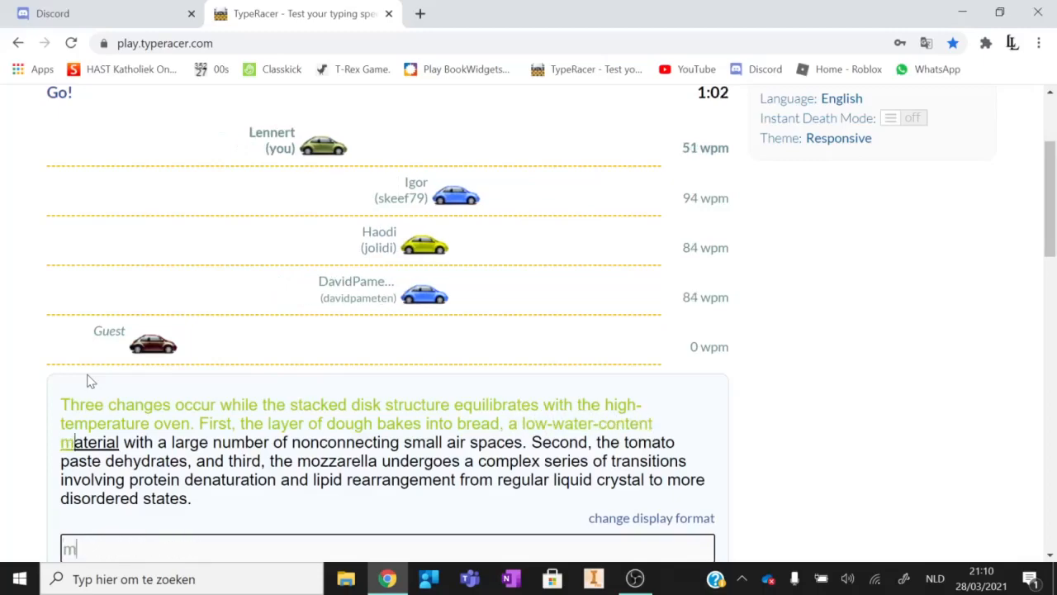
pyautogui.write('la')
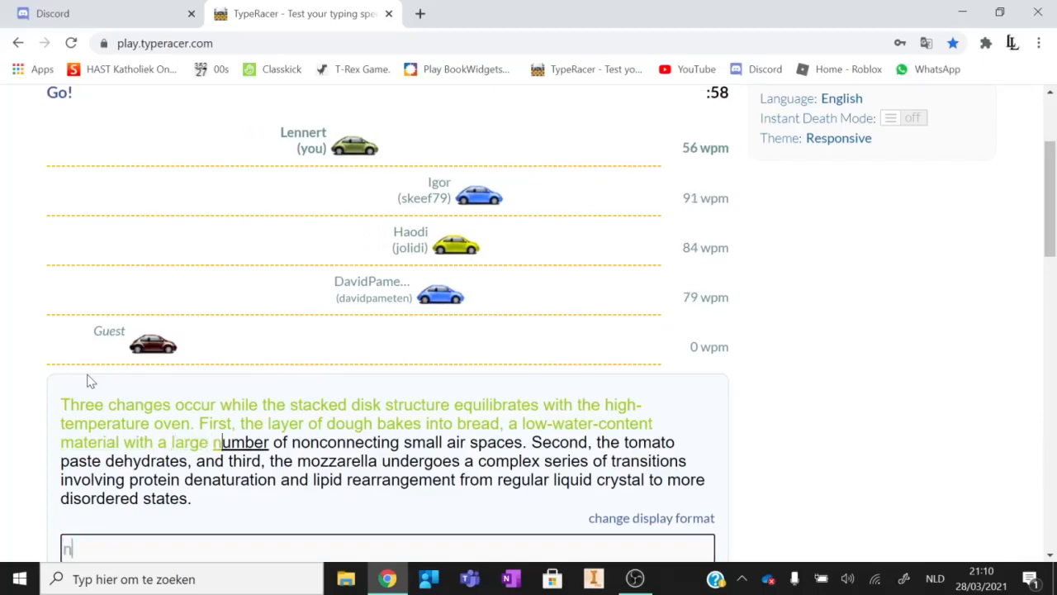
pyautogui.write('onco')
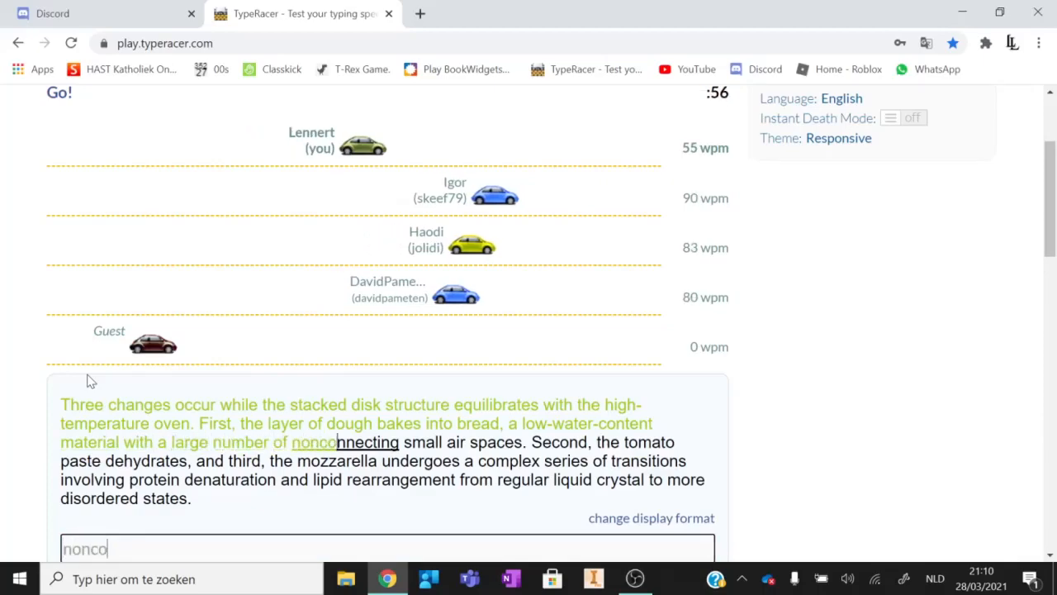
pyautogui.write('small')
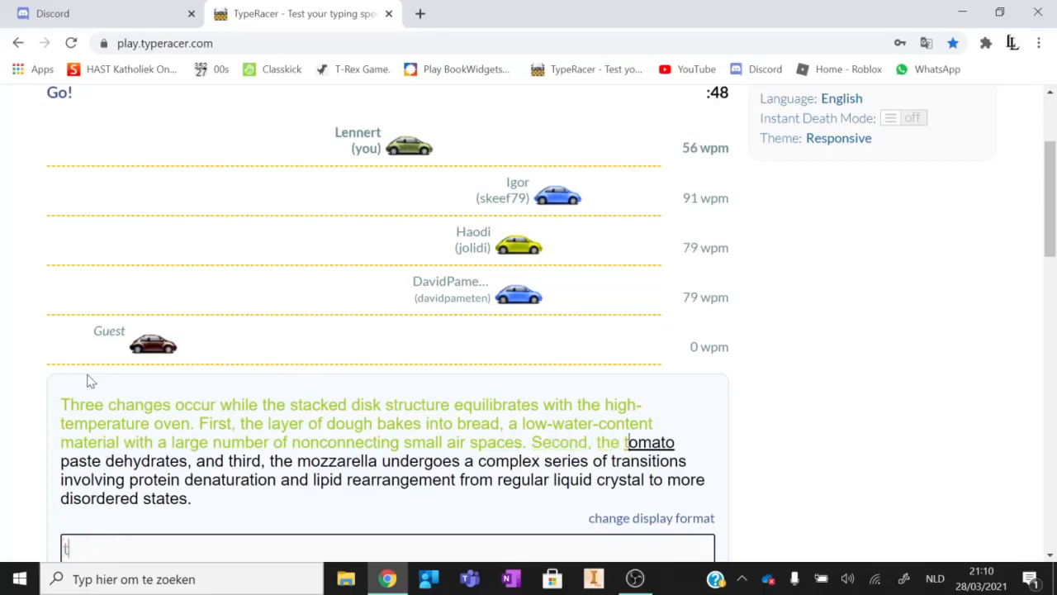
pyautogui.write('paste')
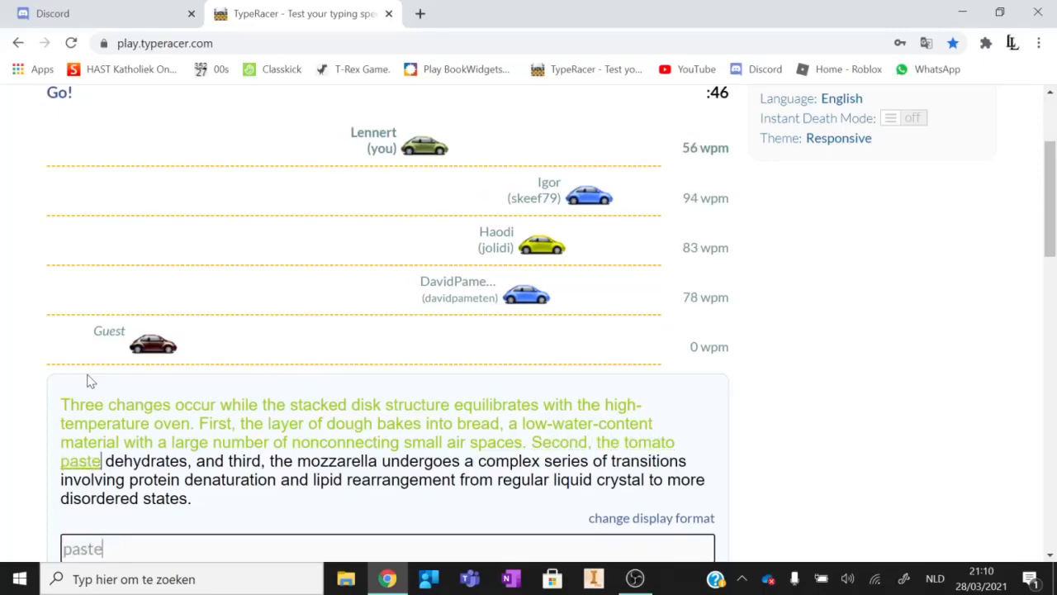
pyautogui.write('dehydra')
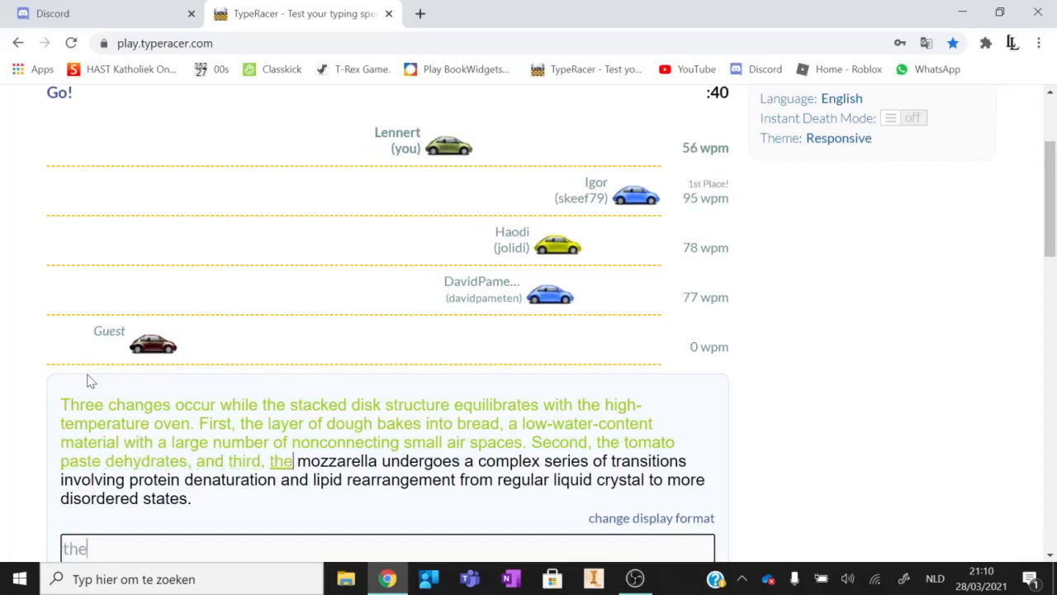
# Step: Type the next part of the pizza passage, through 'series of transitions'
pyautogui.write('m')
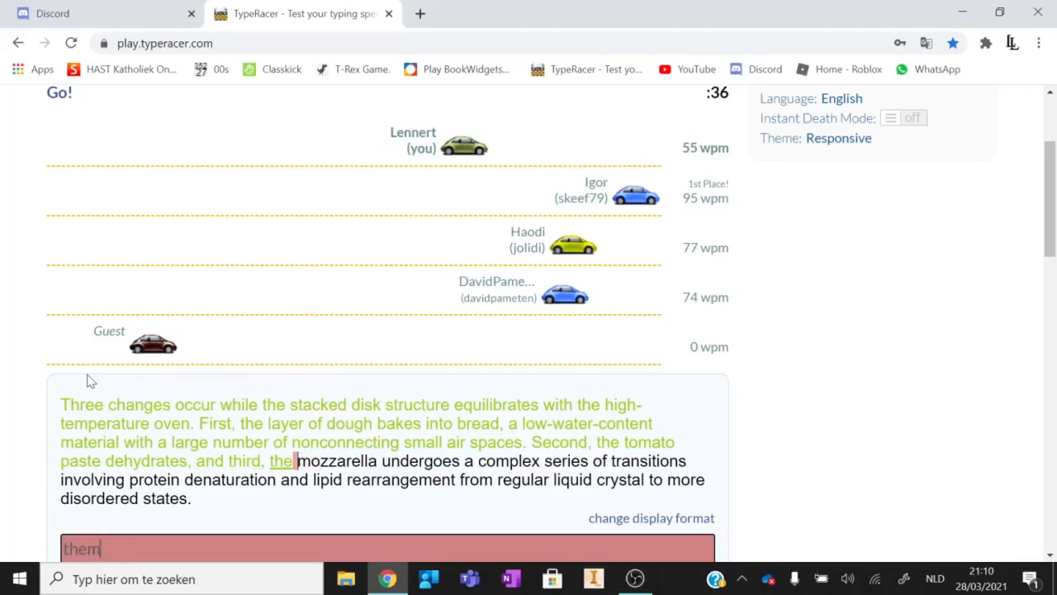
pyautogui.write('mozz')
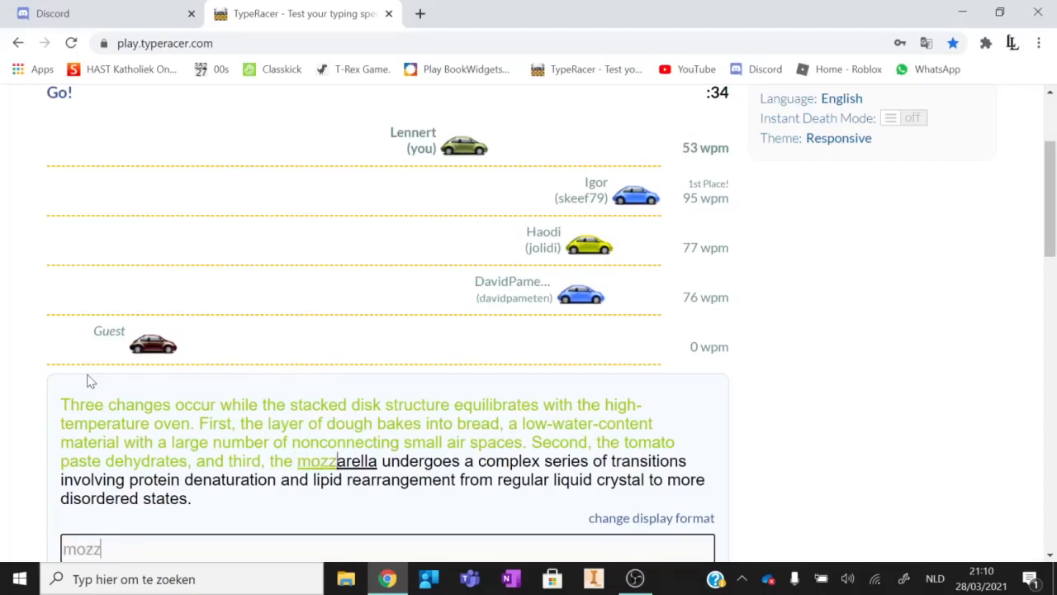
pyautogui.write('unde')
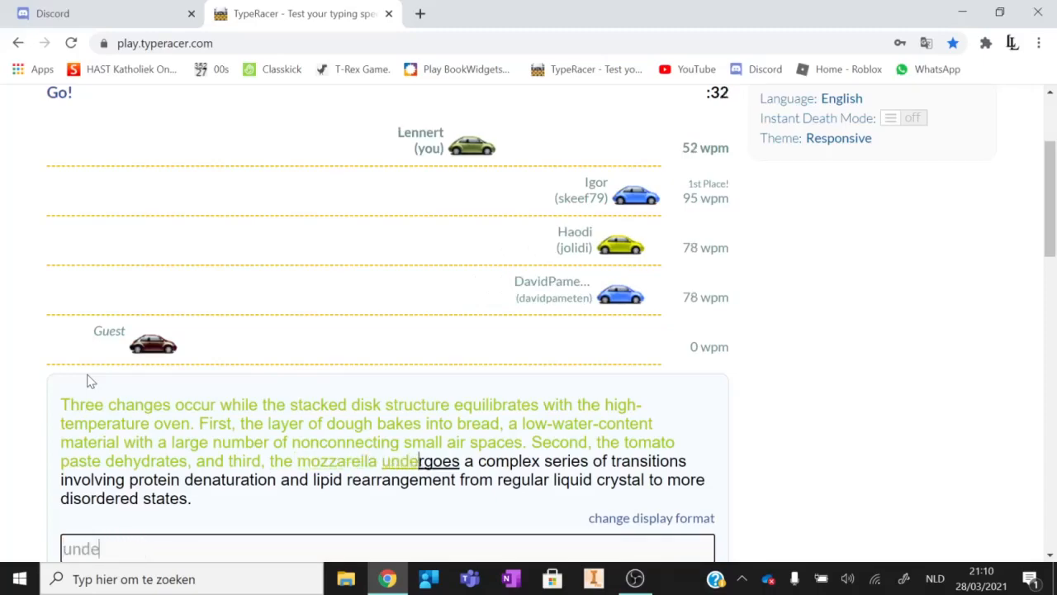
pyautogui.write('compel')
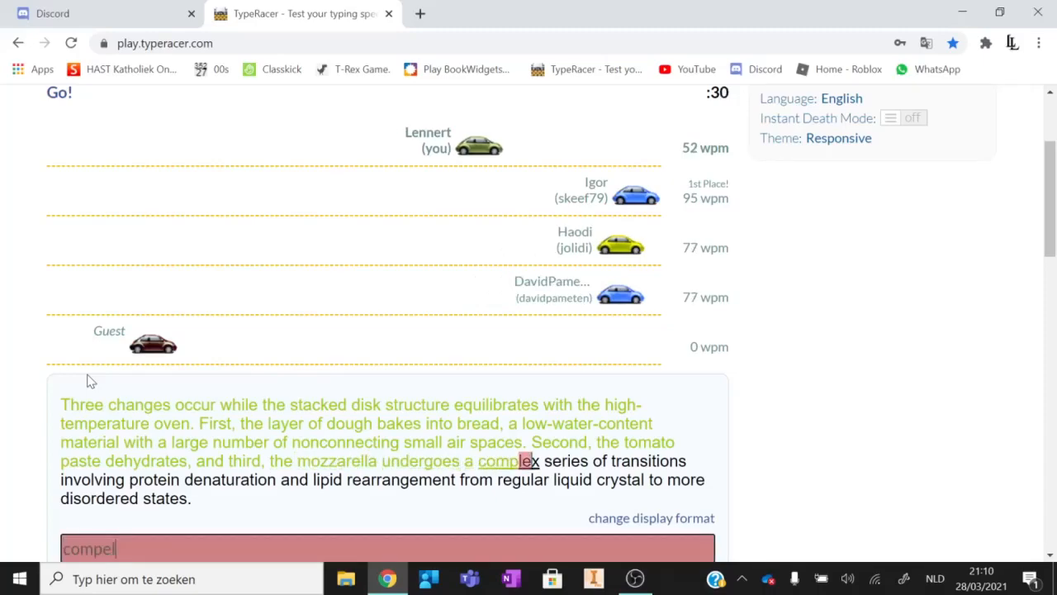
pyautogui.write('series')
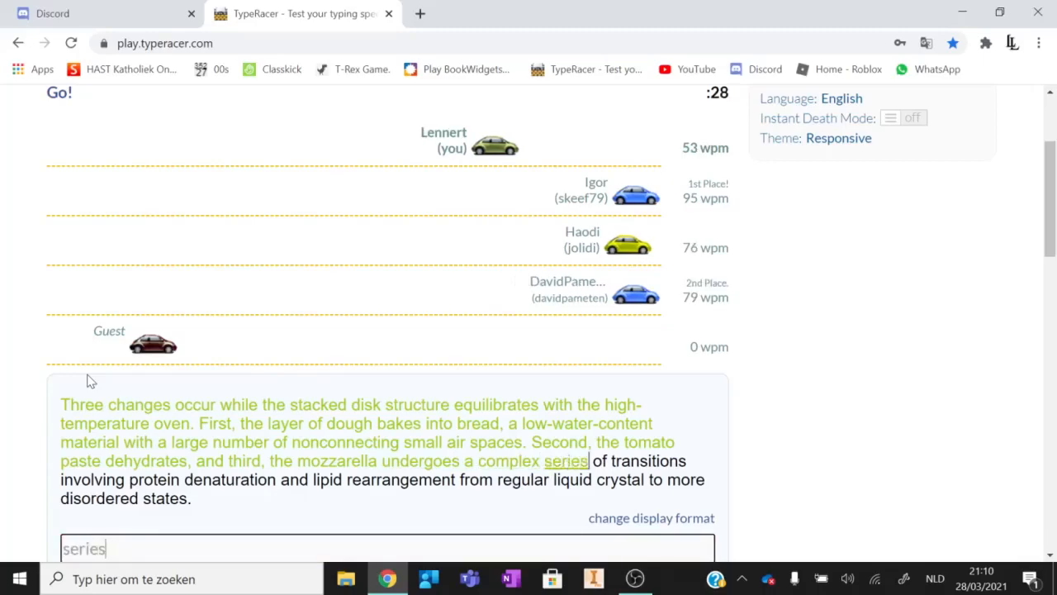
pyautogui.write('tran')
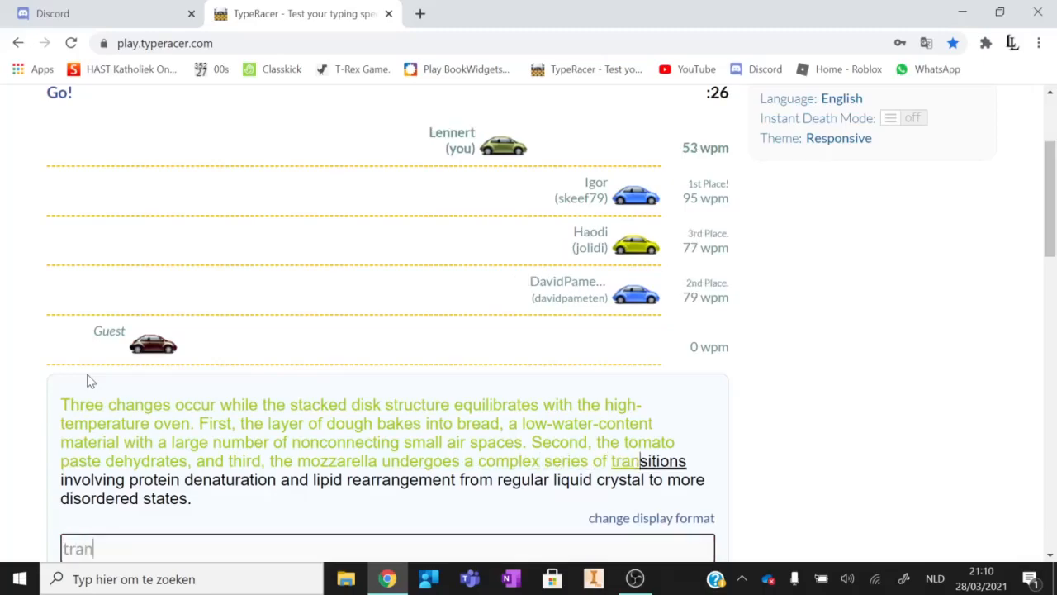
pyautogui.write('sitions')
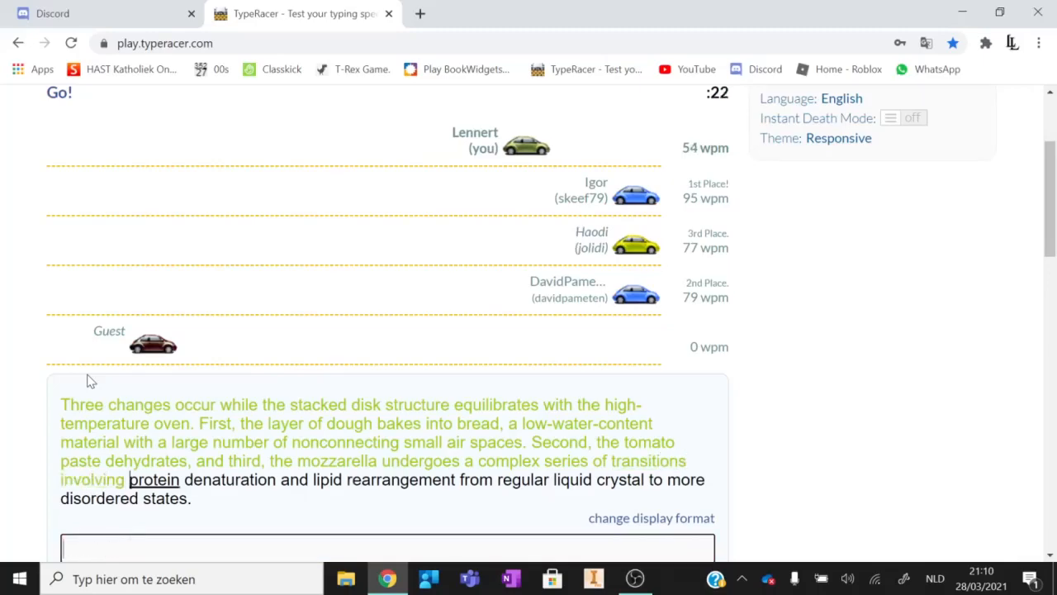
# Step: Finish the passage, placing 4th at 57 wpm with 95.2% accuracy
pyautogui.write('protei')
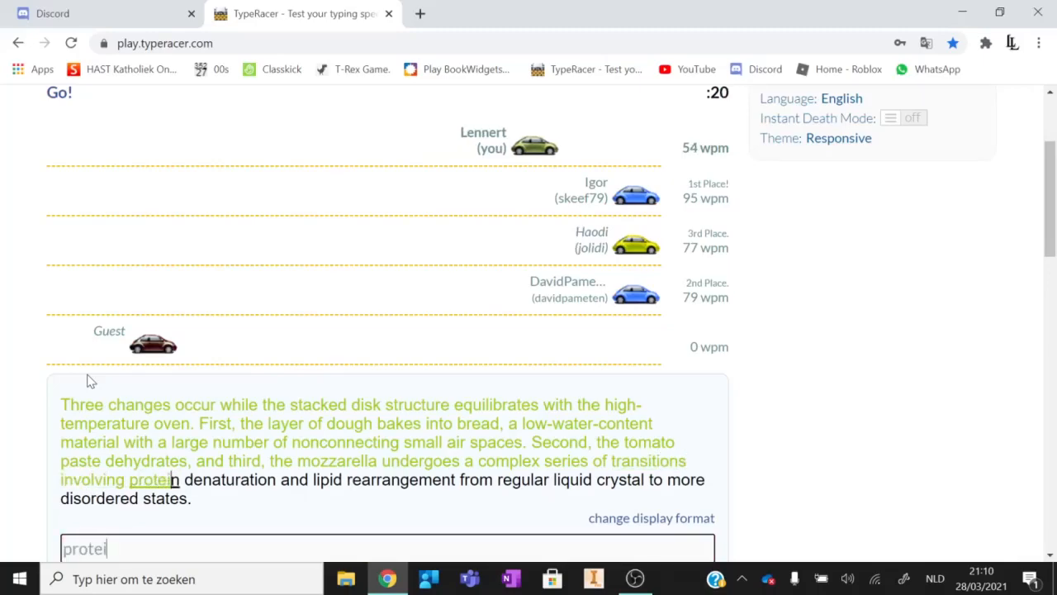
pyautogui.write('denaturatio')
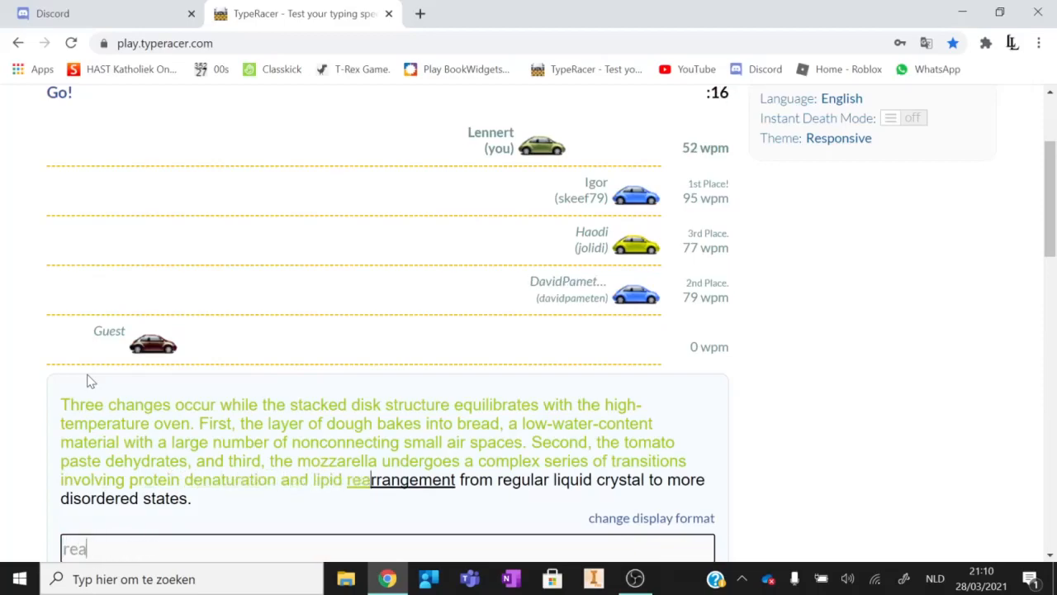
pyautogui.write('fr')
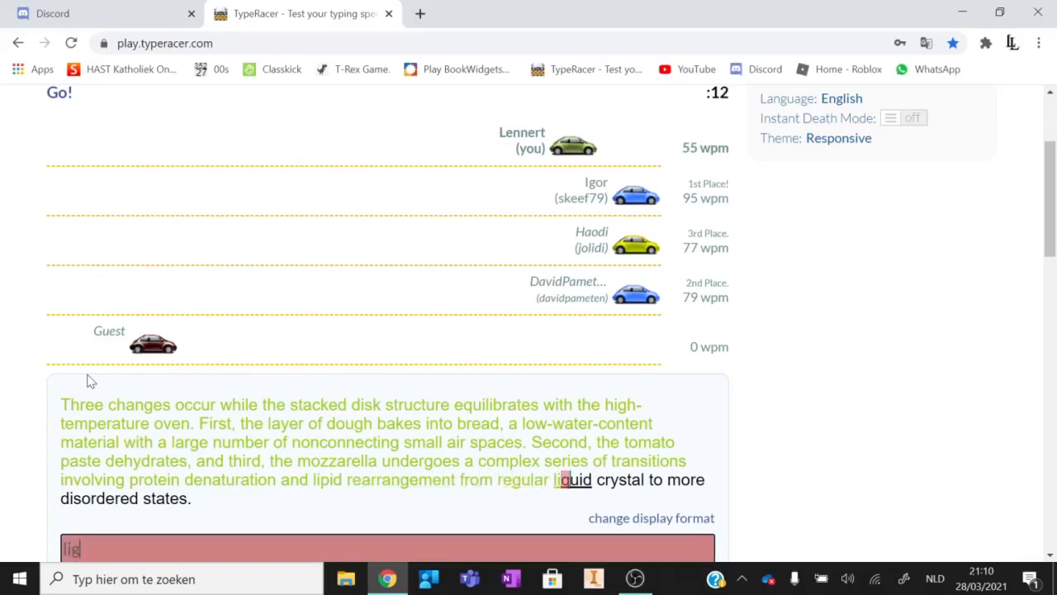
pyautogui.write('cryst')
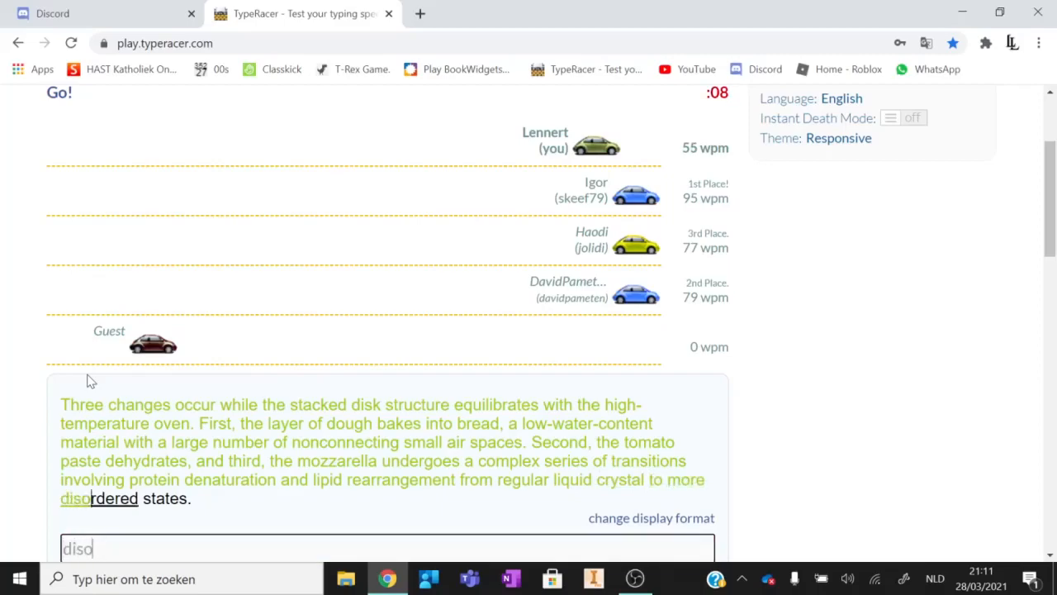
pyautogui.write('stat')
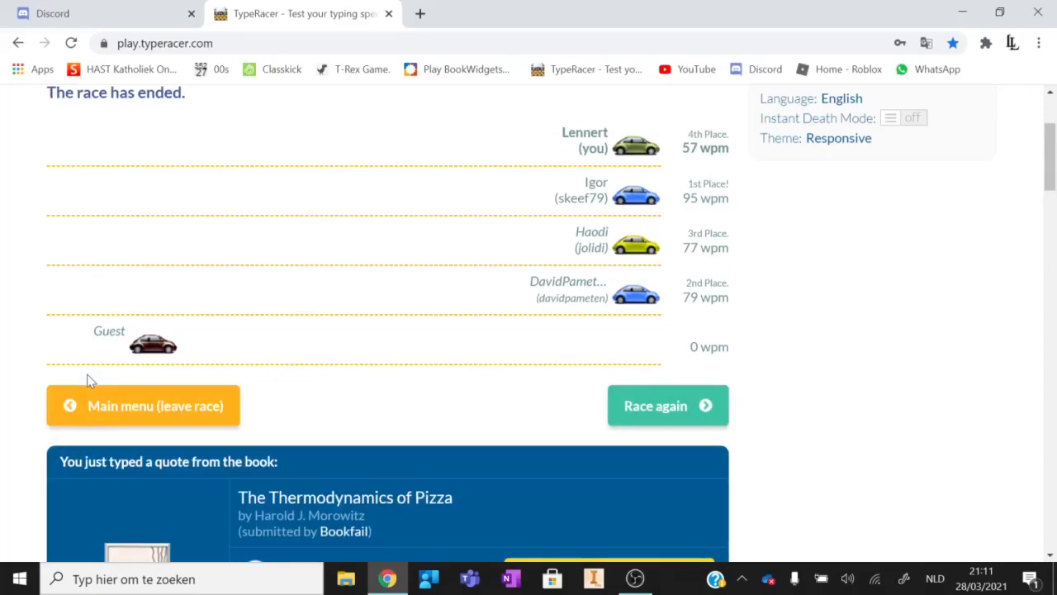
pyautogui.scroll(-3)
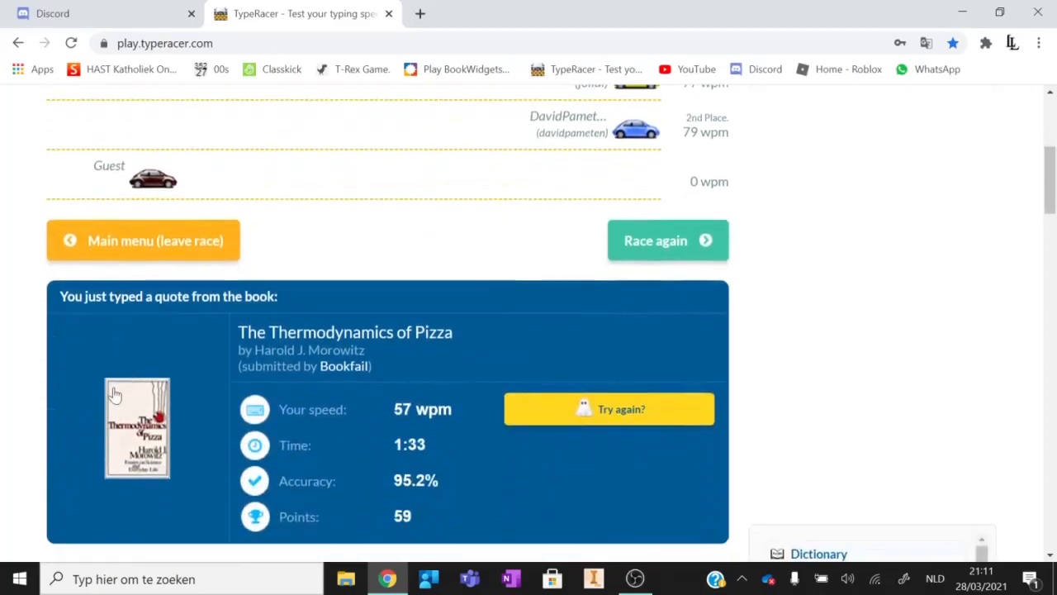
pyautogui.moveTo(398, 405)
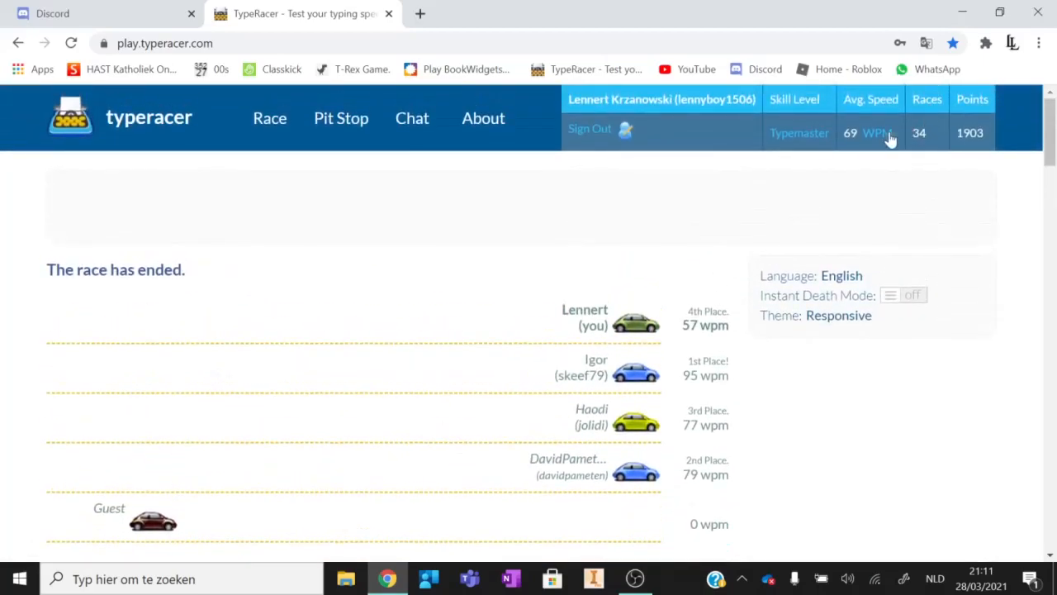
pyautogui.moveTo(937, 142)
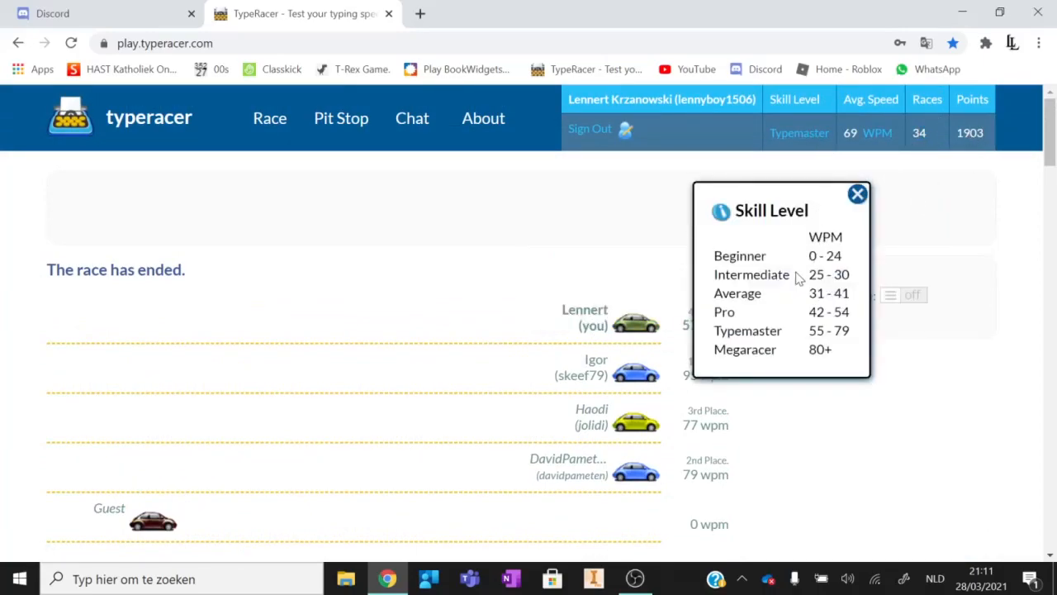
pyautogui.moveTo(761, 303)
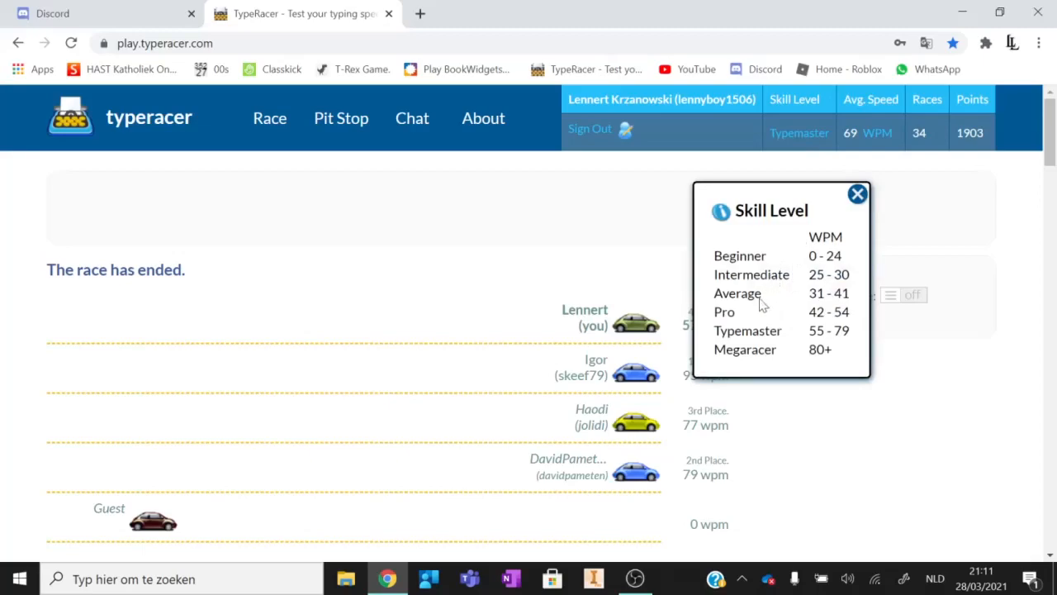
pyautogui.moveTo(795, 352)
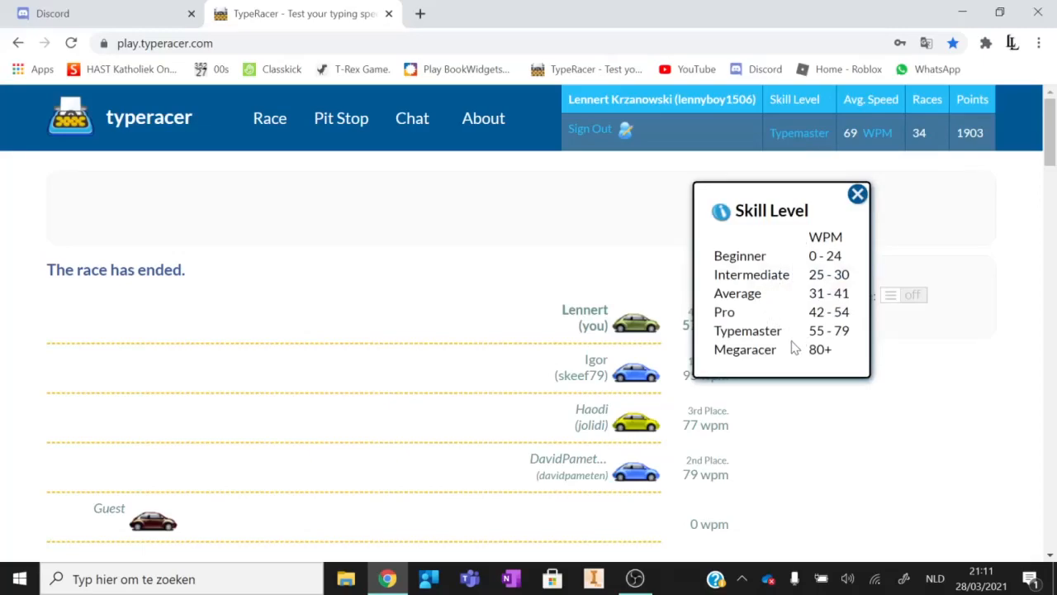
pyautogui.moveTo(857, 194)
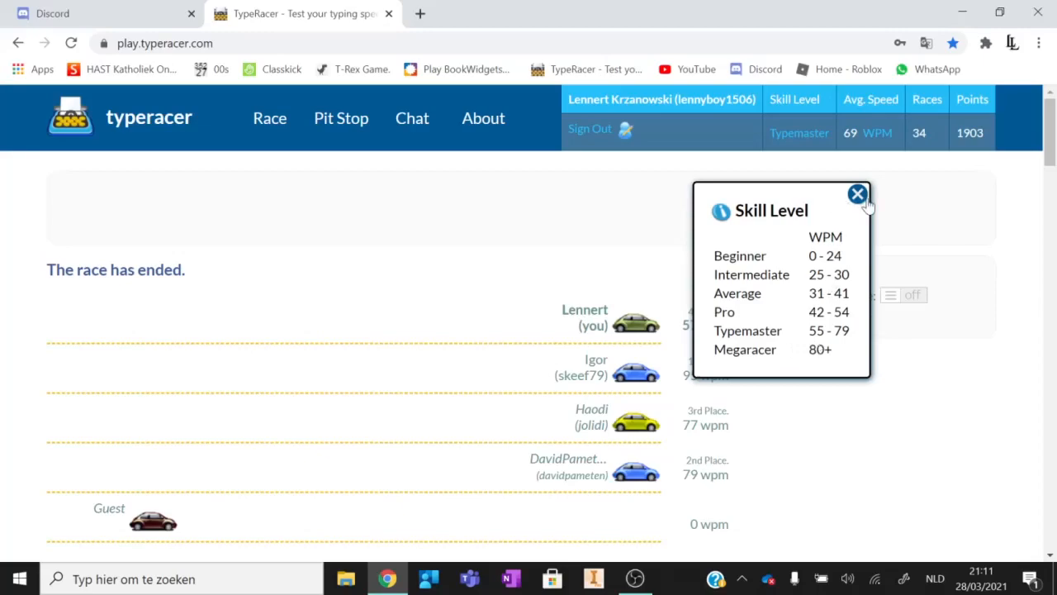
pyautogui.moveTo(832, 337)
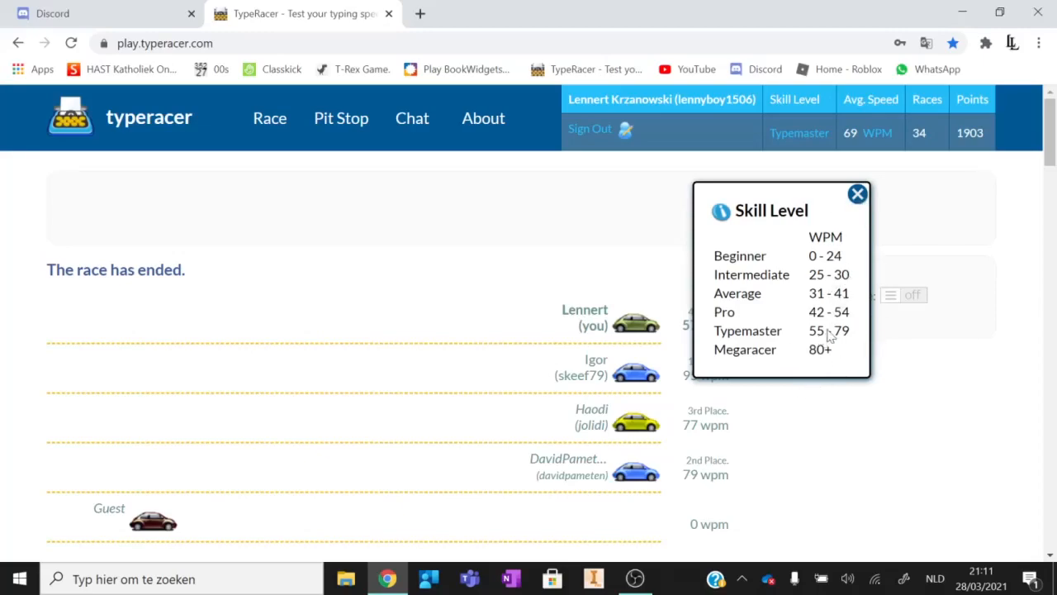
# Step: Close the Skill Level chart of Typemaster speed brackets
pyautogui.click(857, 194)
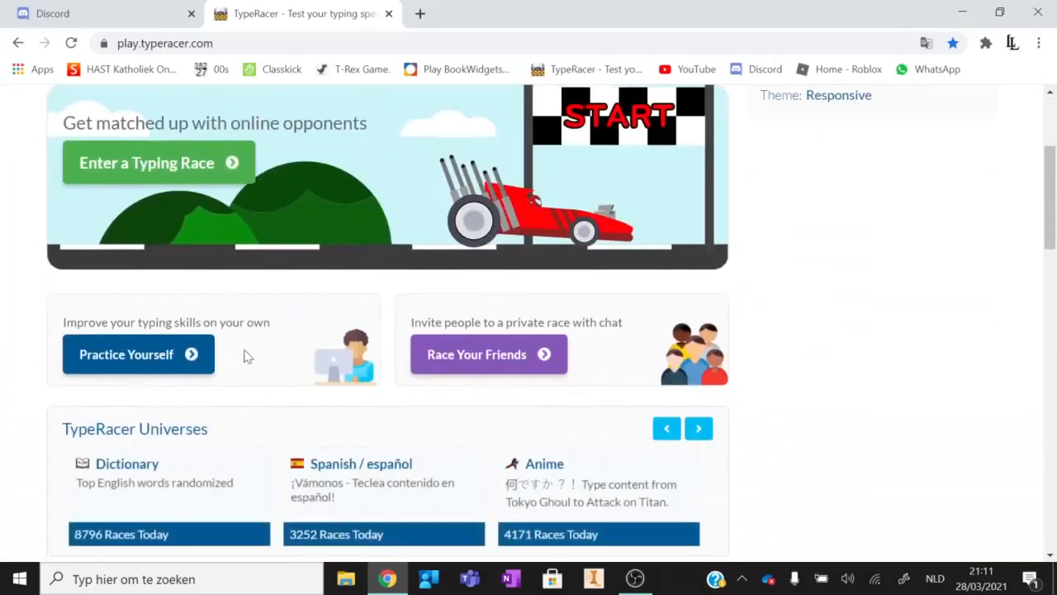
# Step: Pick Dutch (Nederlands) from the racing language list
pyautogui.click(137, 354)
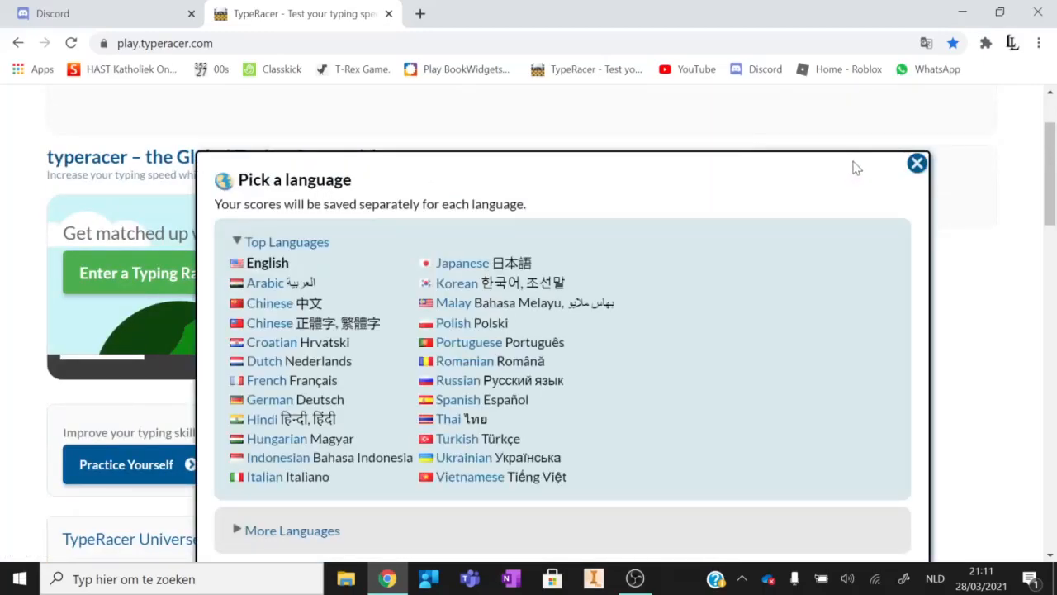
pyautogui.click(264, 361)
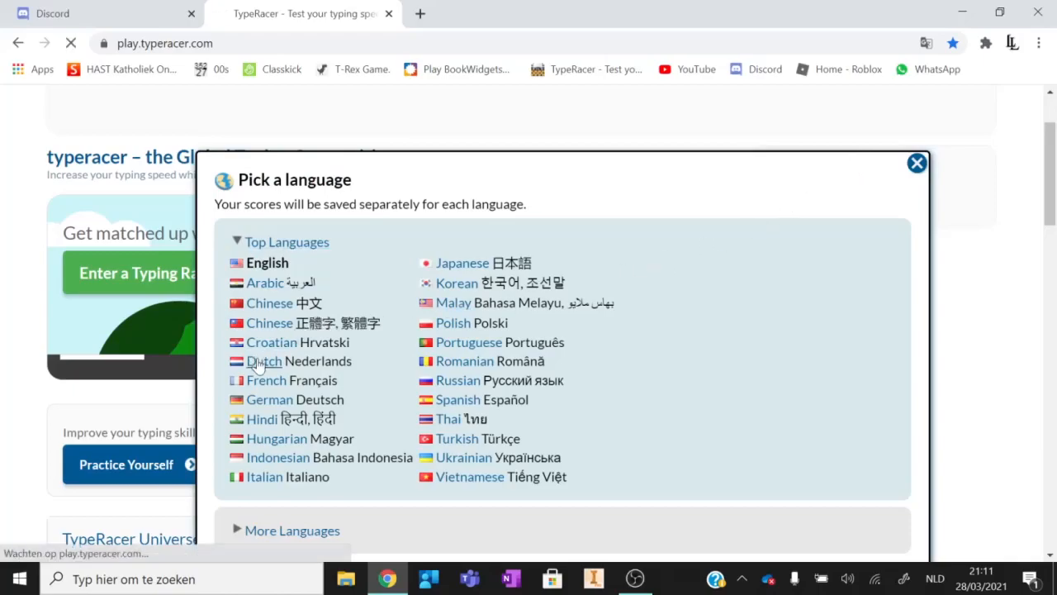
pyautogui.click(296, 361)
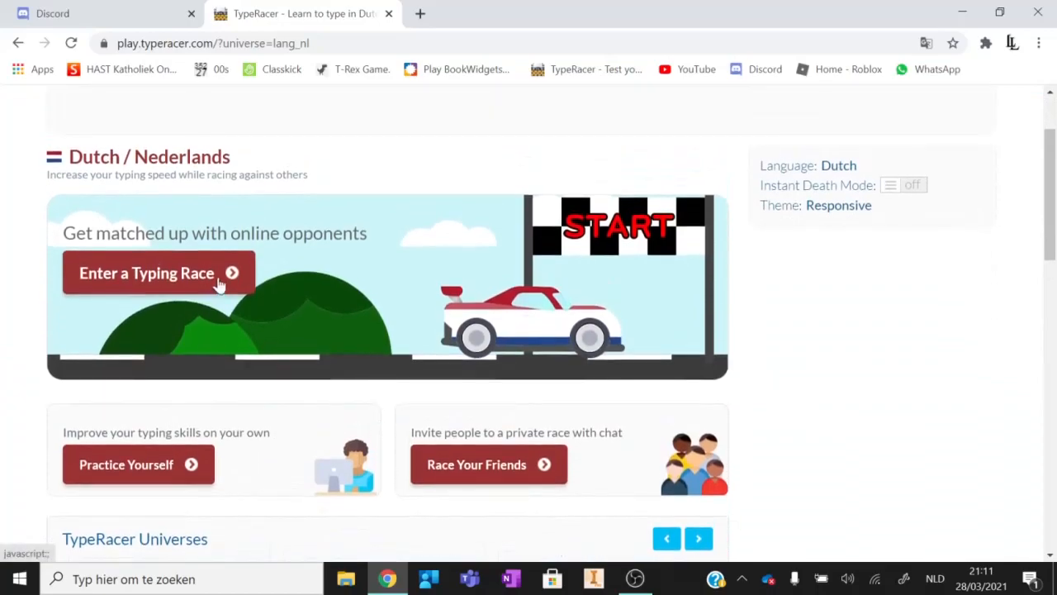
pyautogui.moveTo(169, 459)
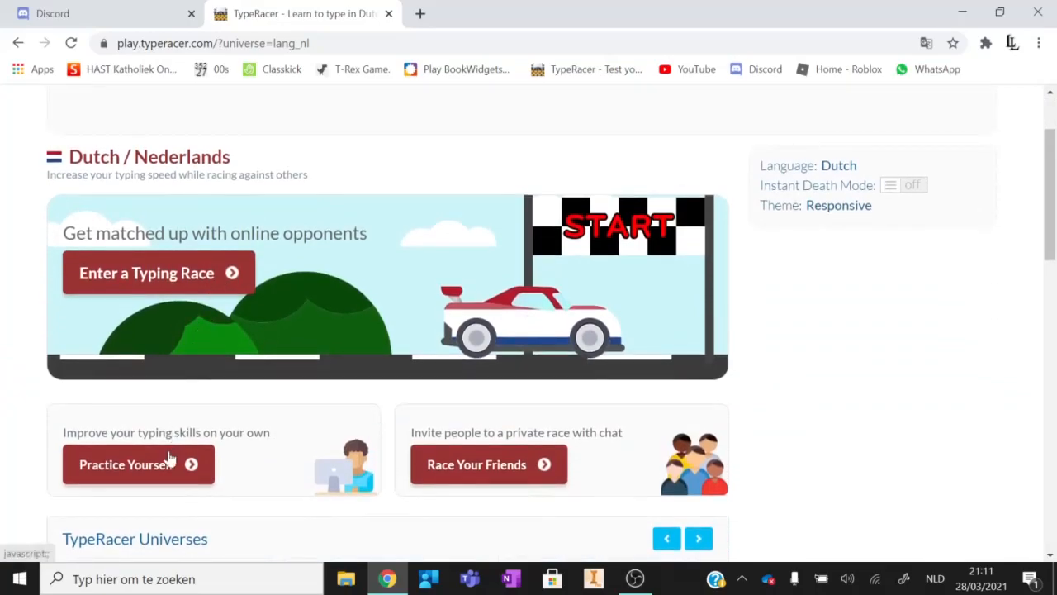
# Step: Start a Dutch practice, restart it, then type the Max Havelaar quote at 69 wpm
pyautogui.click(138, 465)
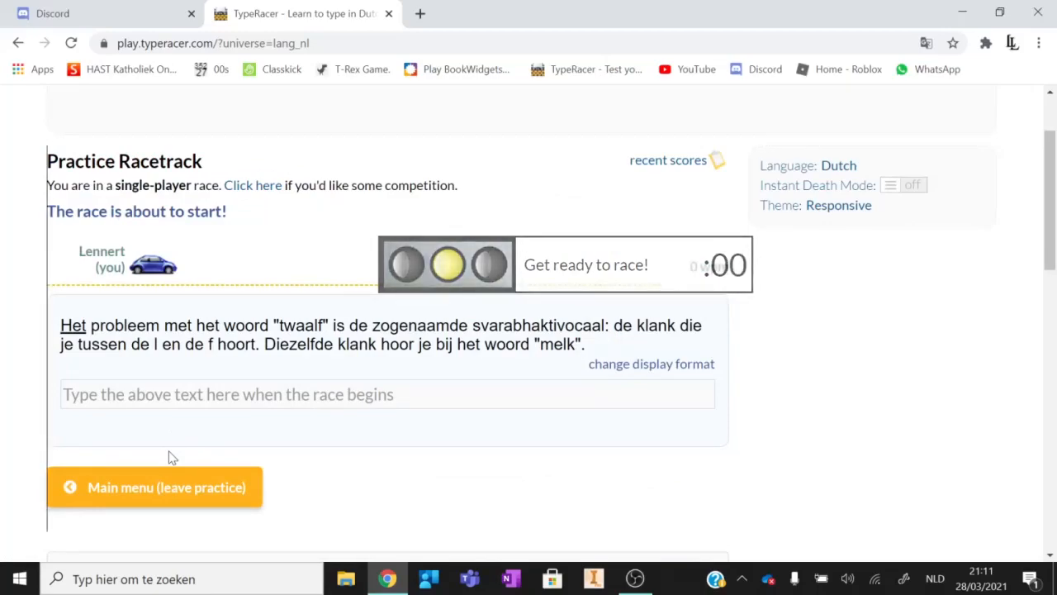
pyautogui.write('He')
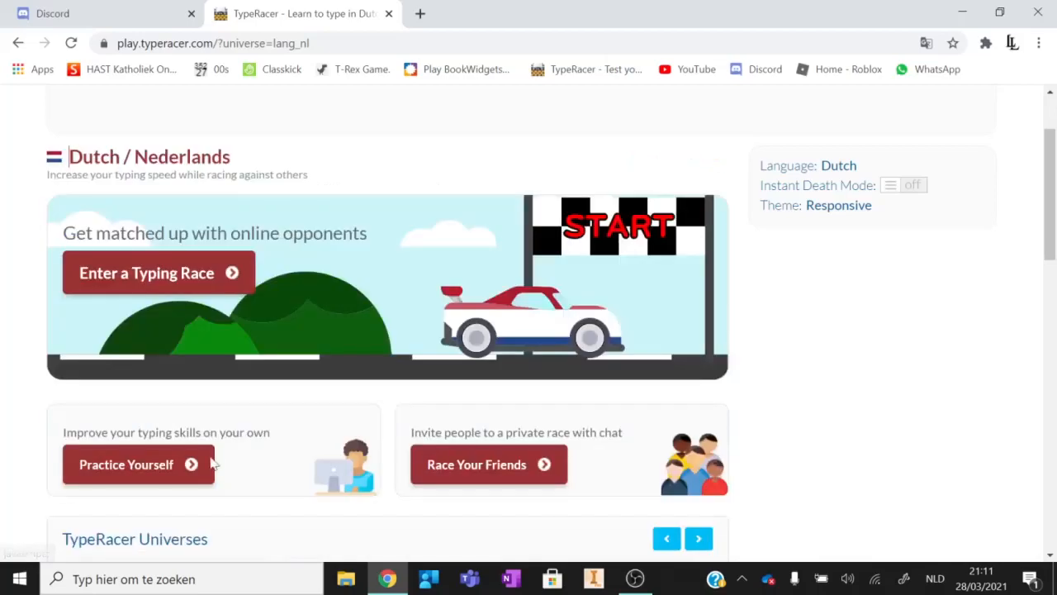
pyautogui.click(127, 464)
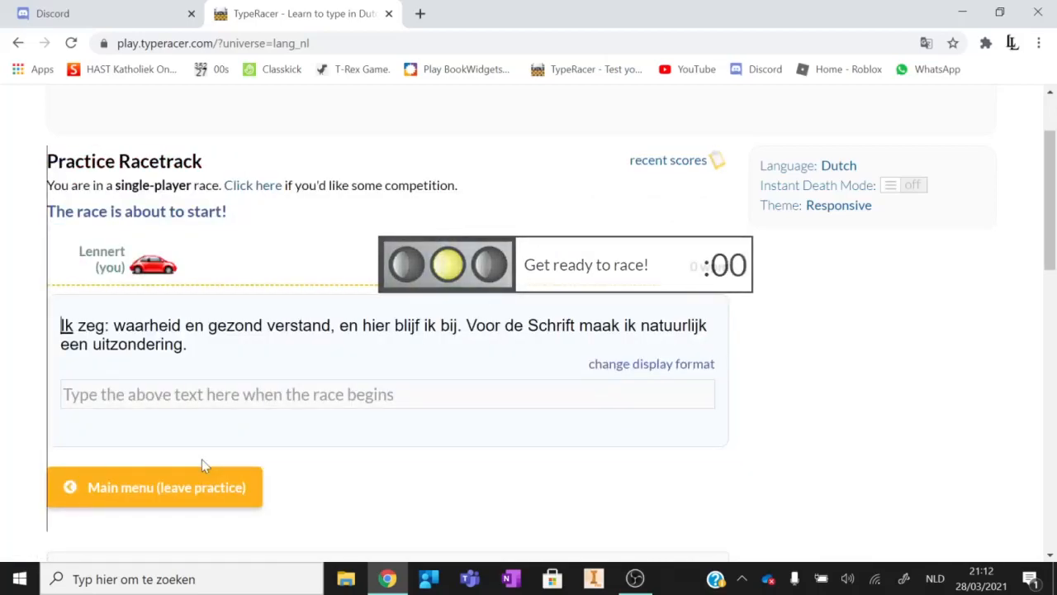
pyautogui.write('wa')
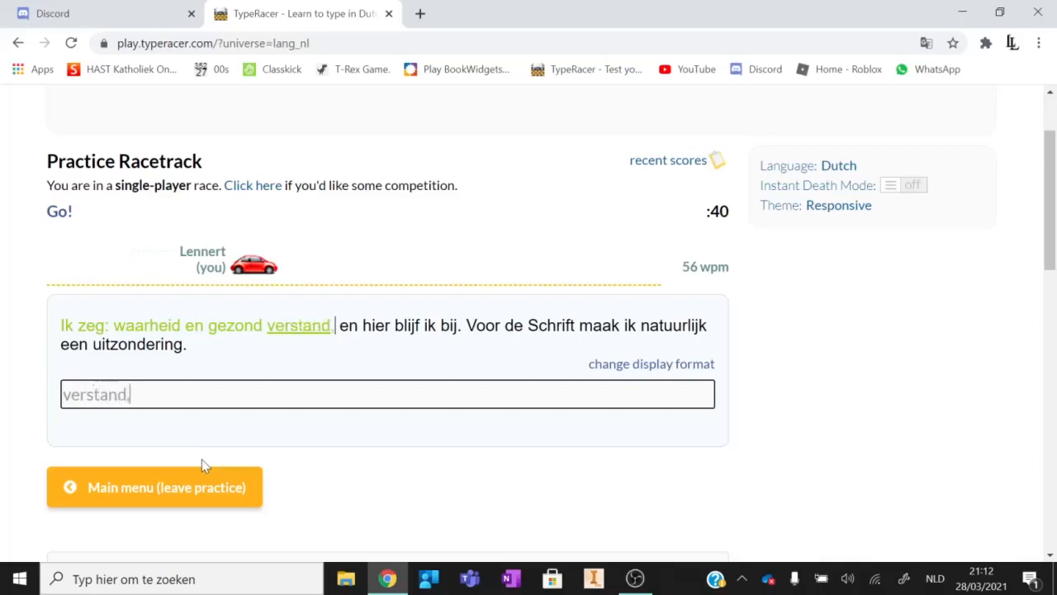
pyautogui.write('blij')
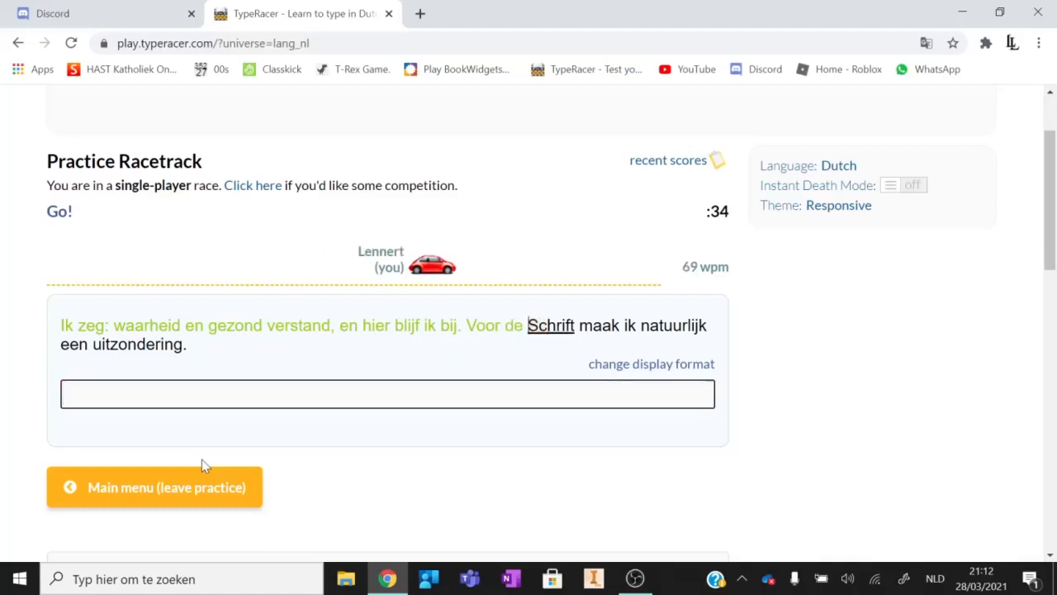
pyautogui.write('maa')
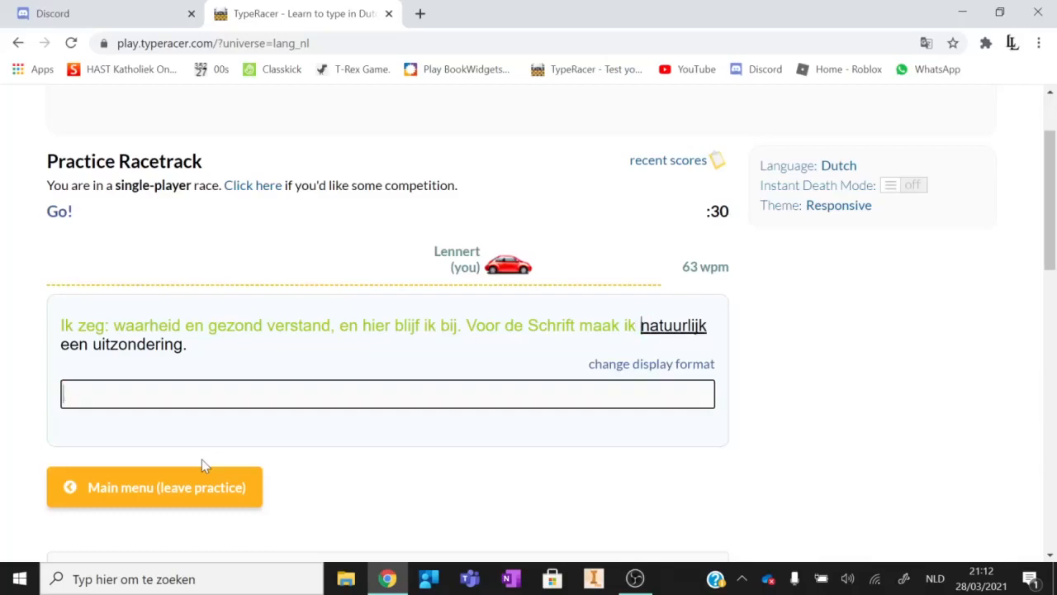
pyautogui.write('uit')
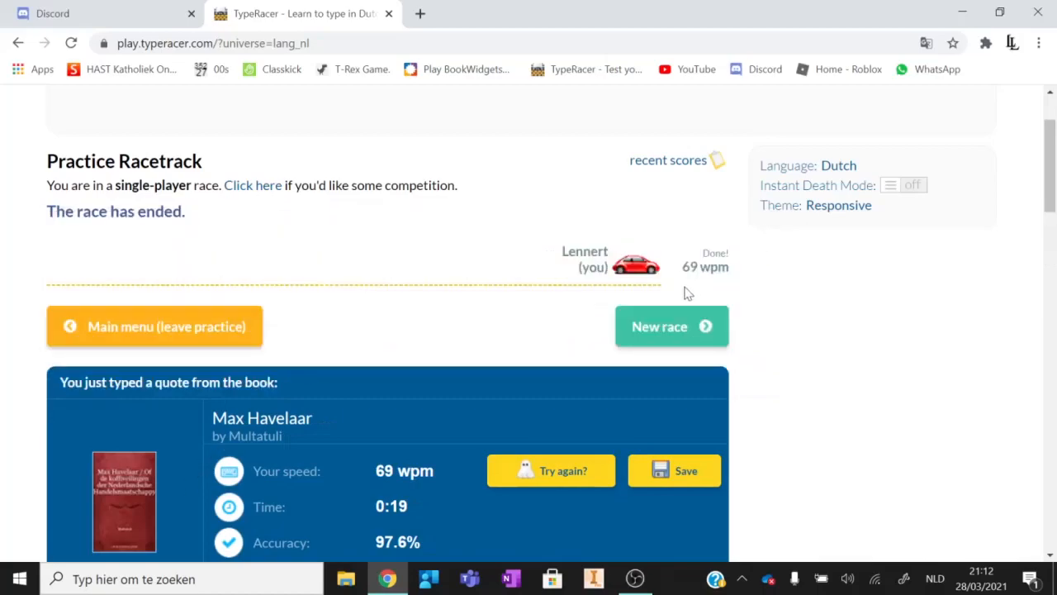
# Step: Check the skill-level speed chart, close it, and scroll down the Dutch race results
pyautogui.click(800, 133)
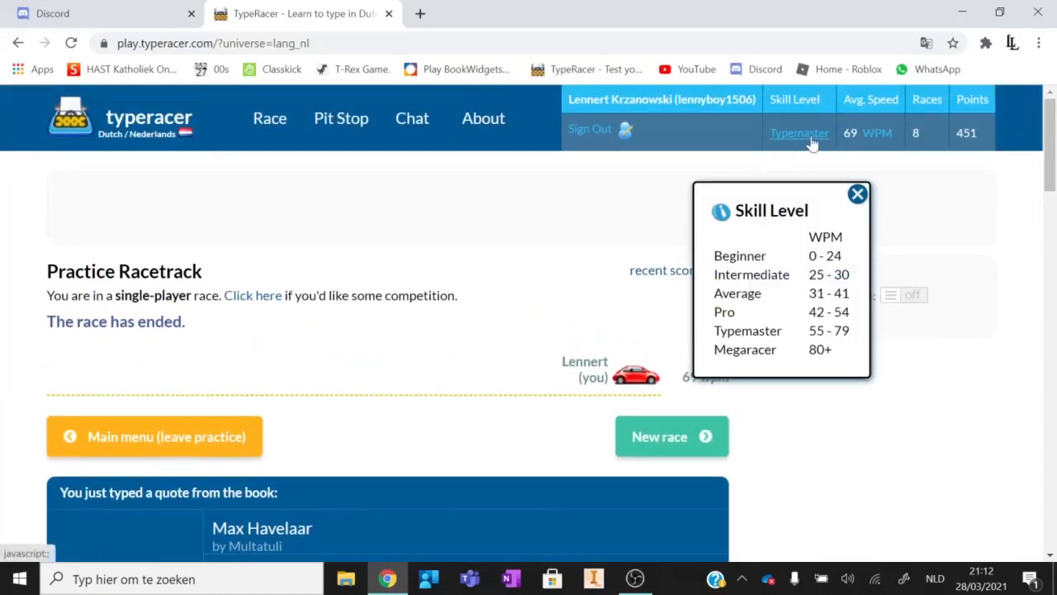
pyautogui.click(856, 193)
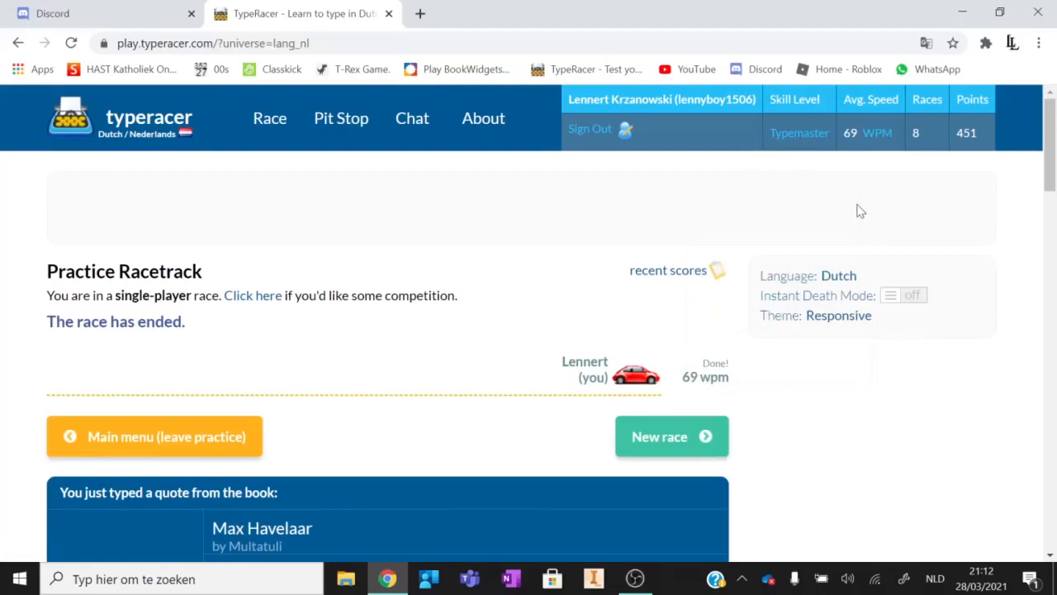
pyautogui.moveTo(891, 294)
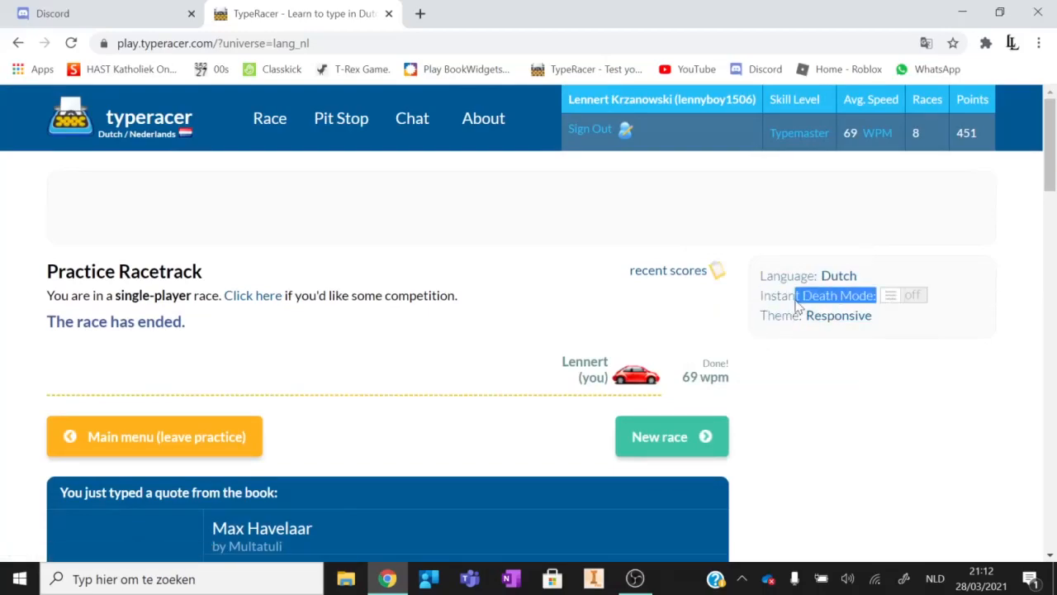
pyautogui.scroll(-3)
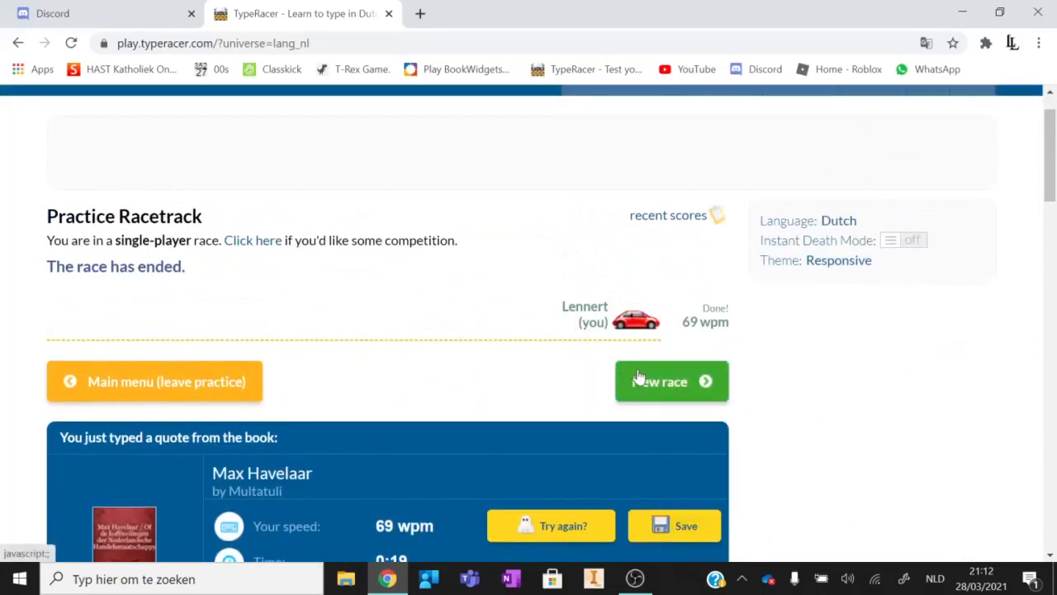
# Step: Start a new Dutch practice race and type the opening words of the Straatgeheimen quote
pyautogui.click(671, 381)
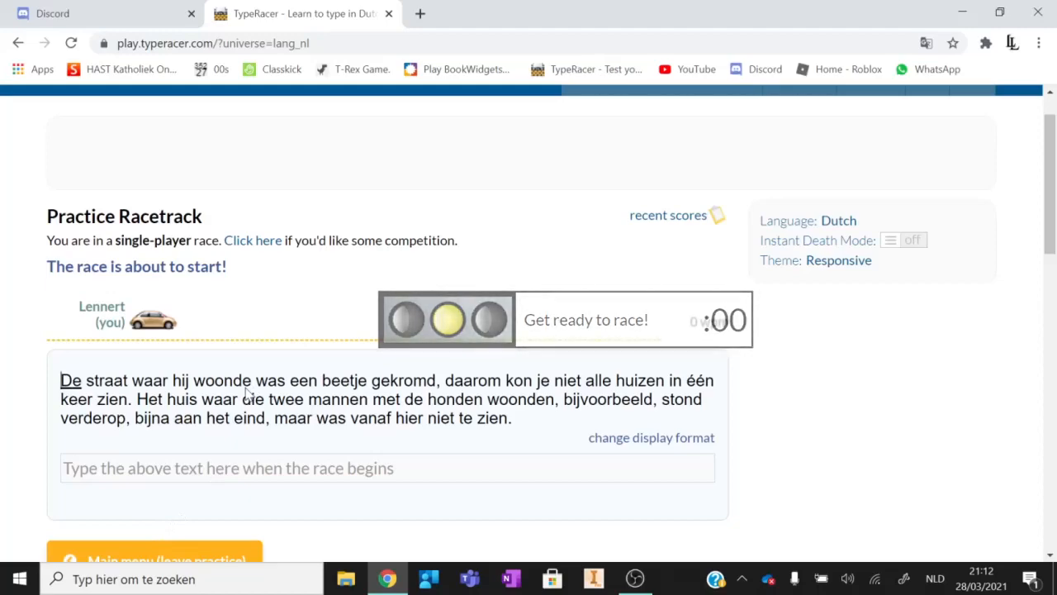
pyautogui.write('st')
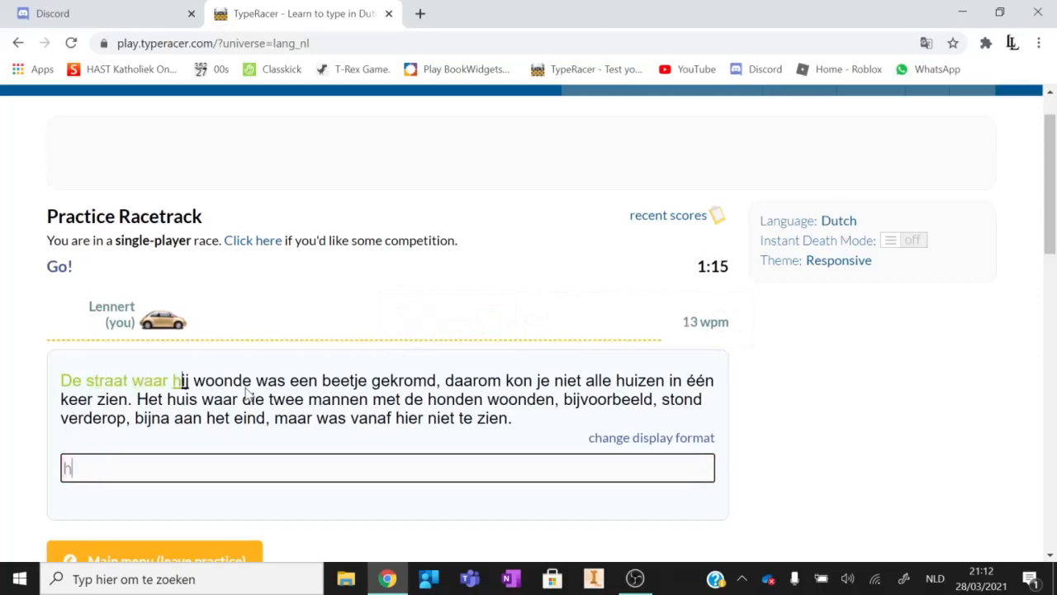
pyautogui.write('ee')
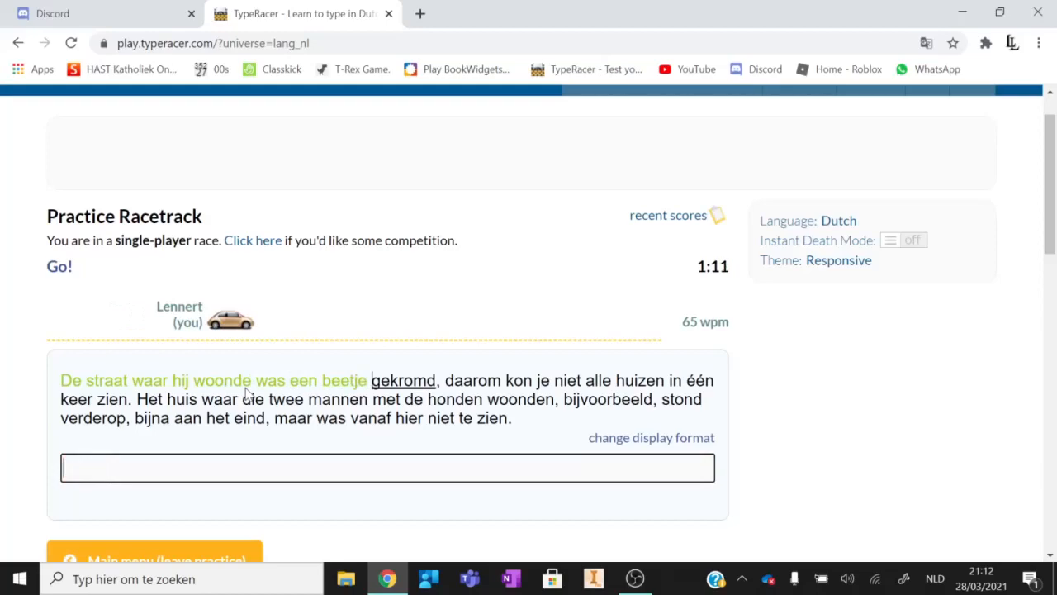
pyautogui.write('daa')
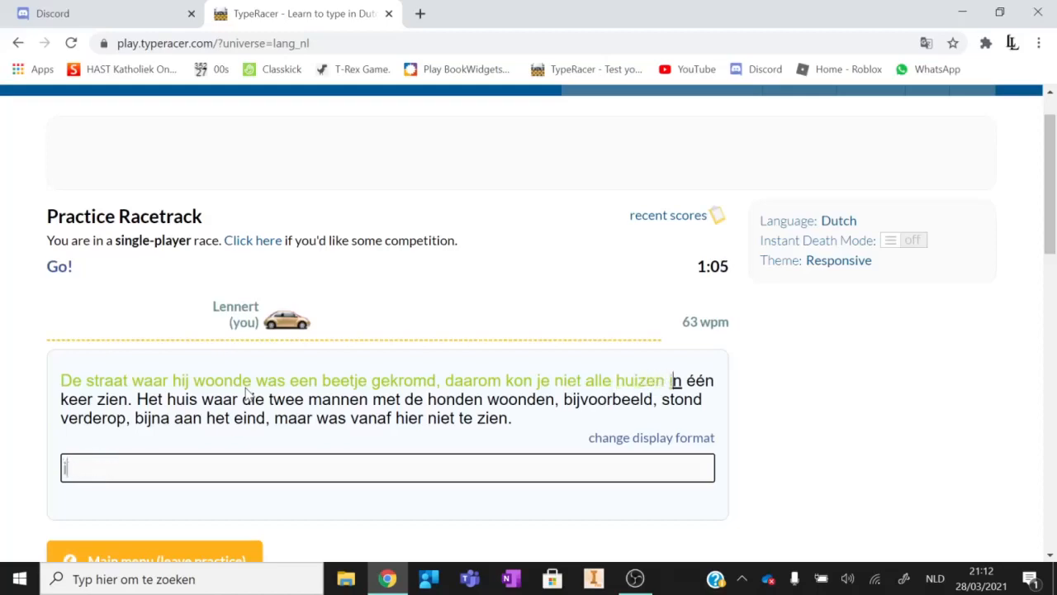
pyautogui.write('in')
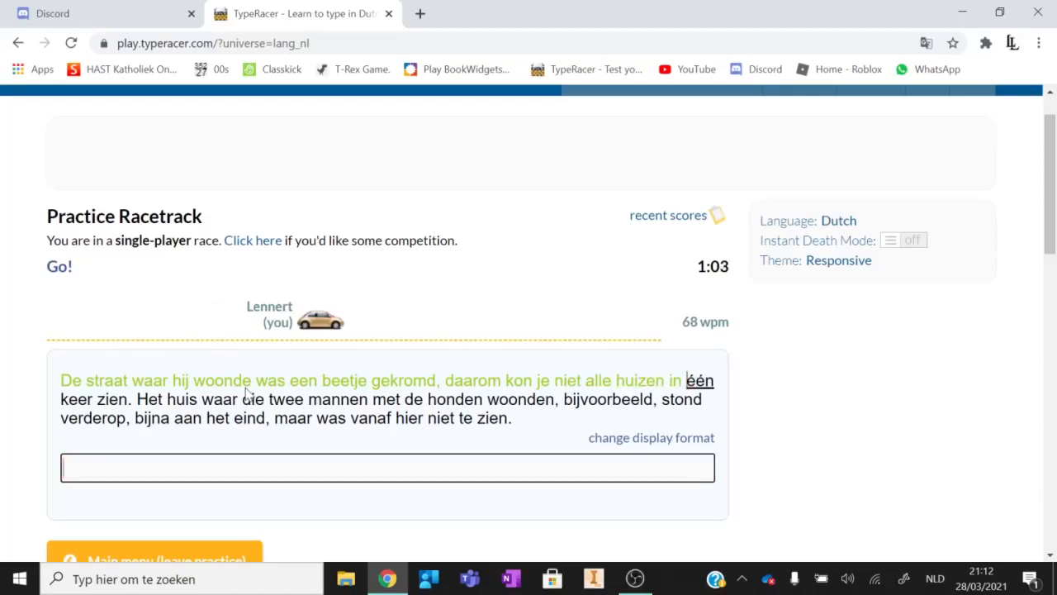
pyautogui.write('zien')
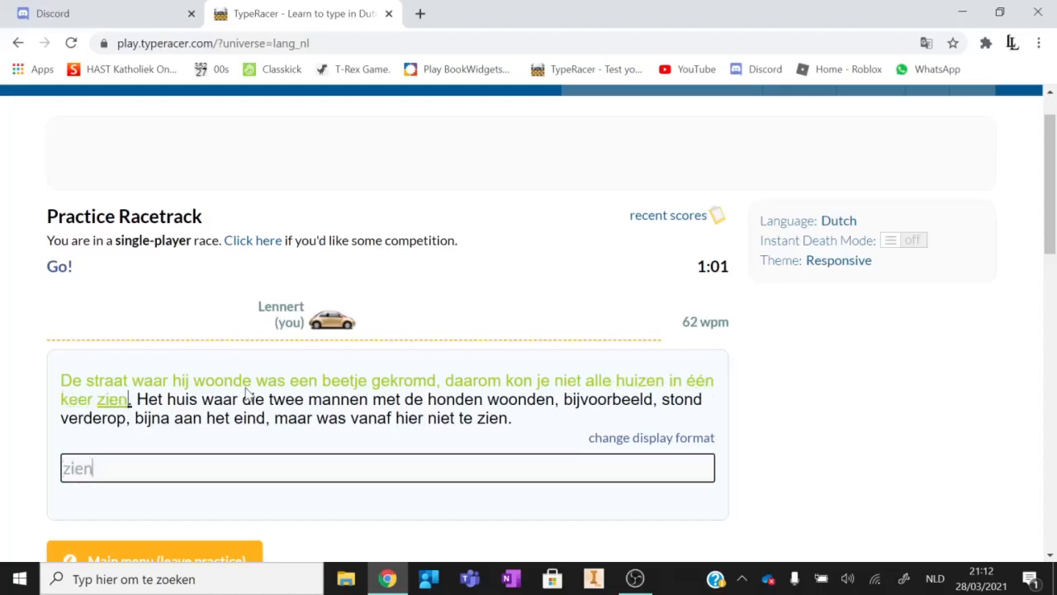
# Step: Type the rest of the quote, from 'huis die woon' onward, until the race finishes
pyautogui.write('hui')
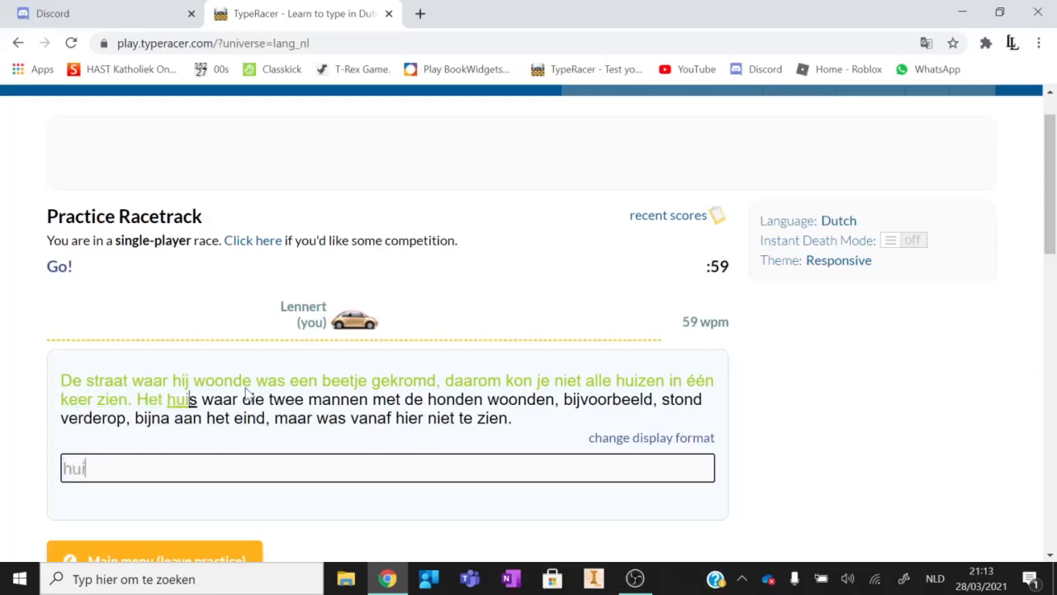
pyautogui.write('die')
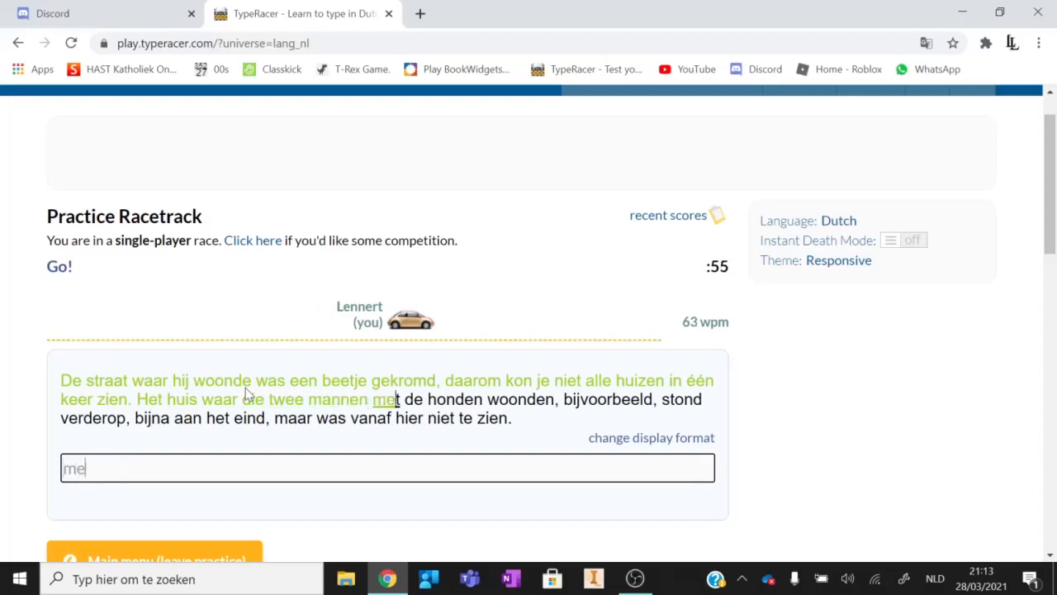
pyautogui.write('woon')
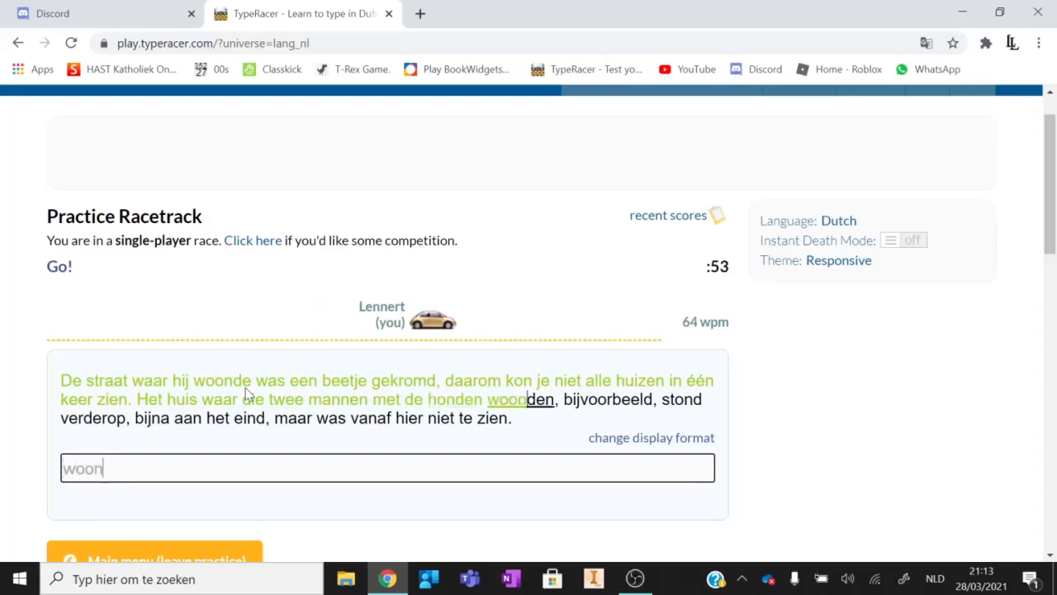
pyautogui.write('bijvooor')
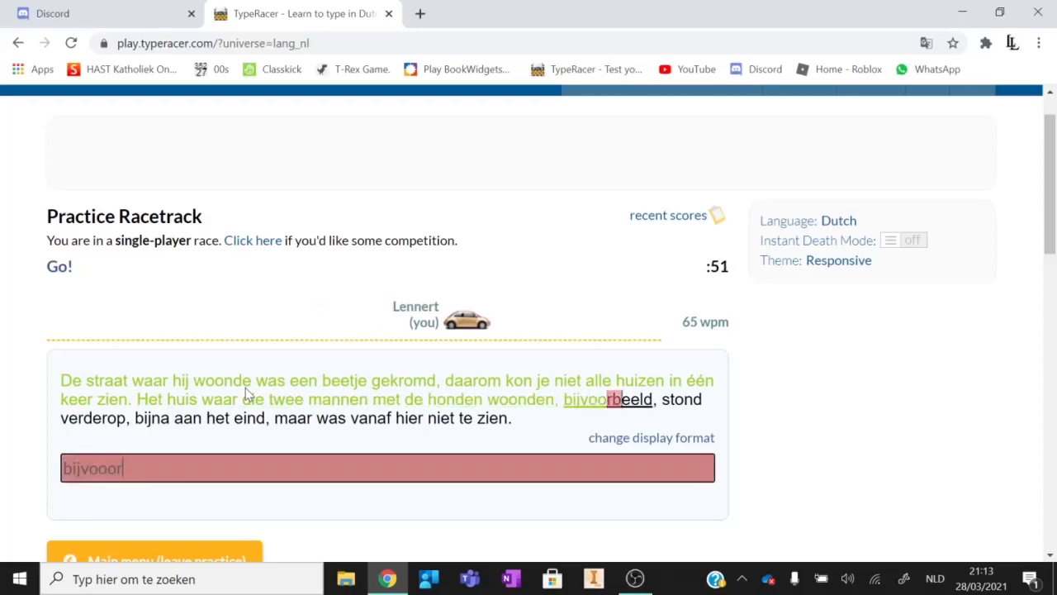
pyautogui.write('beeld,')
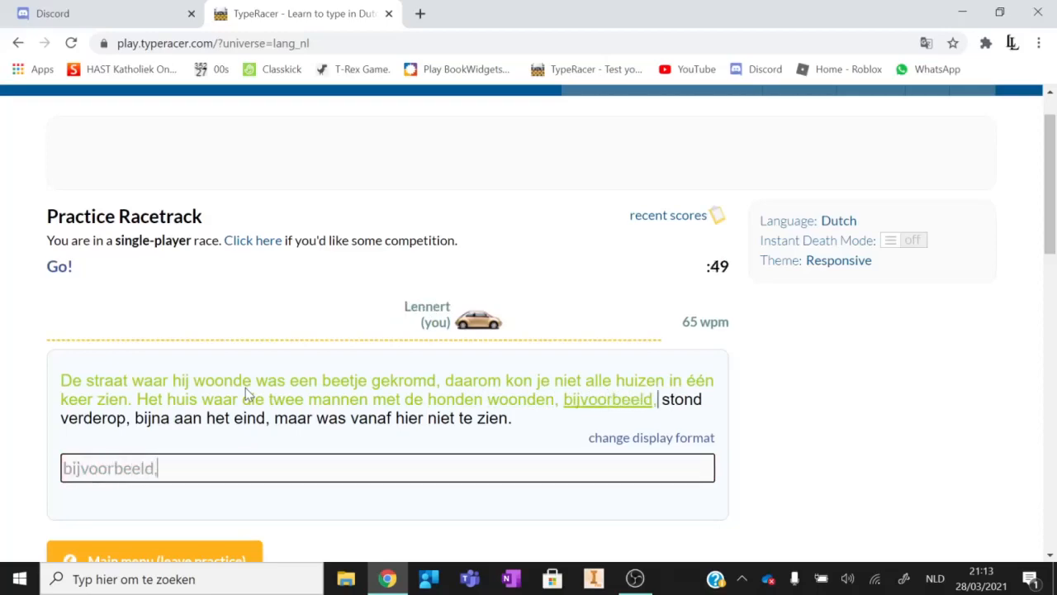
pyautogui.write('ver')
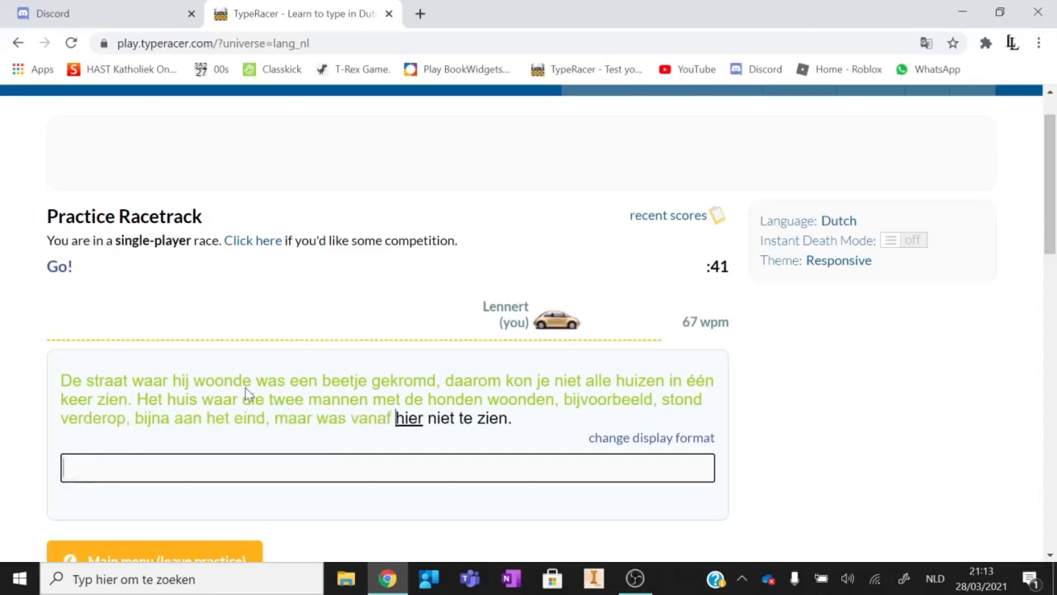
pyautogui.write('z')
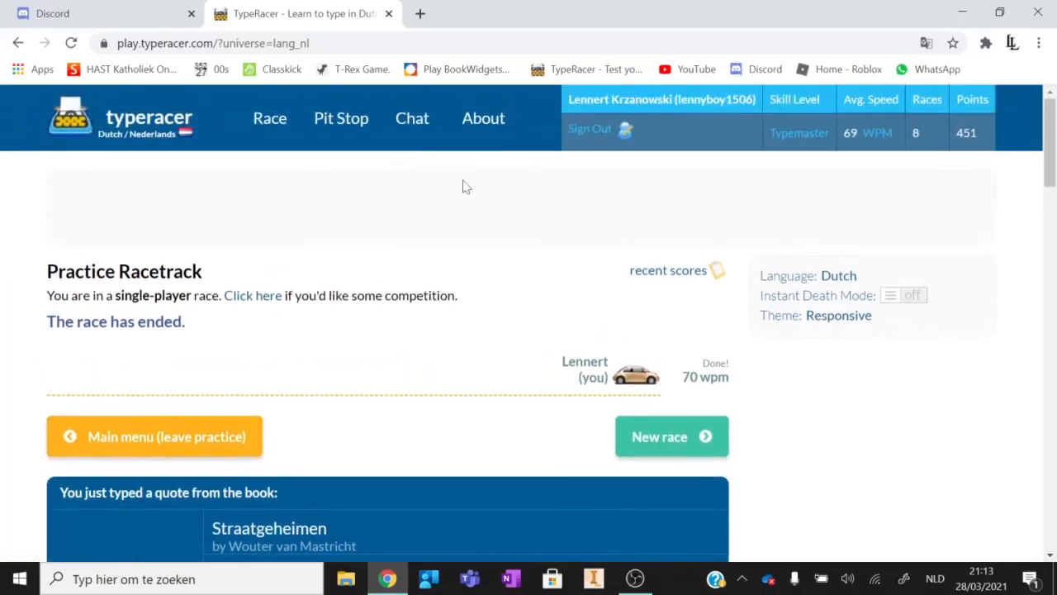
pyautogui.click(668, 270)
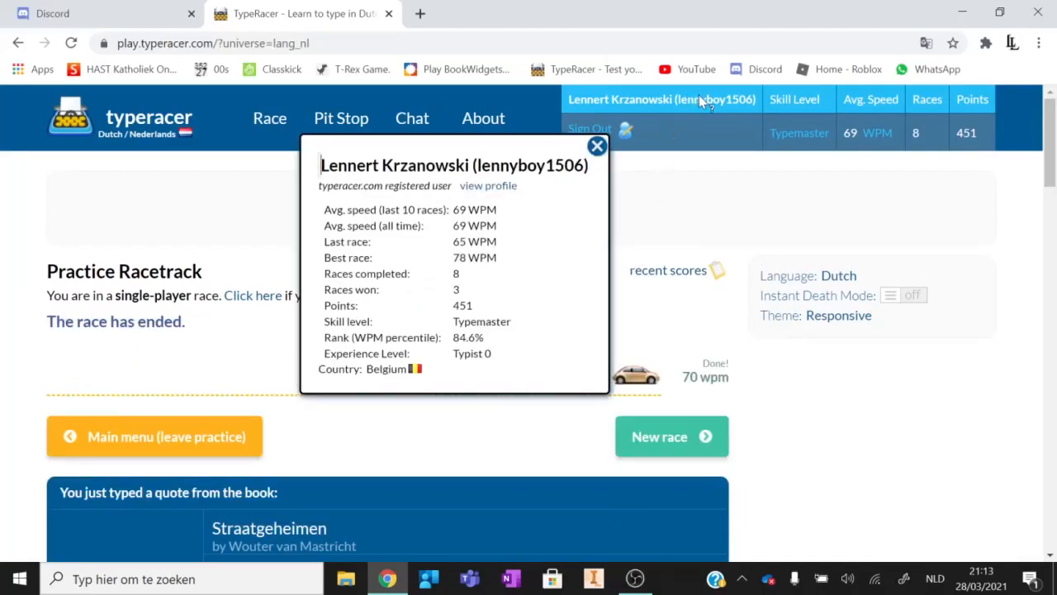
pyautogui.click(596, 147)
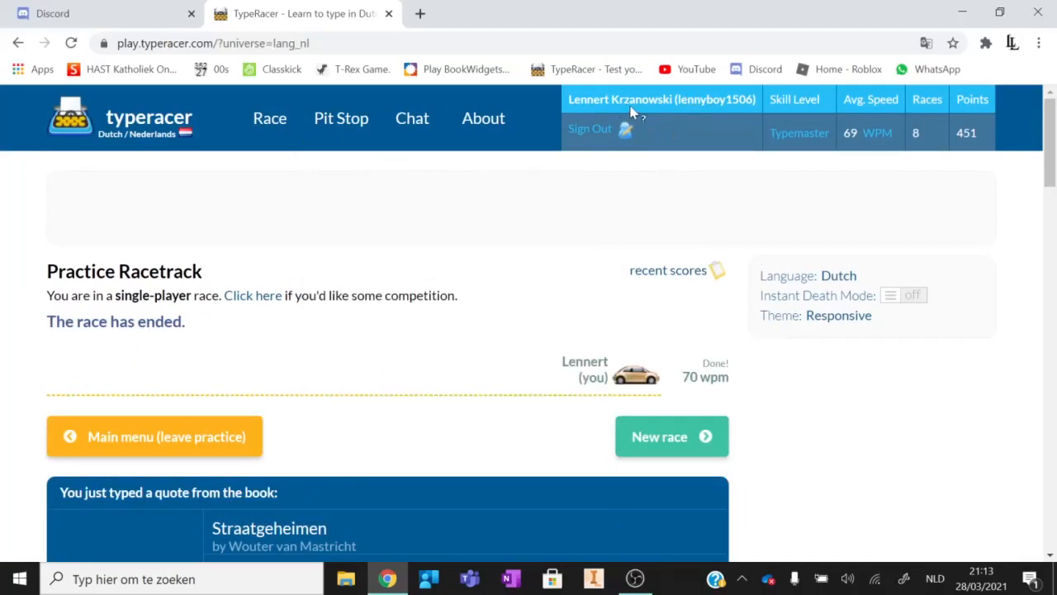
pyautogui.click(661, 99)
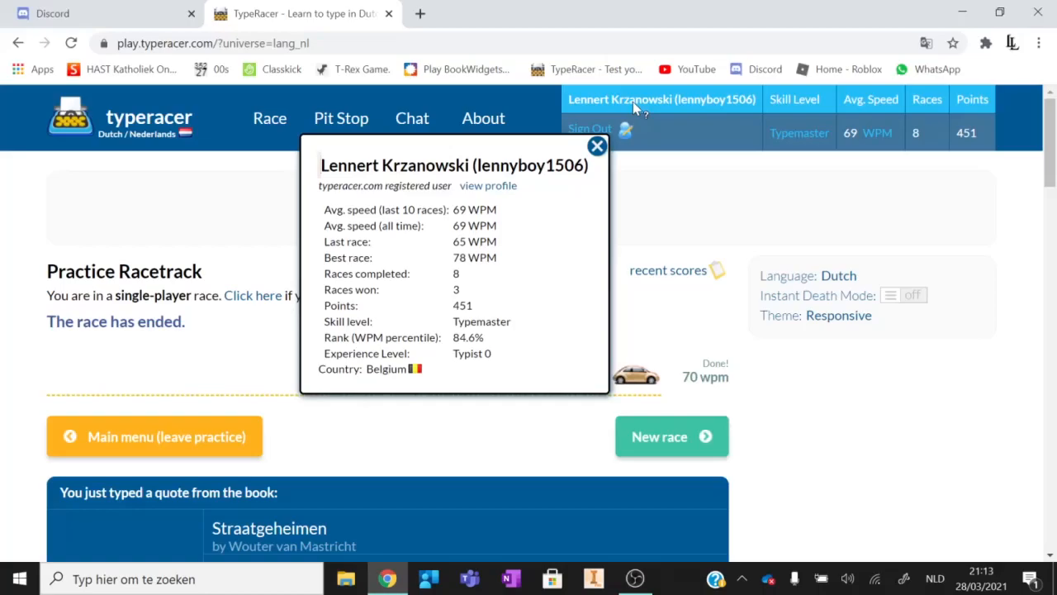
pyautogui.moveTo(615, 108)
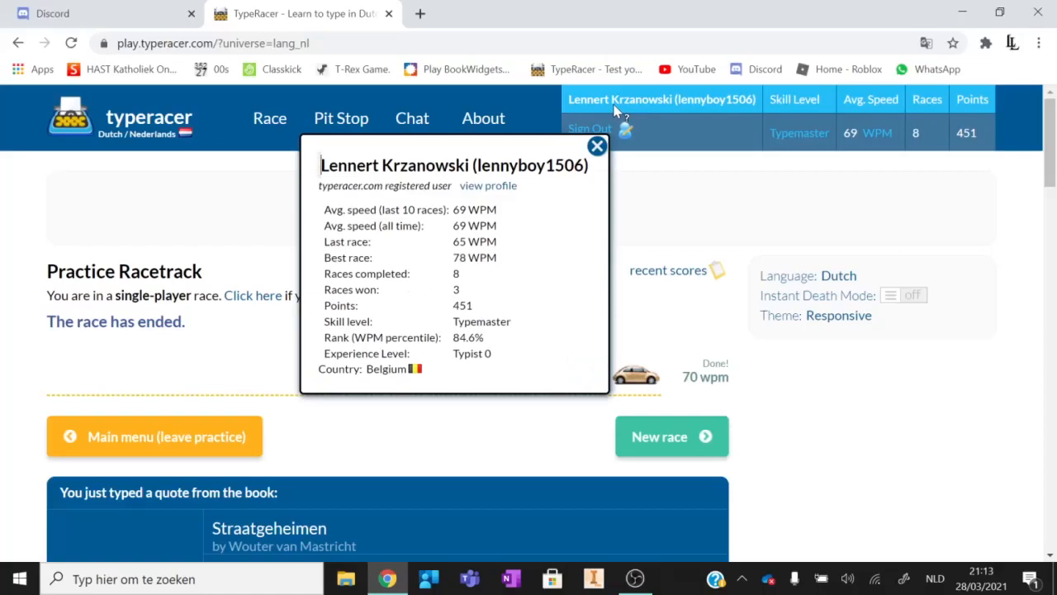
pyautogui.click(596, 146)
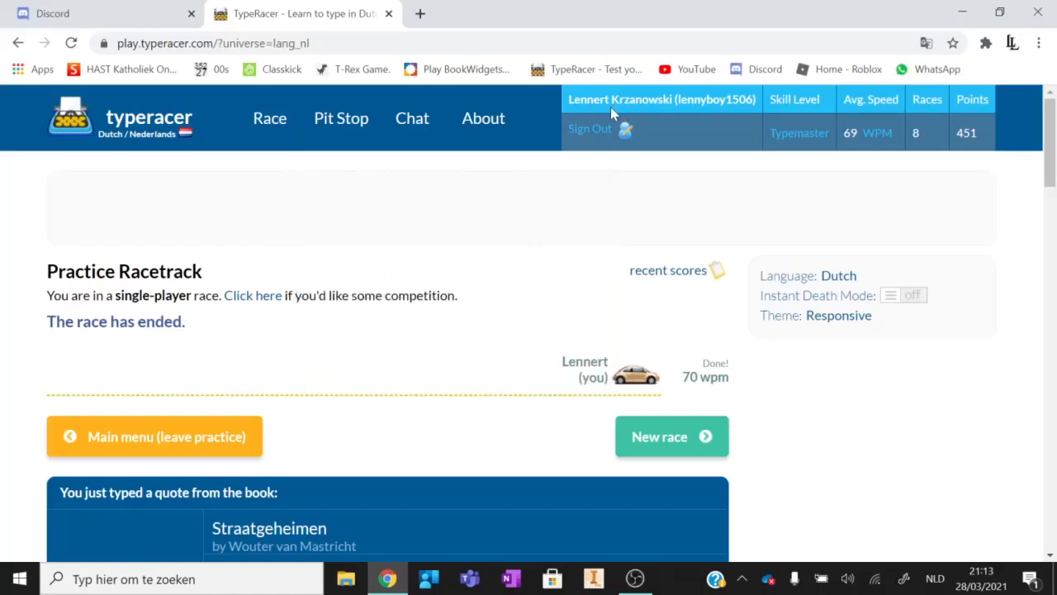
pyautogui.click(661, 99)
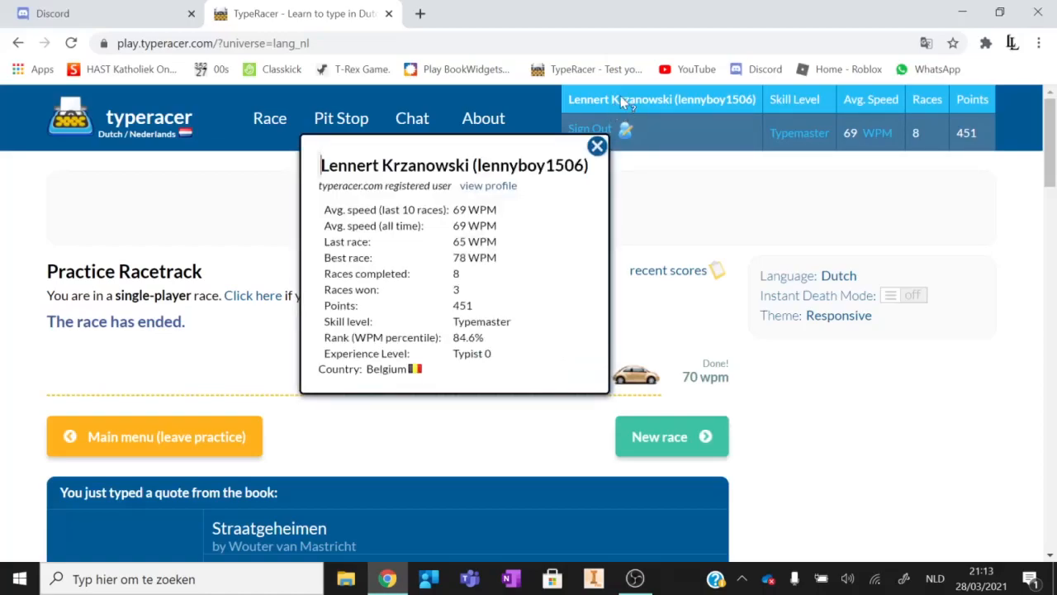
pyautogui.click(596, 146)
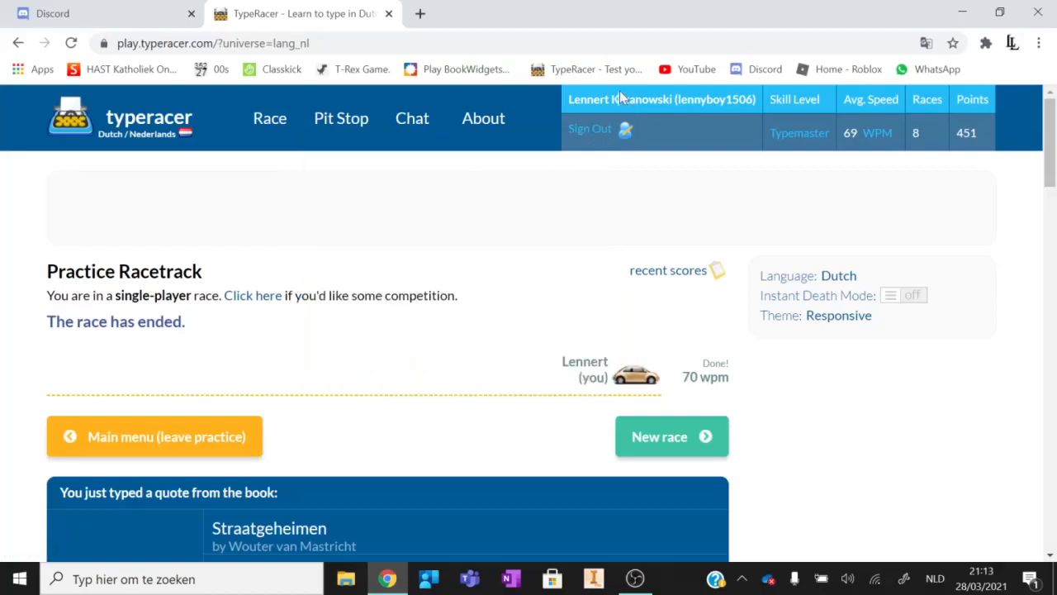
pyautogui.click(656, 99)
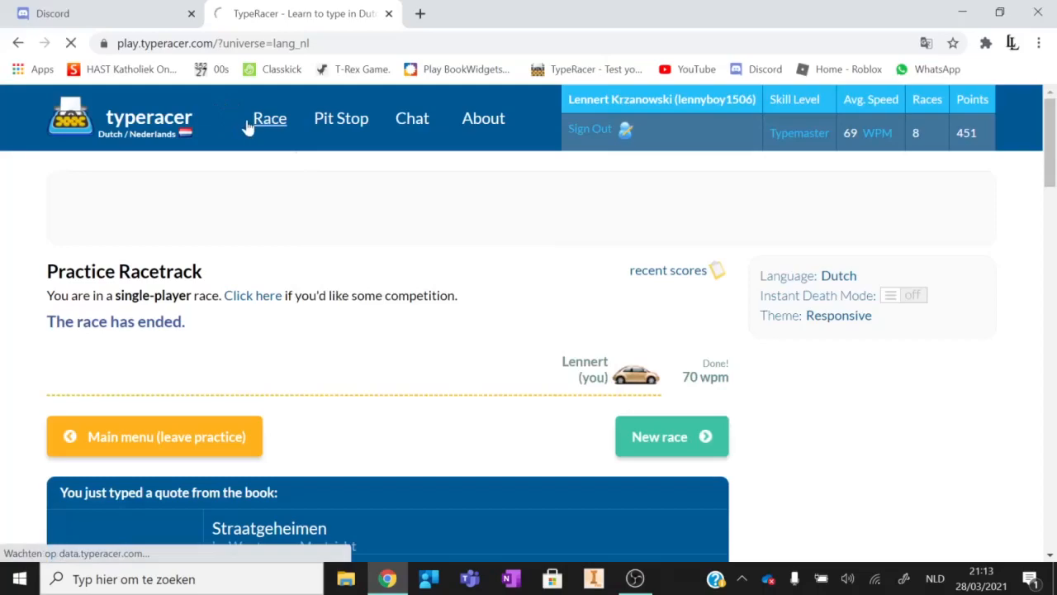
# Step: Open the profile stats card (34 races, 14 wins, 80 wpm best), close, and reopen it
pyautogui.click(269, 118)
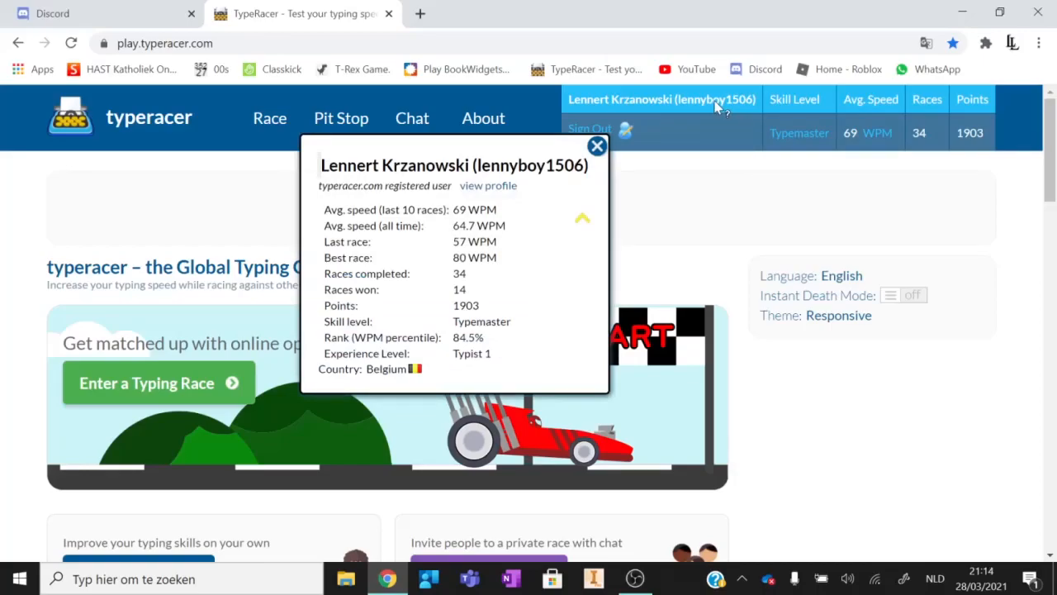
pyautogui.moveTo(719, 107)
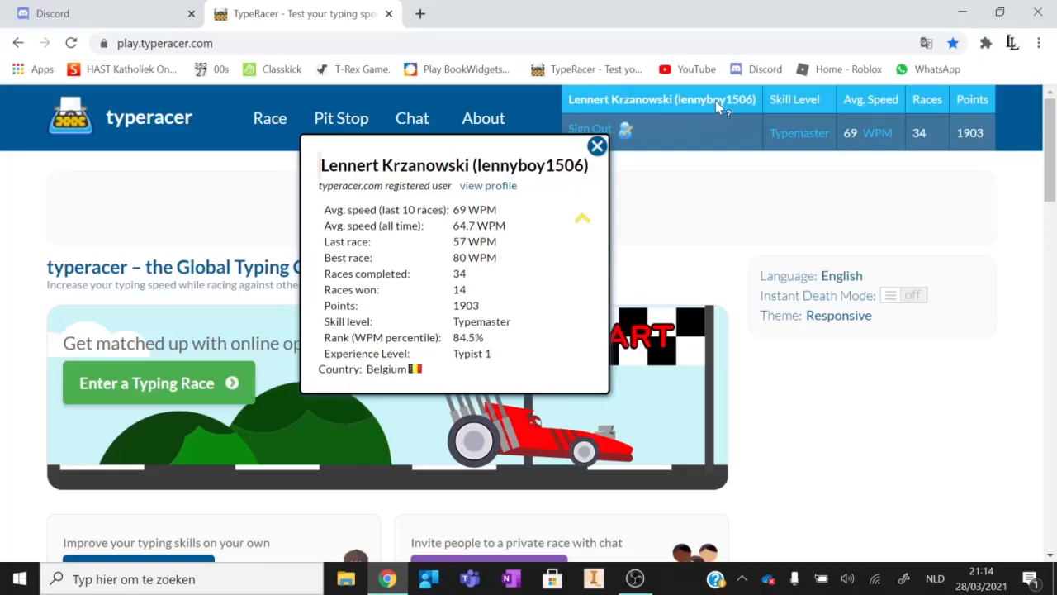
pyautogui.click(596, 146)
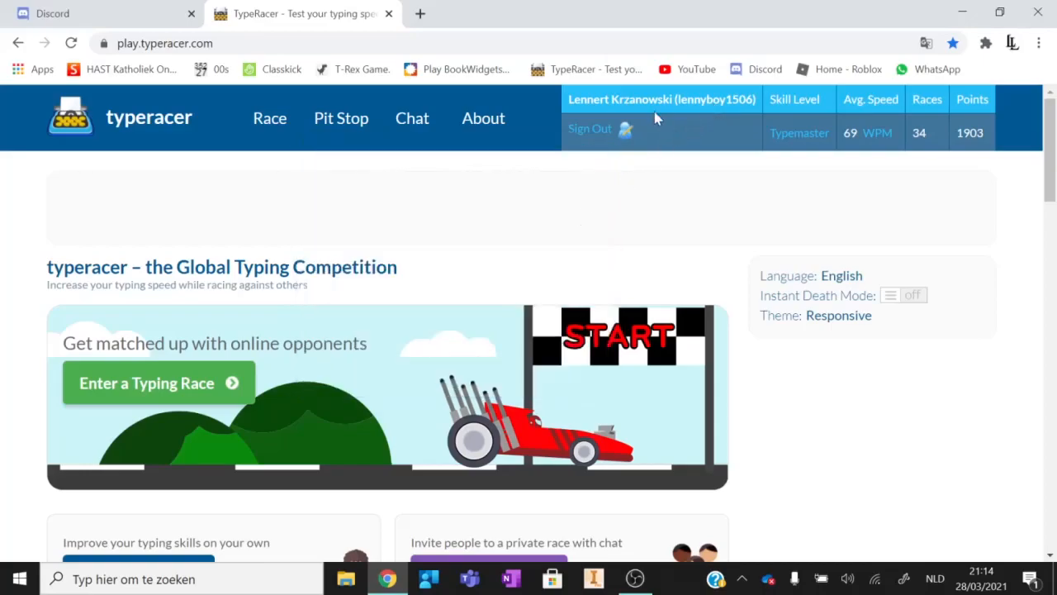
pyautogui.click(661, 99)
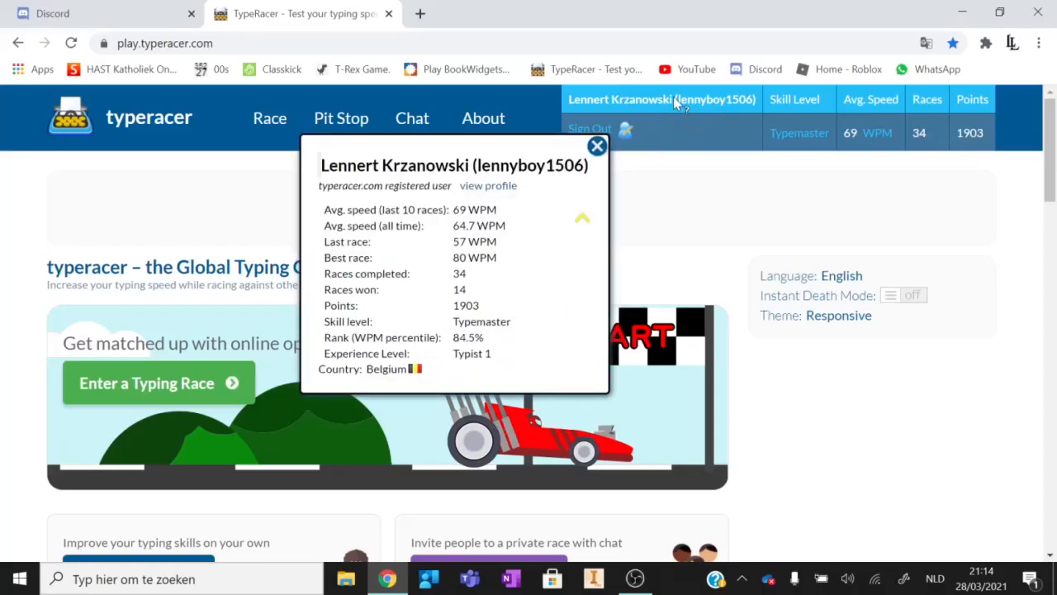